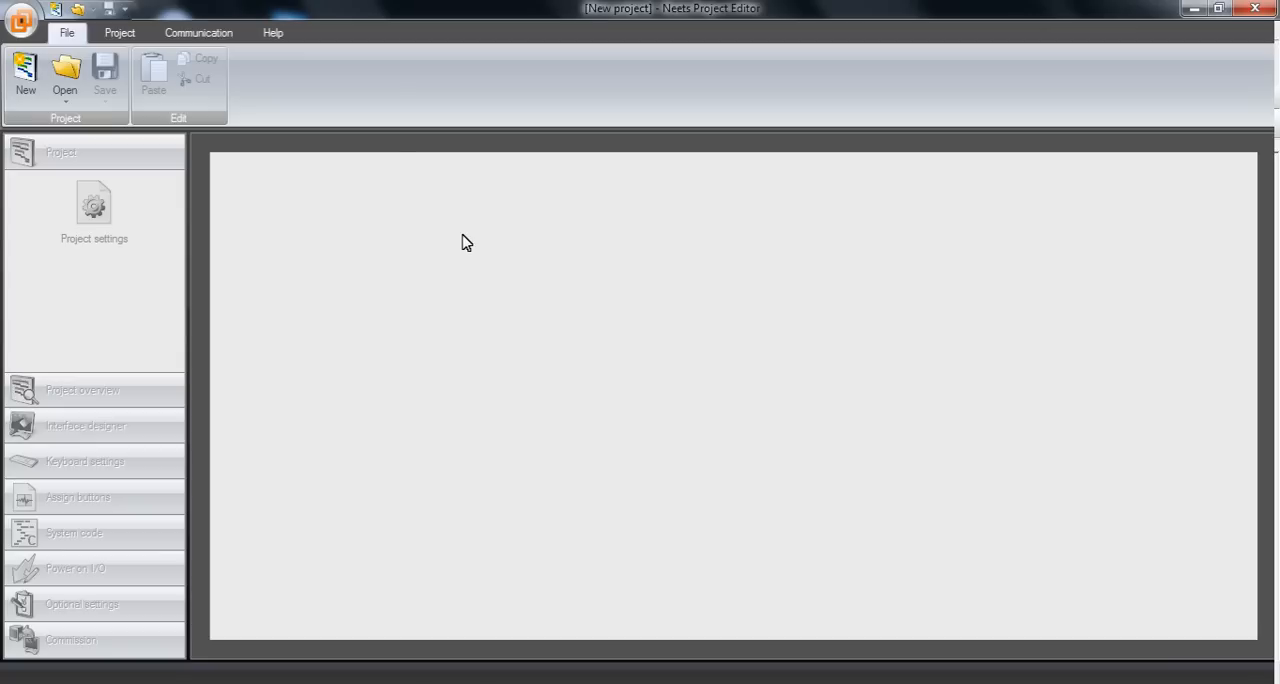
{"action": "mouse_move", "coordinate": [36, 108]}
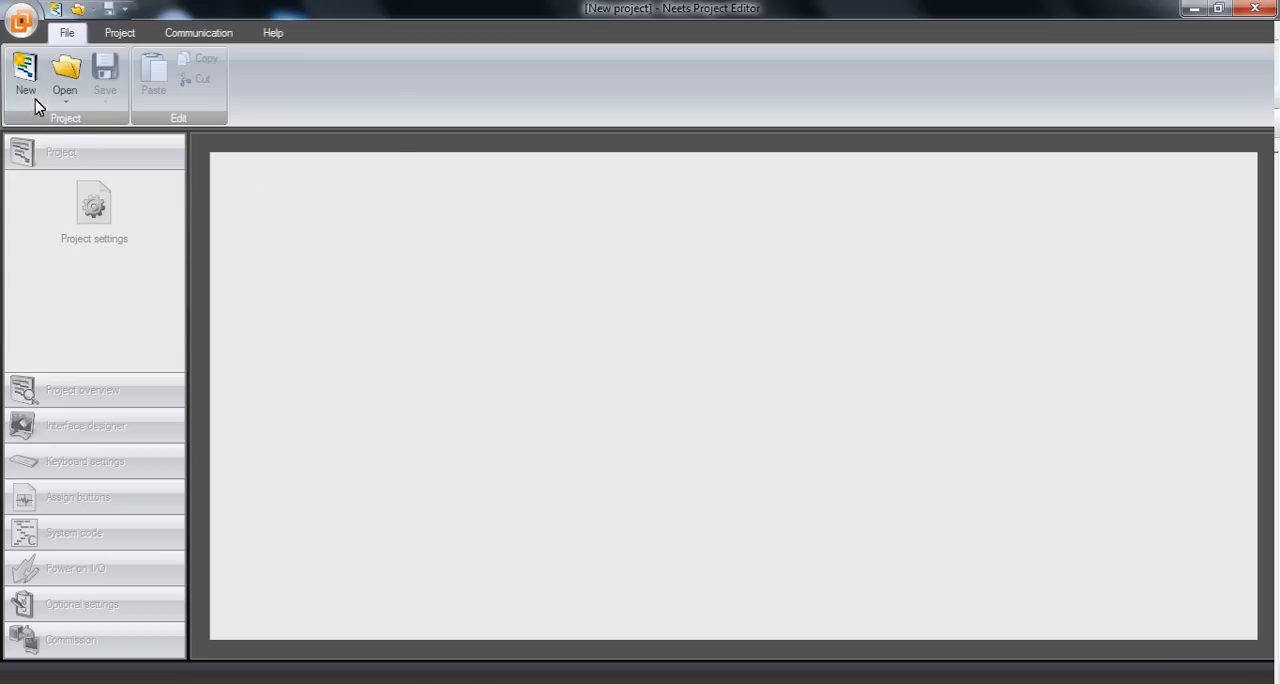
Create a new project with a blank Frontpage.
{"action": "left_click", "coordinate": [24, 76]}
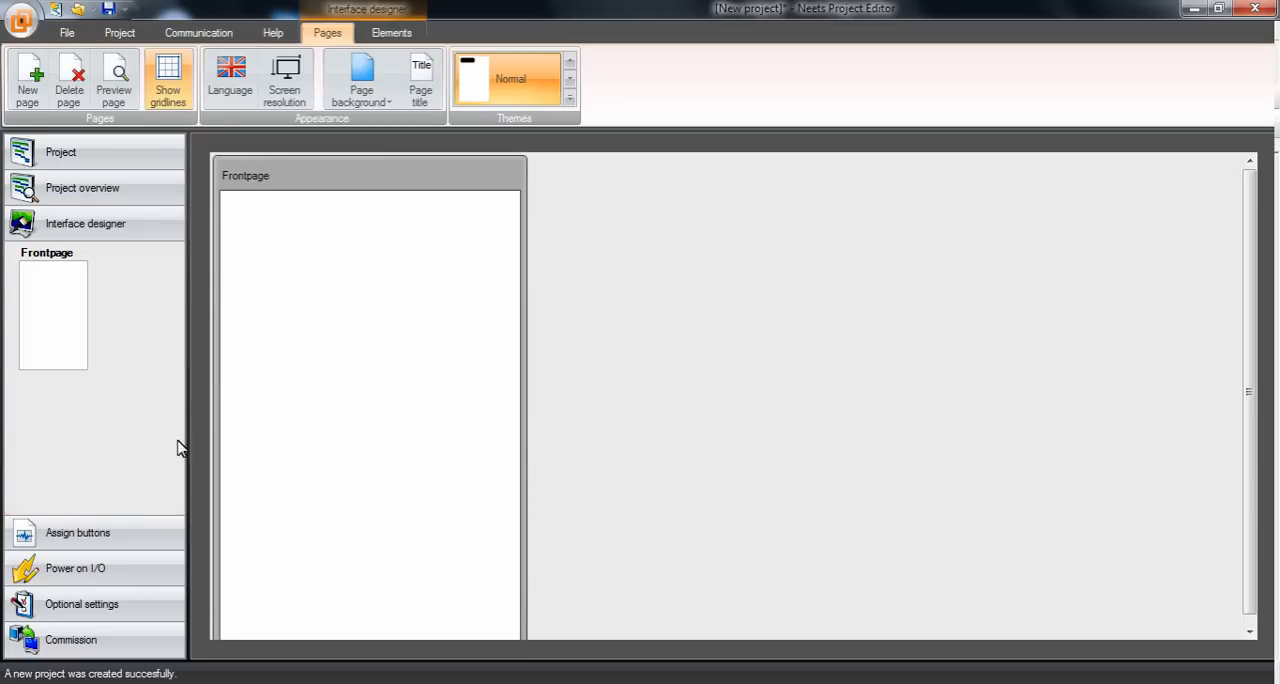
{"action": "mouse_move", "coordinate": [286, 372]}
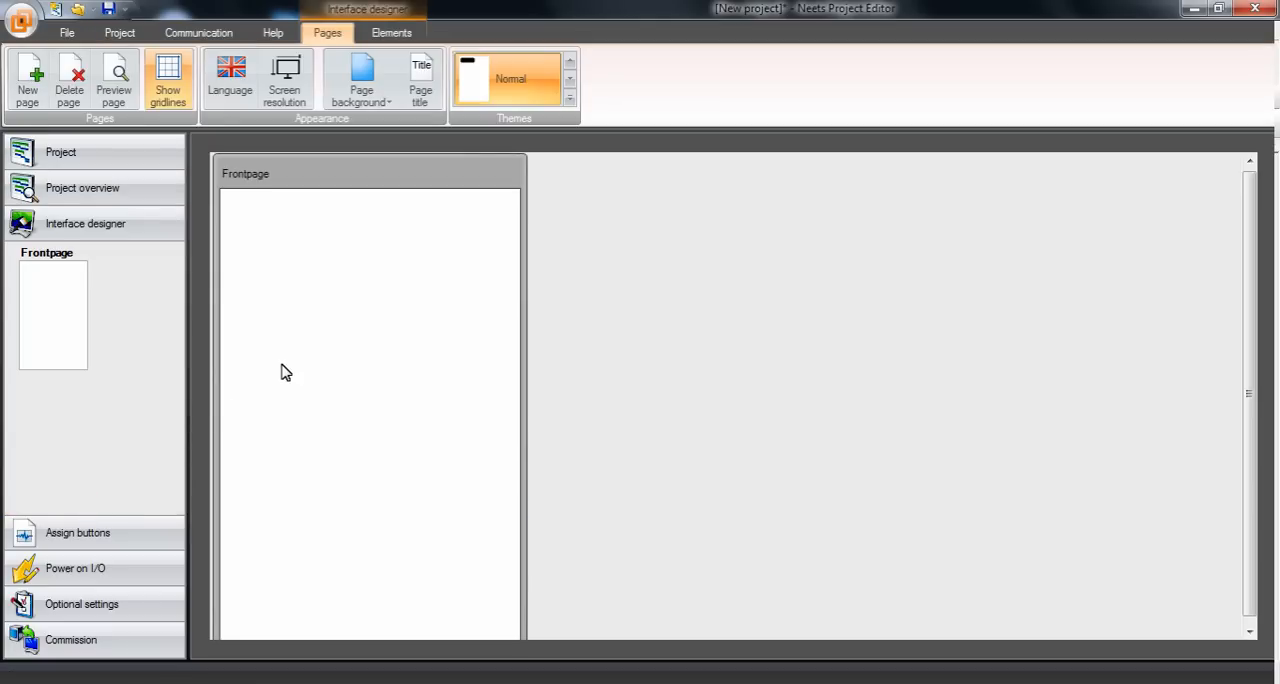
{"action": "mouse_move", "coordinate": [98, 320]}
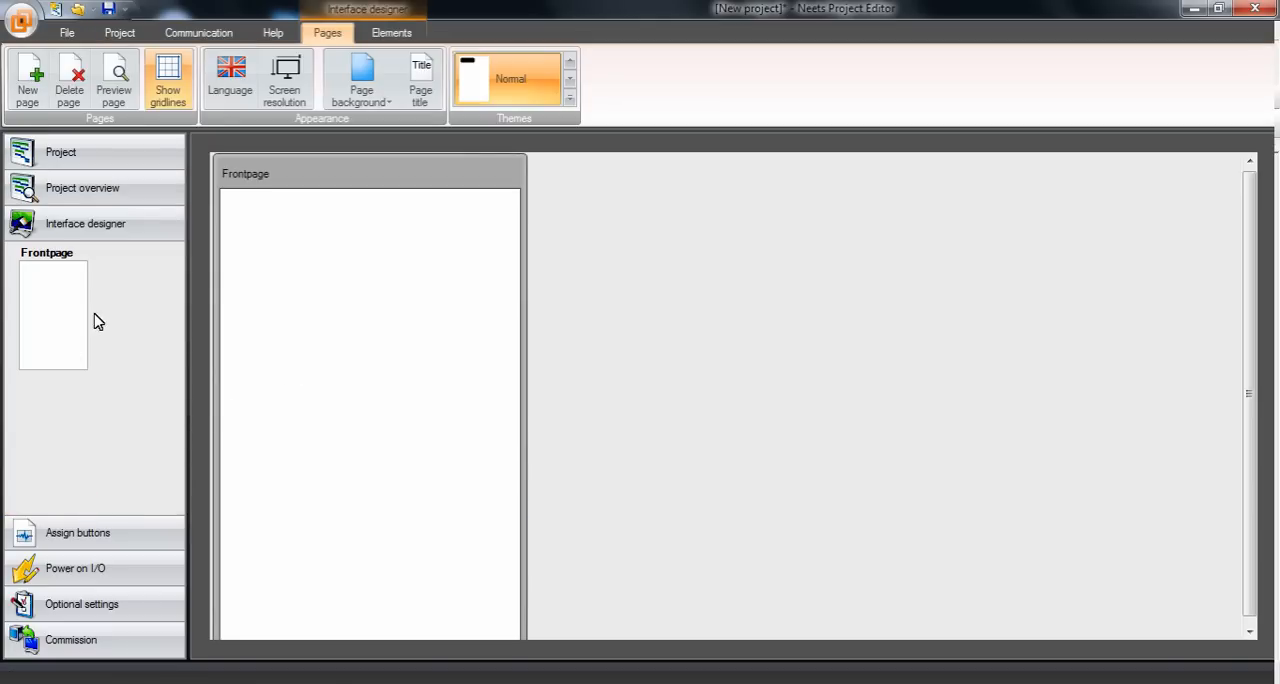
{"action": "mouse_move", "coordinate": [128, 336]}
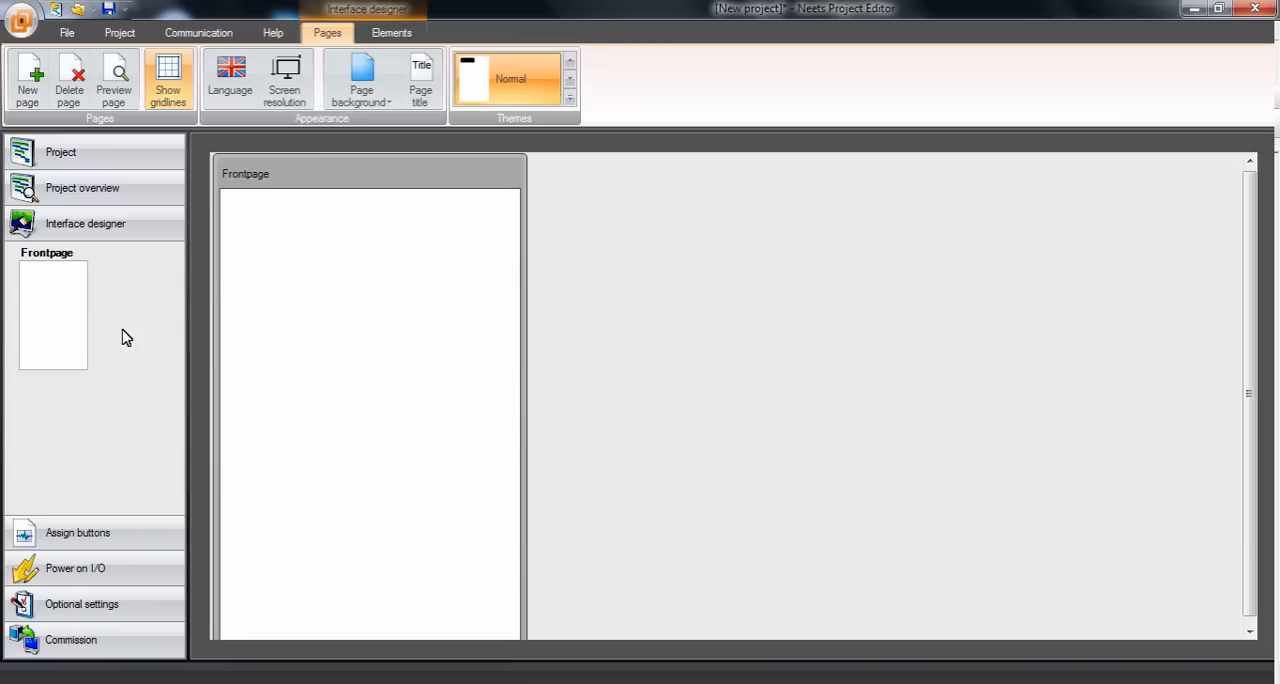
{"action": "mouse_move", "coordinate": [300, 332]}
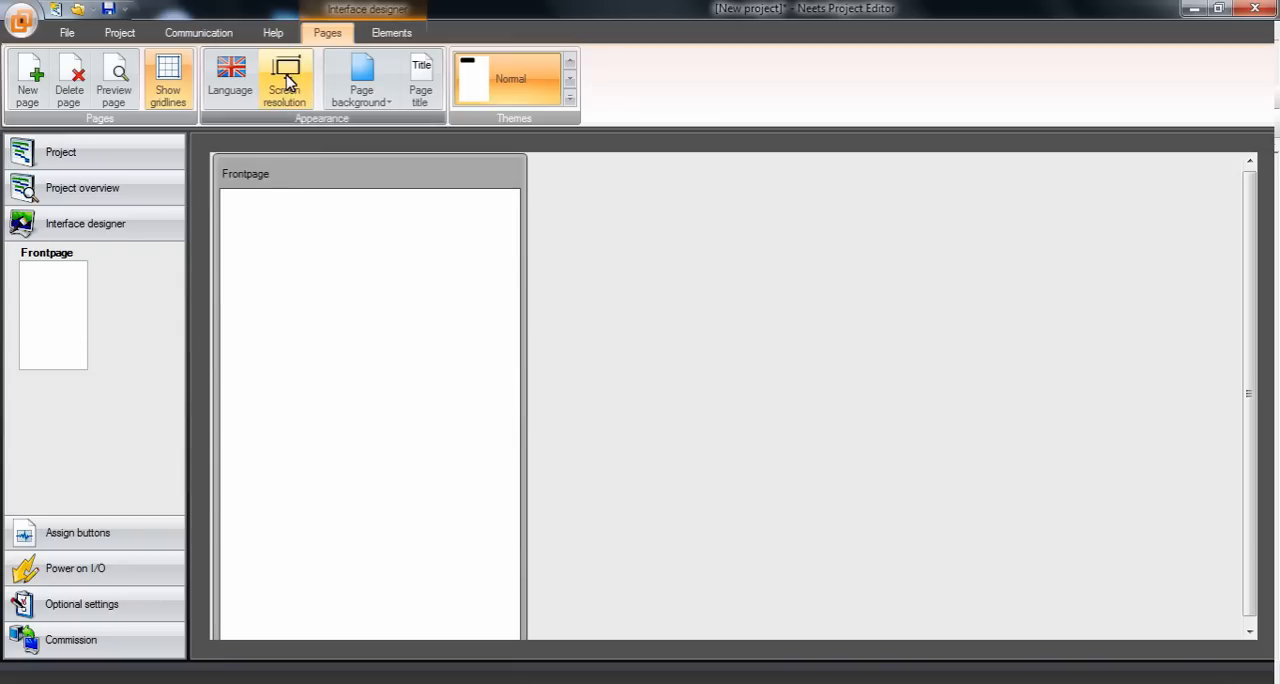
{"action": "left_click", "coordinate": [284, 78]}
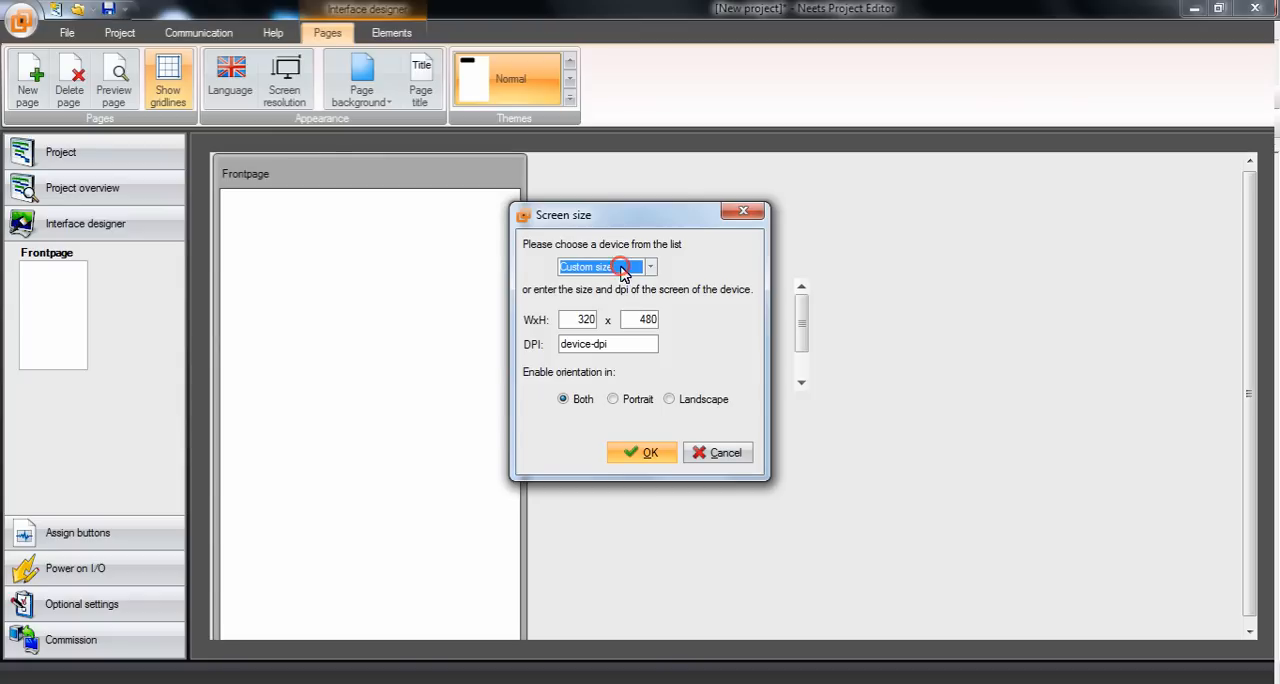
{"action": "left_click", "coordinate": [652, 266]}
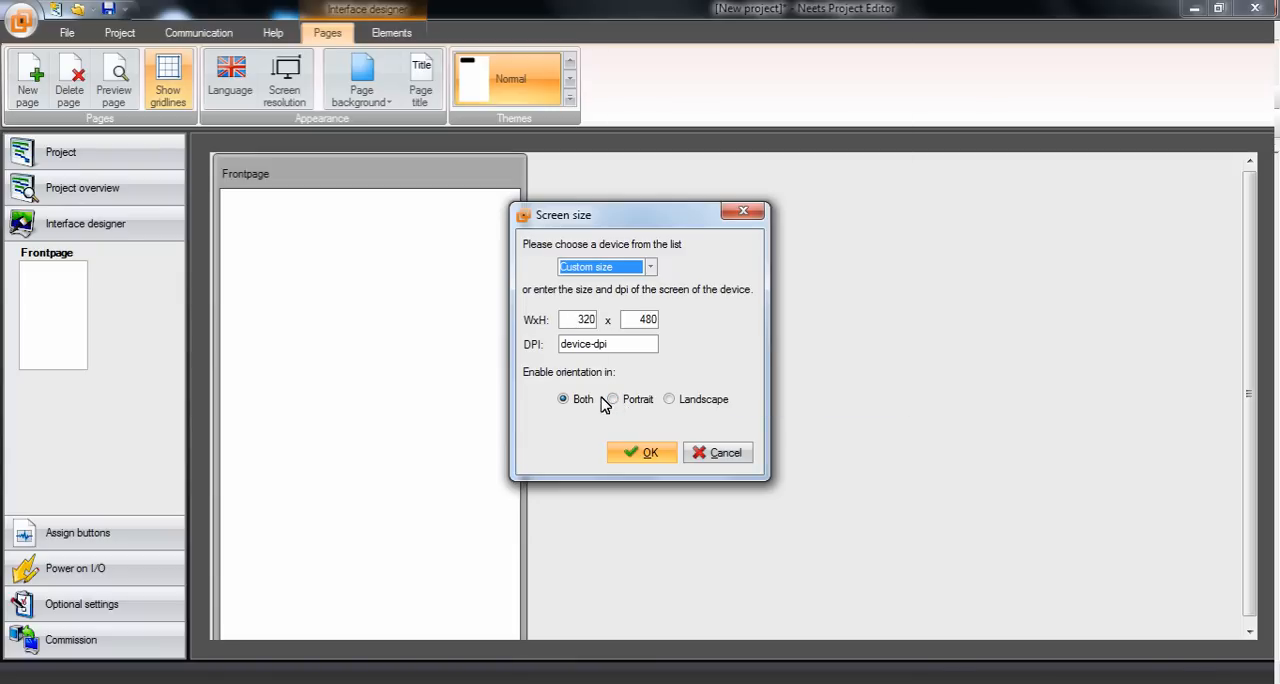
{"action": "left_click", "coordinate": [608, 400]}
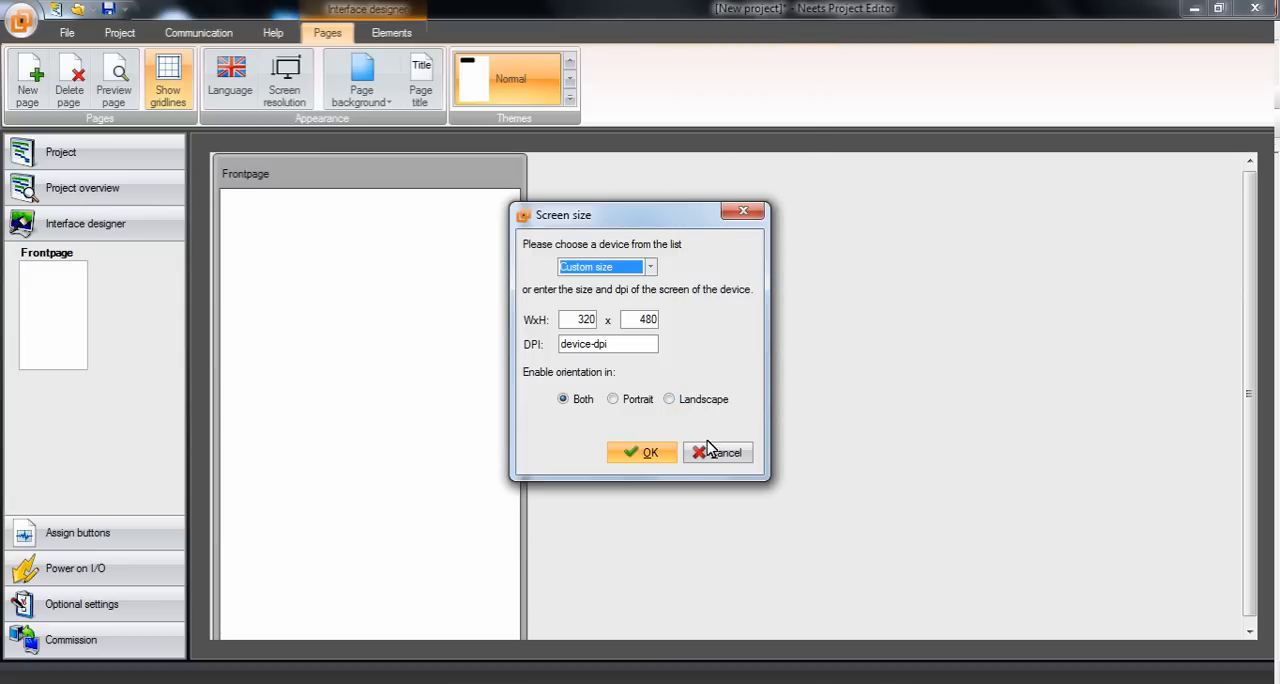
{"action": "mouse_move", "coordinate": [720, 452]}
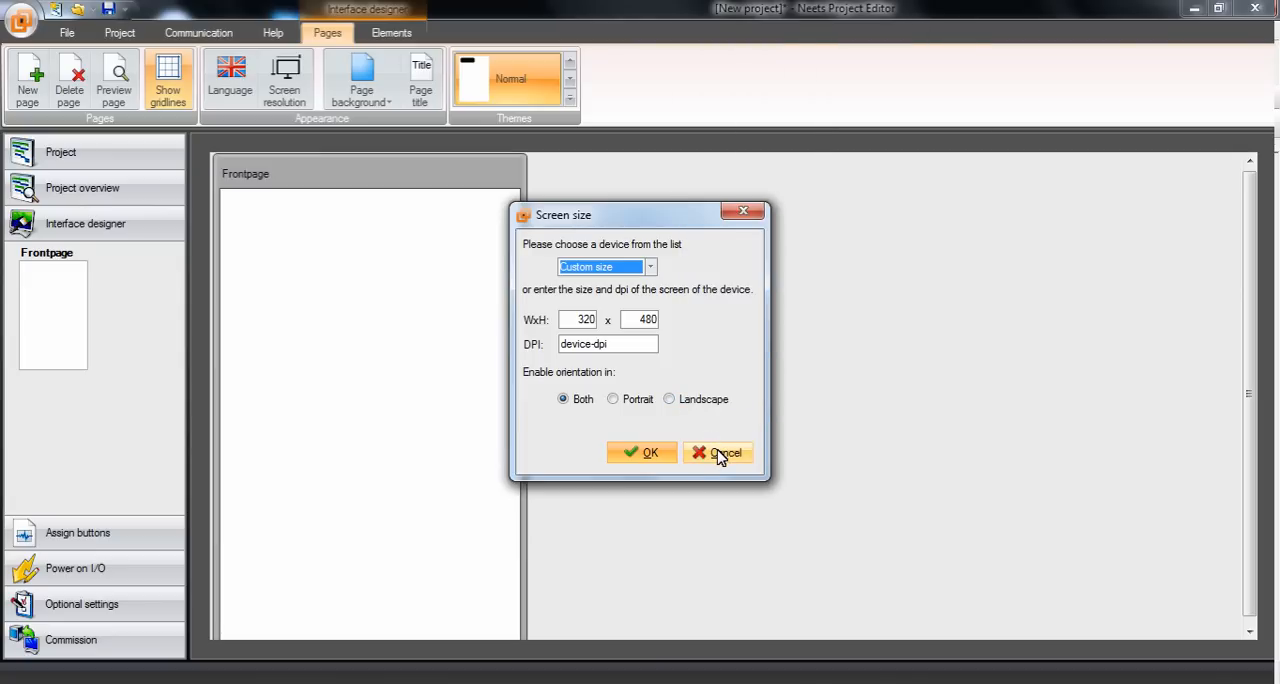
{"action": "left_click", "coordinate": [718, 452]}
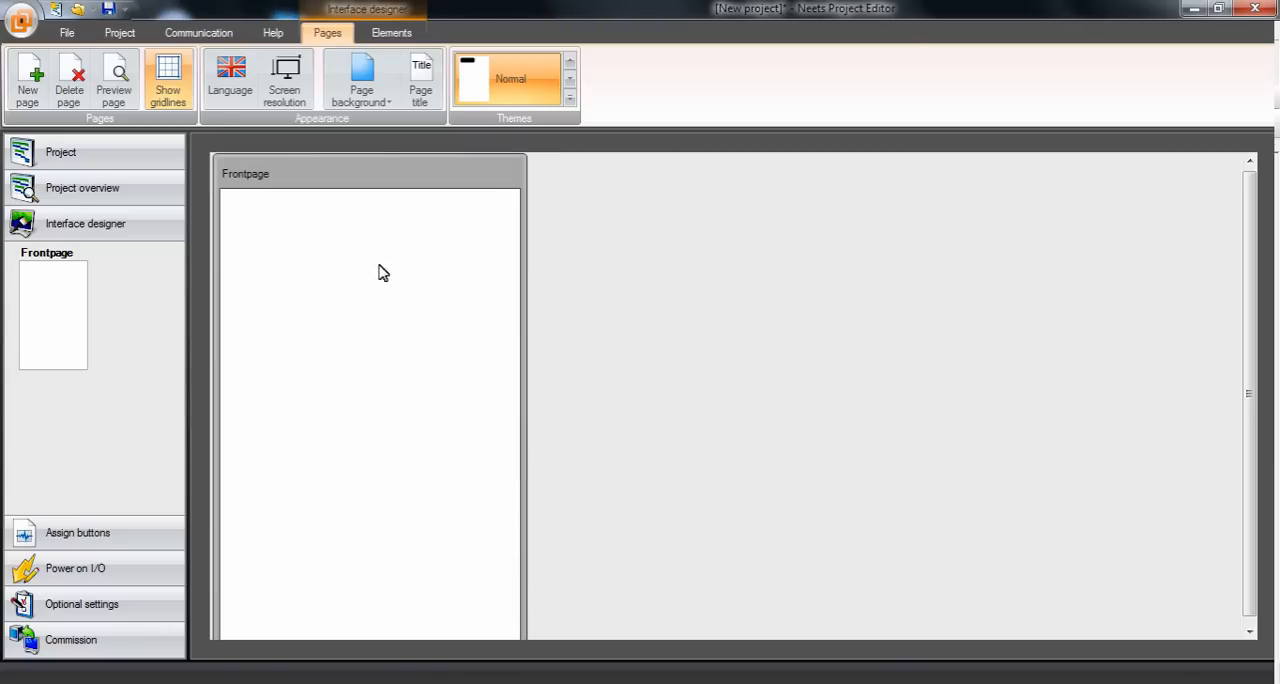
Place a black square button at the upper left of the Frontpage and agree to save settings.
{"action": "left_click", "coordinate": [392, 32]}
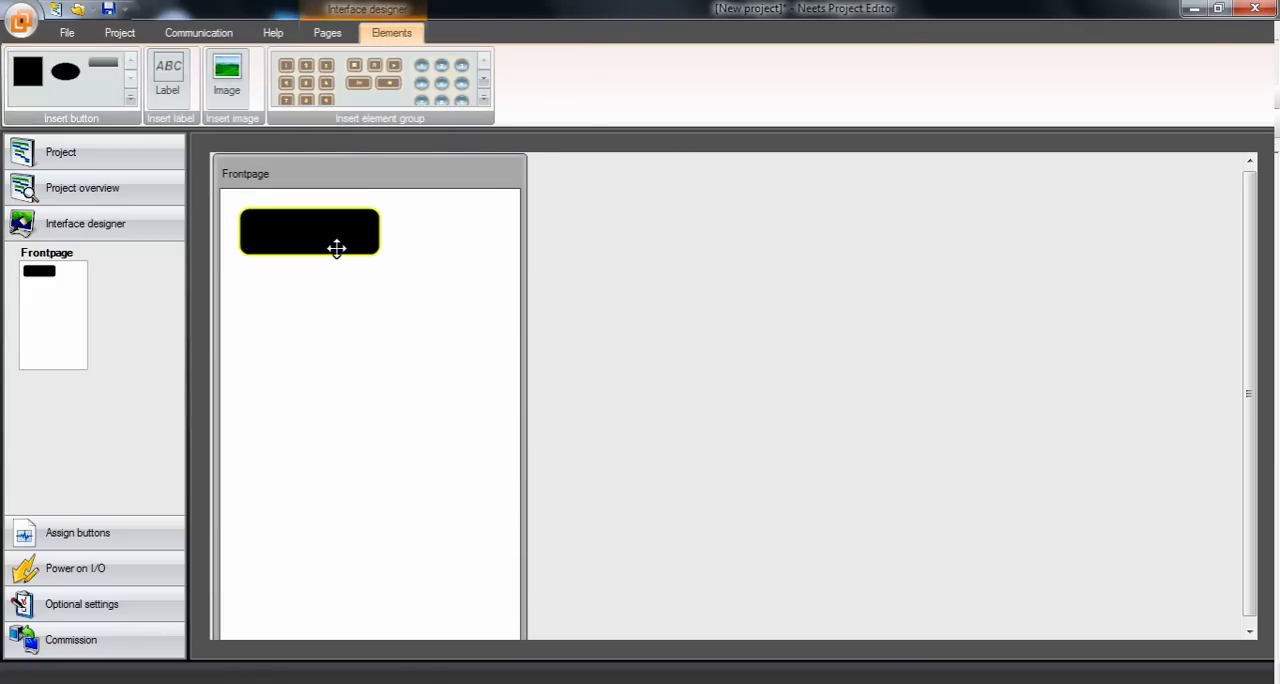
{"action": "left_click_drag", "start_coordinate": [308, 232], "coordinate": [336, 304]}
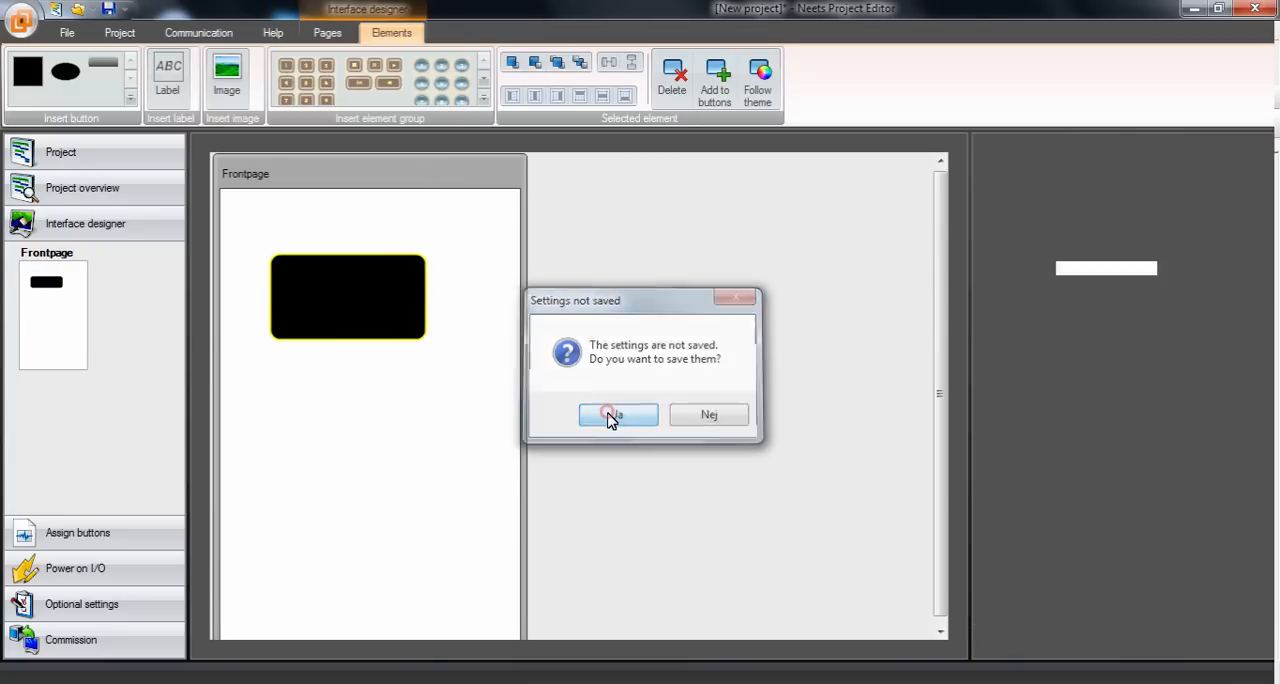
{"action": "left_click", "coordinate": [618, 414]}
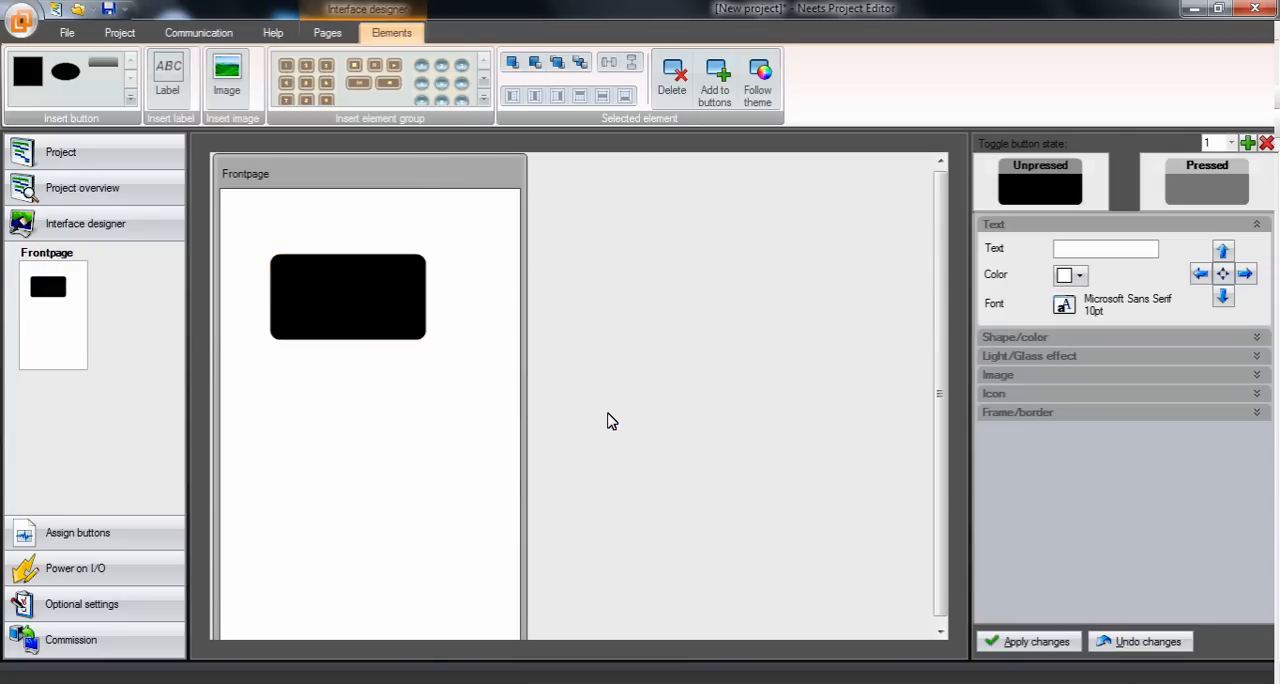
Label the button "PC 1" in orange text at 20 point font size.
{"action": "left_click", "coordinate": [1104, 248]}
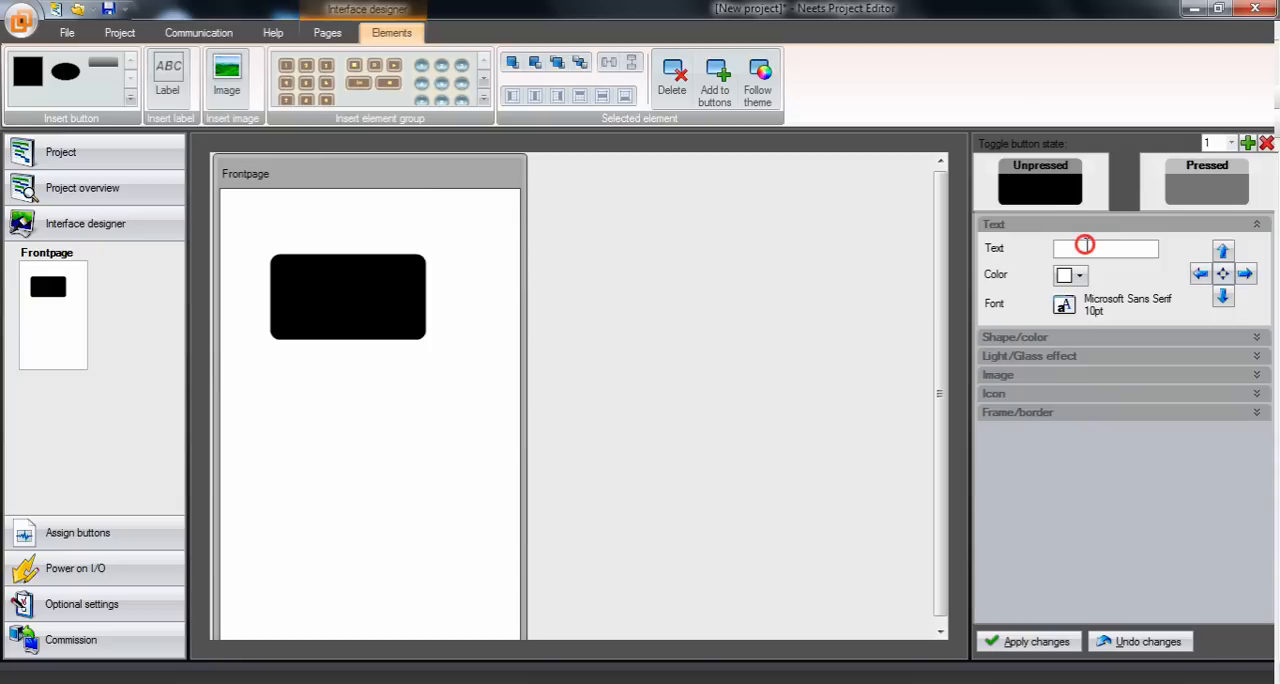
{"action": "type", "text": "P"}
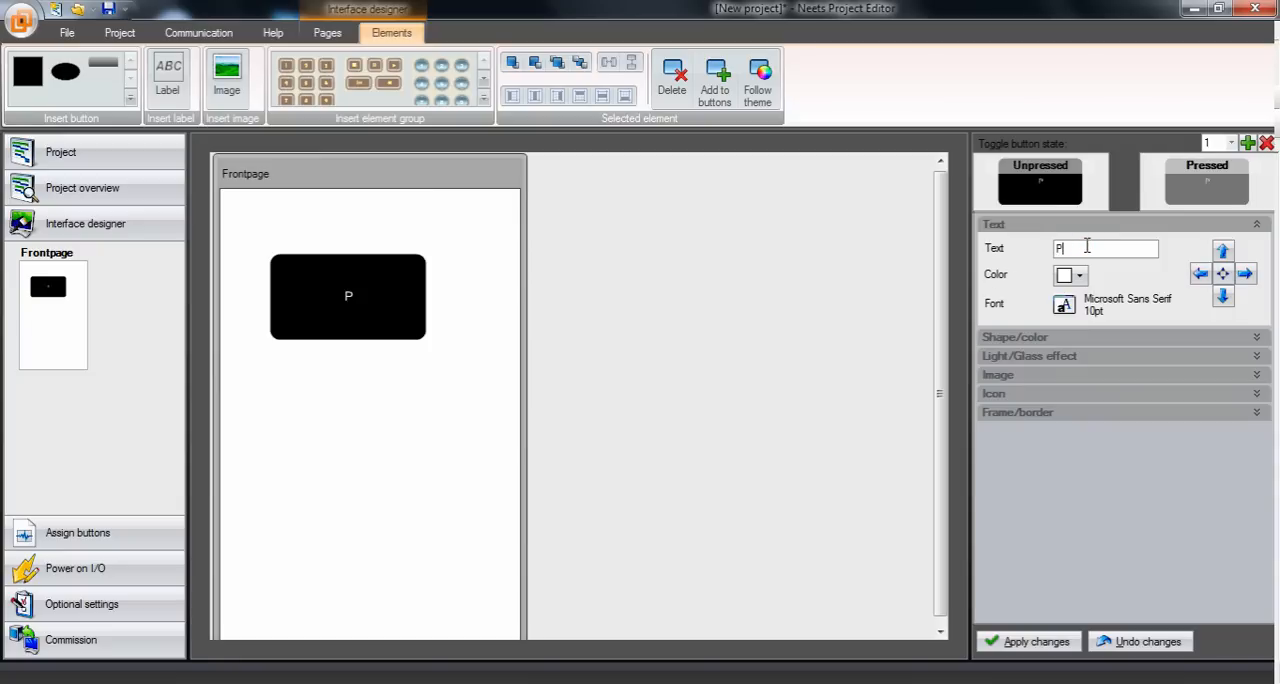
{"action": "type", "text": "C 1"}
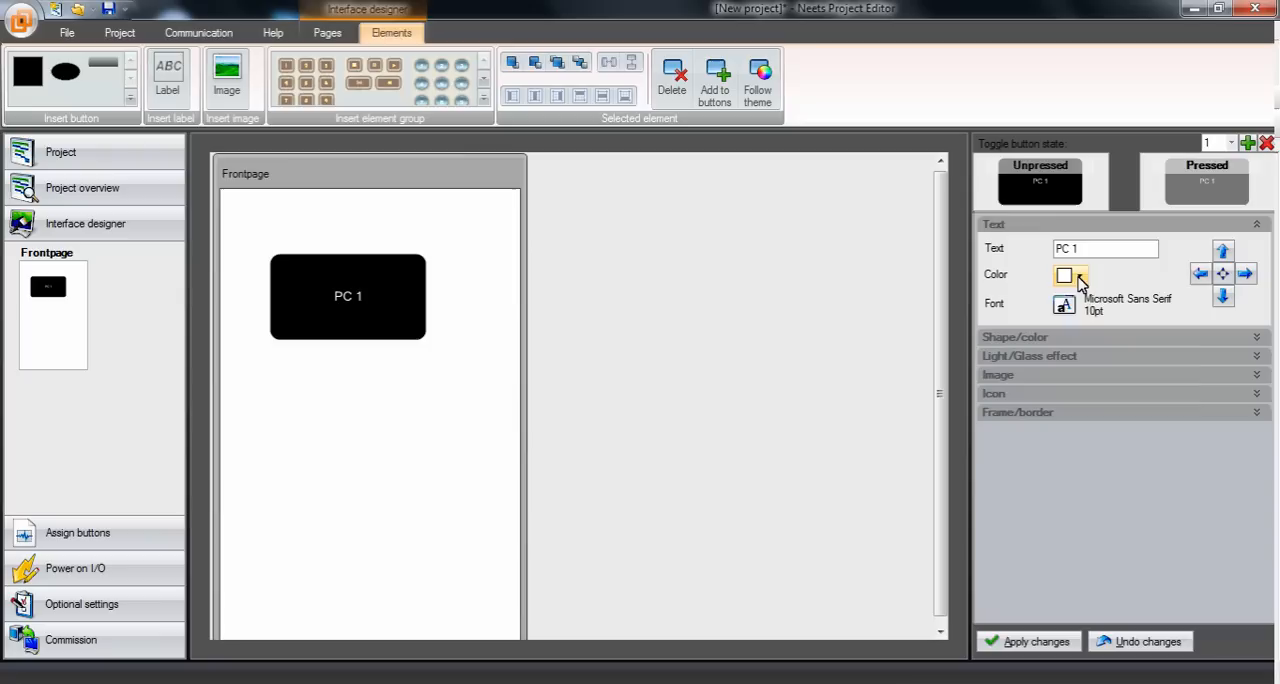
{"action": "left_click", "coordinate": [1080, 276]}
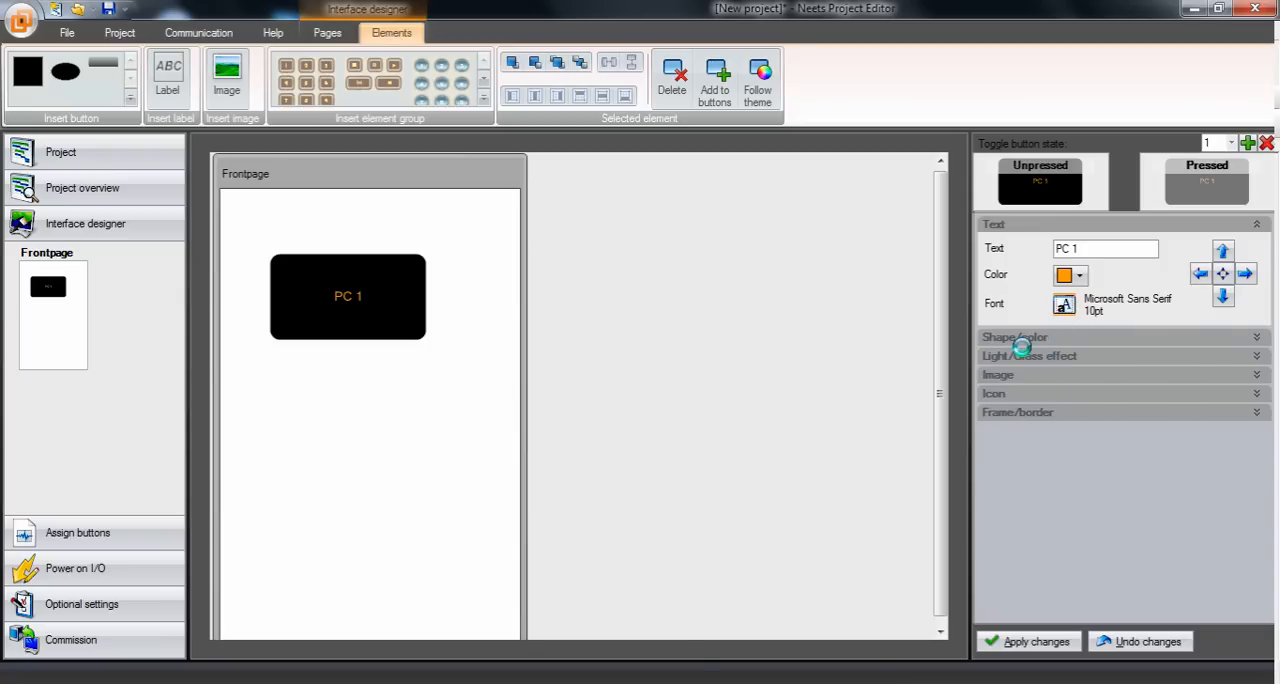
{"action": "left_click", "coordinate": [1064, 304]}
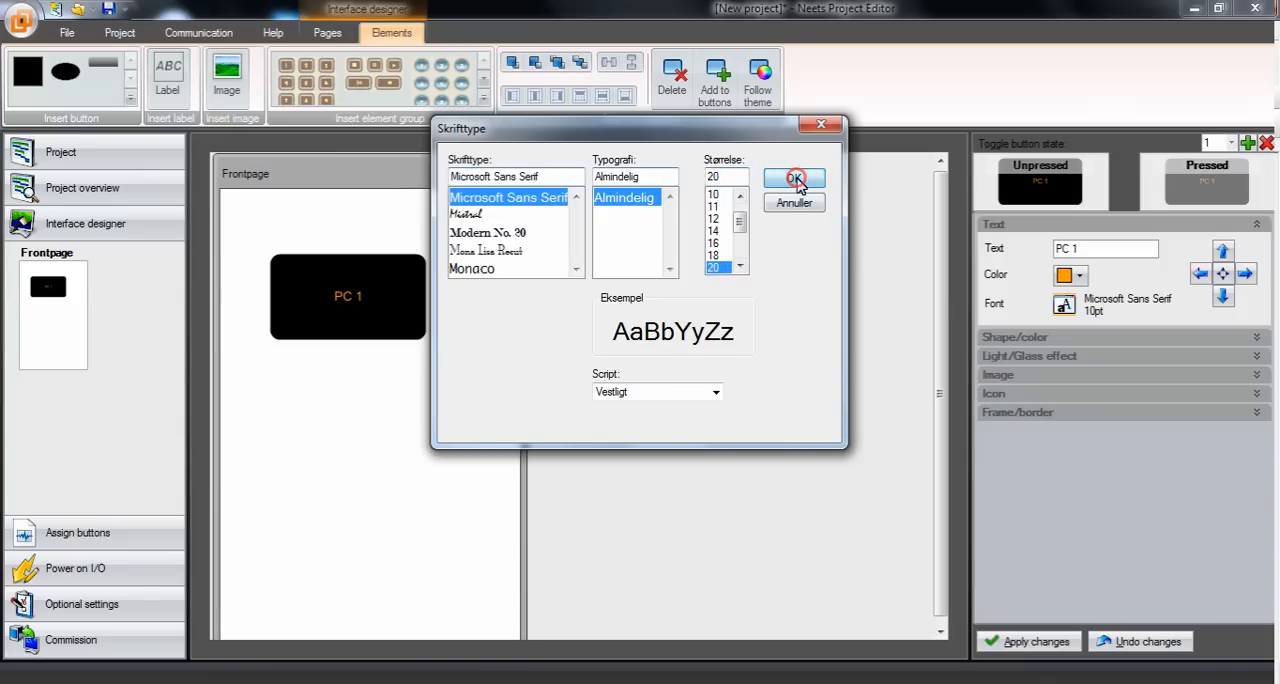
{"action": "left_click", "coordinate": [794, 178]}
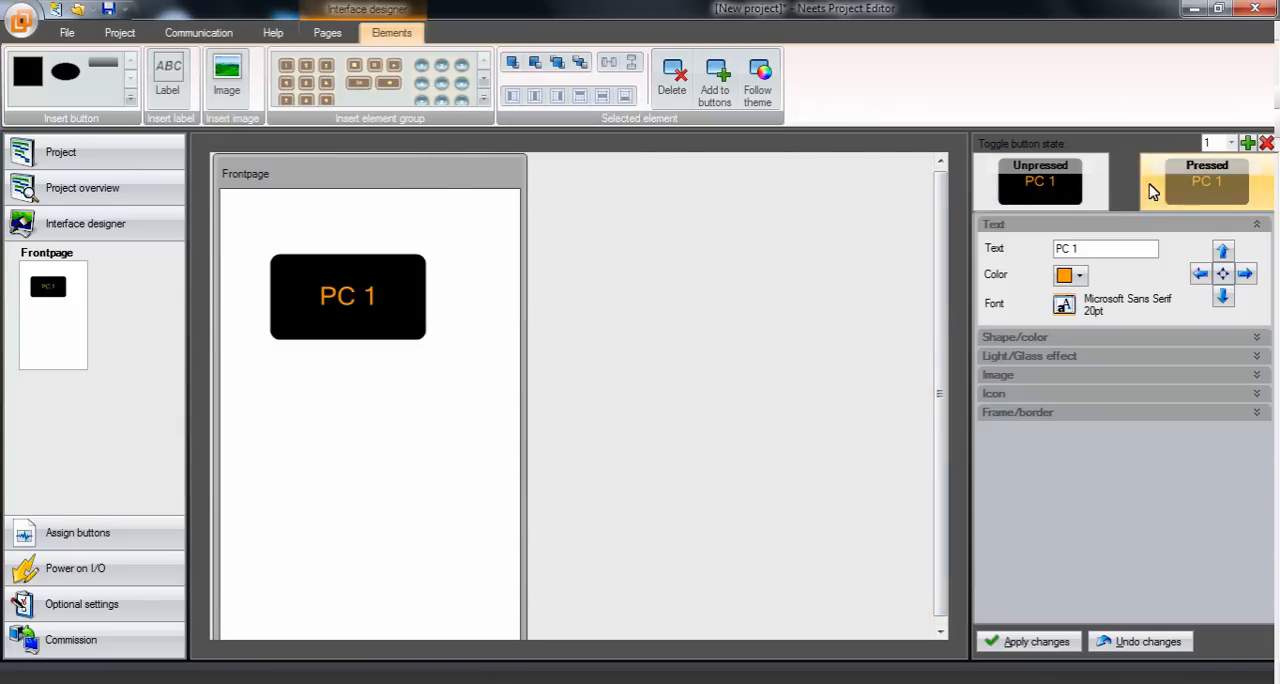
{"action": "mouse_move", "coordinate": [1136, 190]}
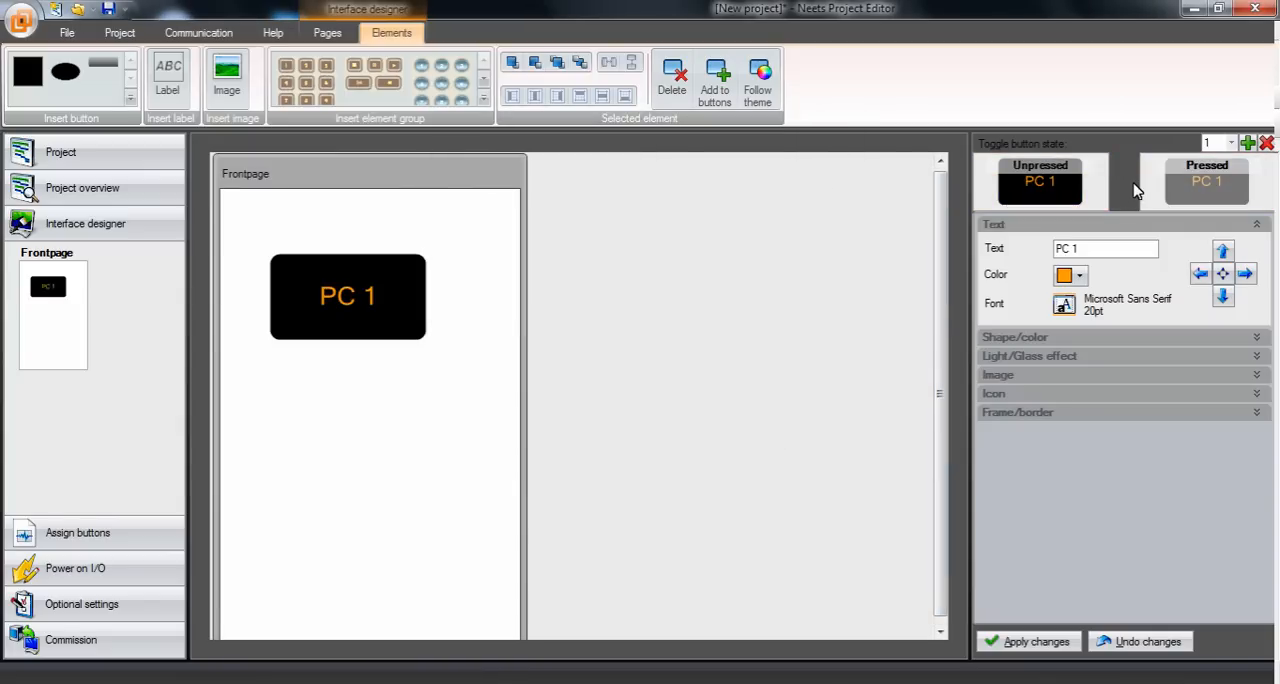
Check the PC 1 label in the button's Unpressed and Pressed states.
{"action": "left_click", "coordinate": [1040, 182]}
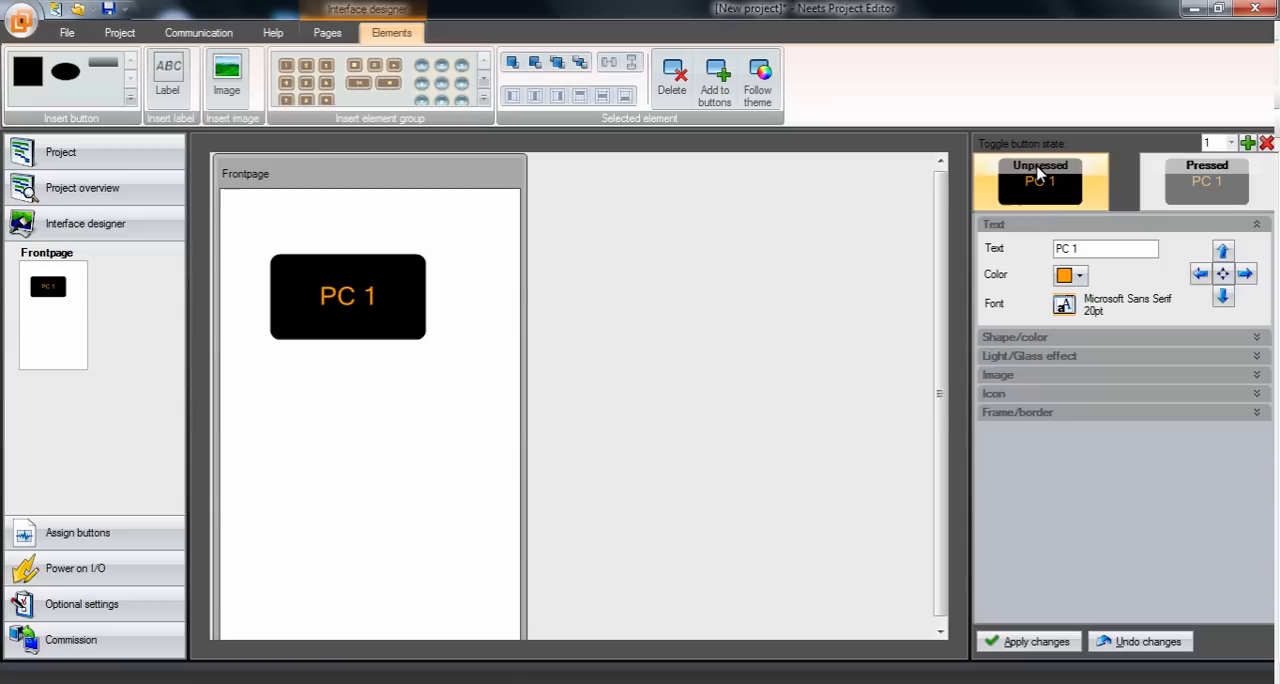
{"action": "left_click", "coordinate": [1206, 182]}
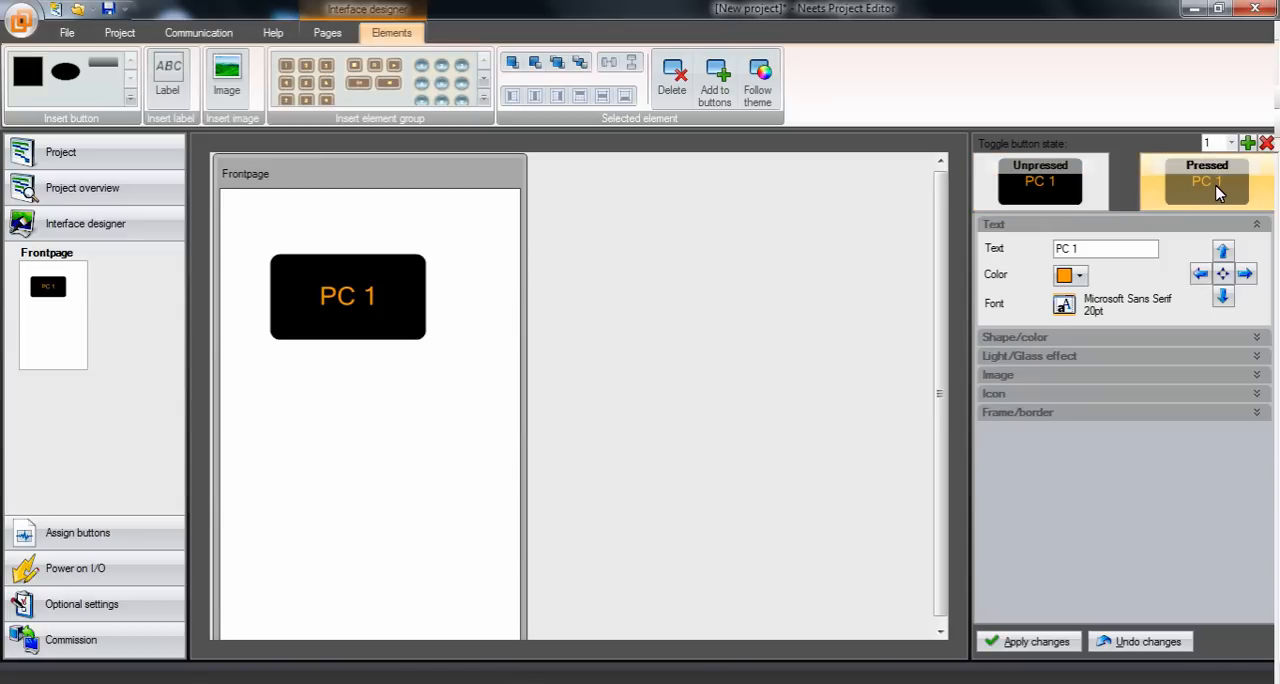
{"action": "left_click", "coordinate": [348, 296]}
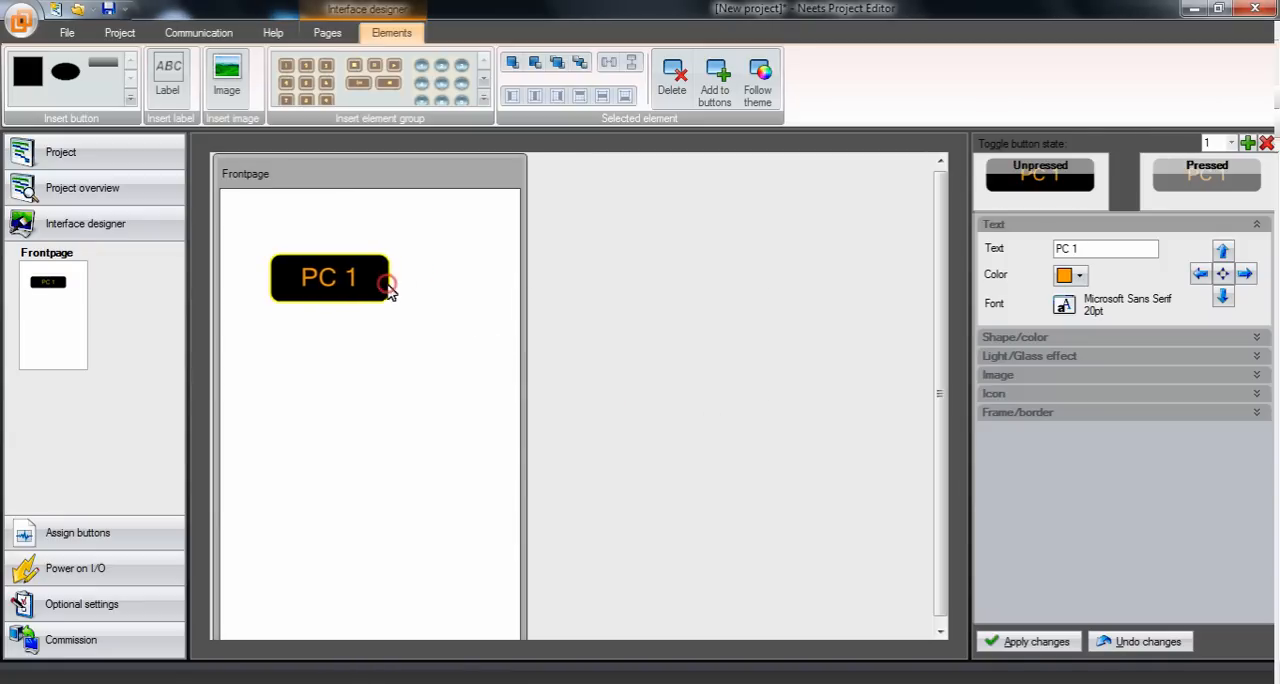
Set the PC 1 button body to grey with the Gradient2 light effect and keep the settings.
{"action": "left_click", "coordinate": [444, 372]}
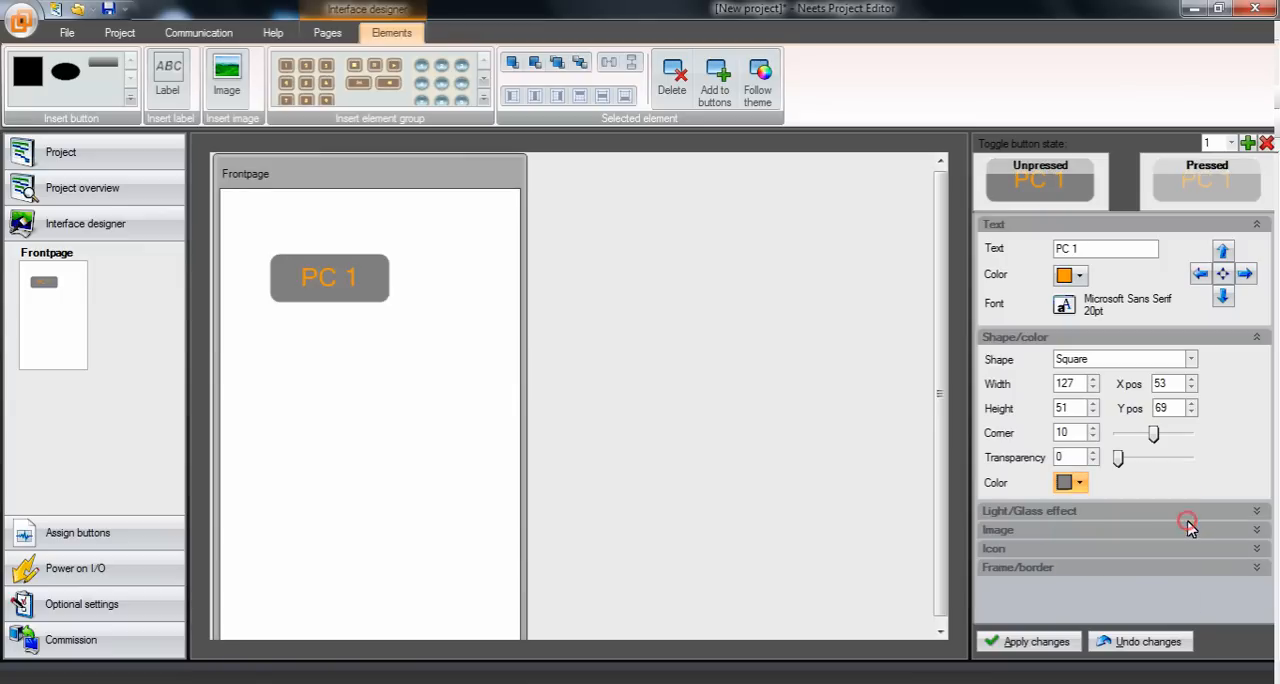
{"action": "left_click", "coordinate": [1256, 512]}
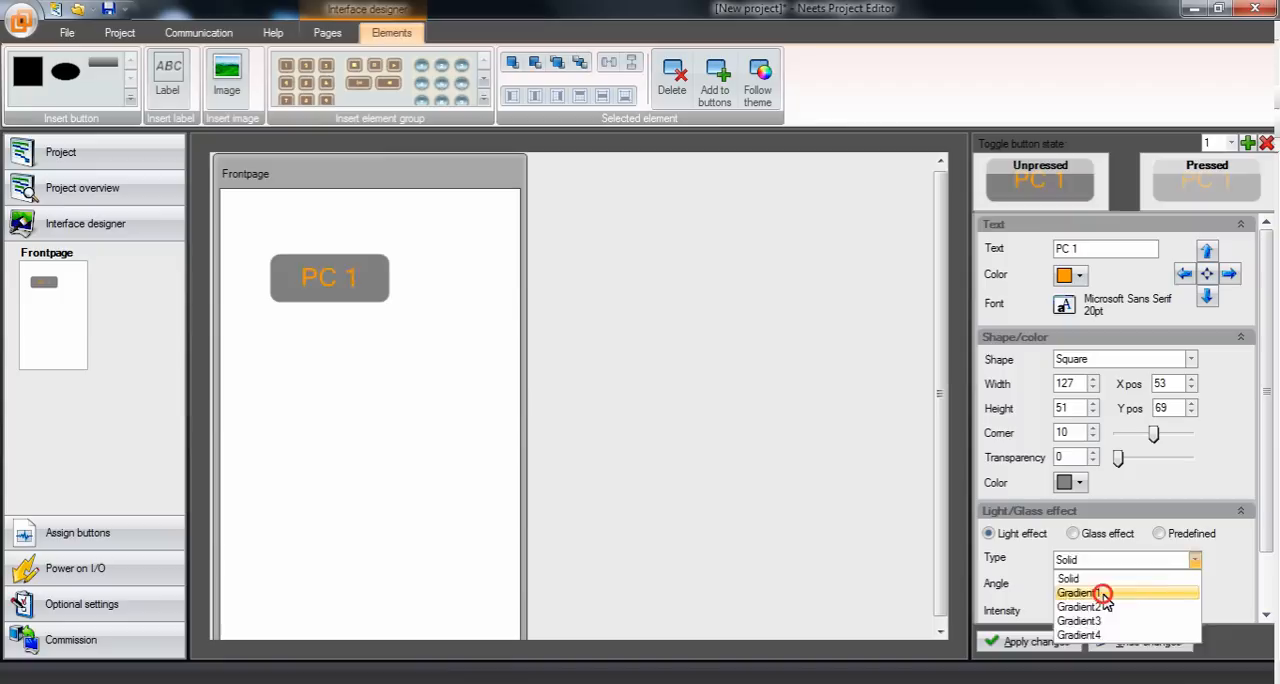
{"action": "left_click", "coordinate": [1078, 592]}
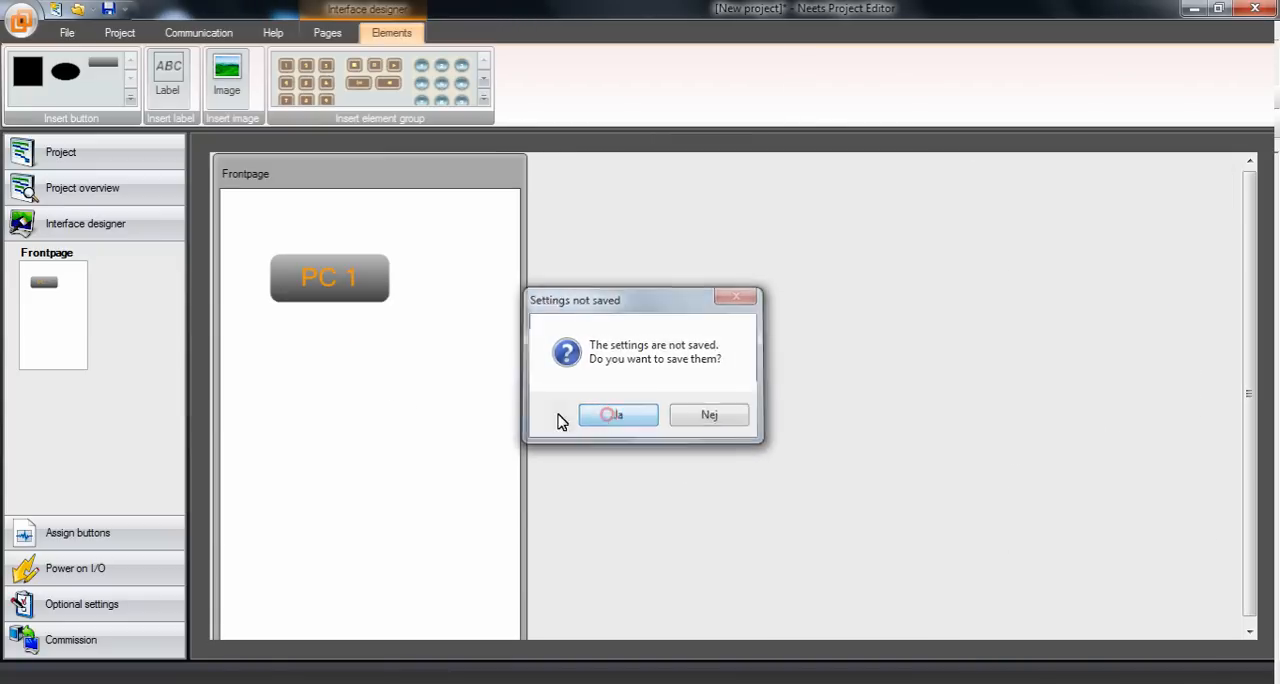
{"action": "right_click", "coordinate": [340, 278]}
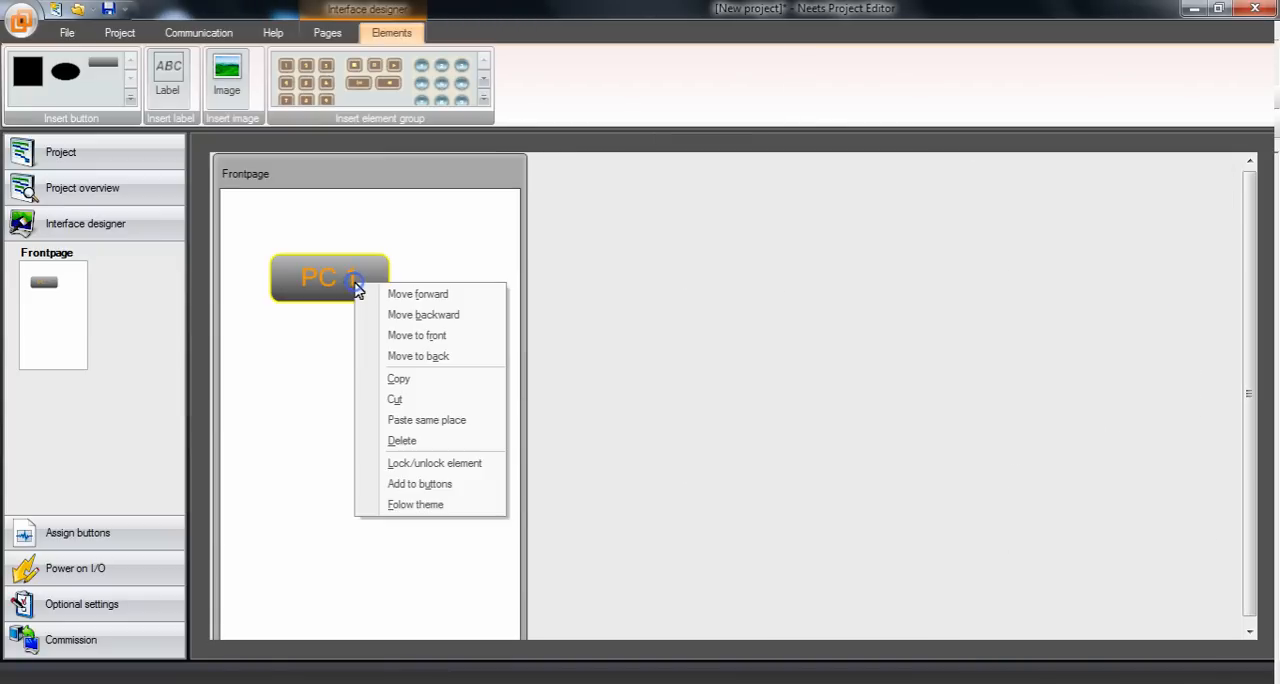
{"action": "left_click", "coordinate": [448, 480]}
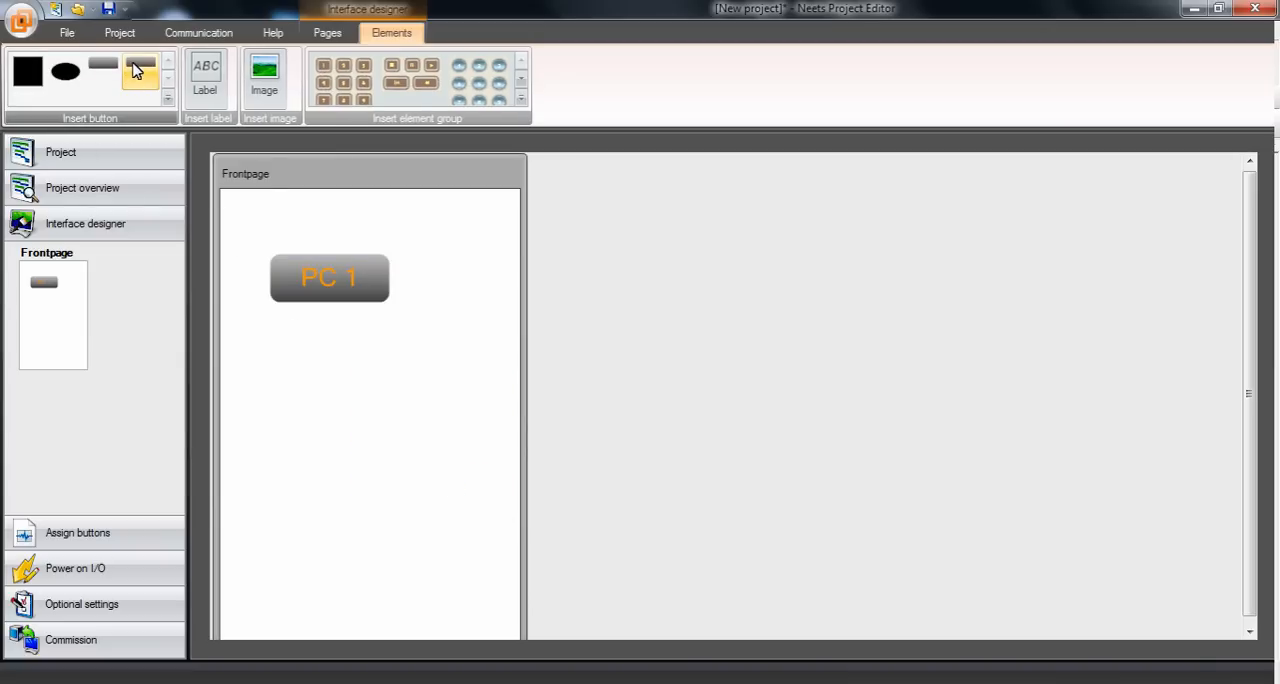
Set the second button's text to DVD and save its settings.
{"action": "left_click", "coordinate": [140, 72]}
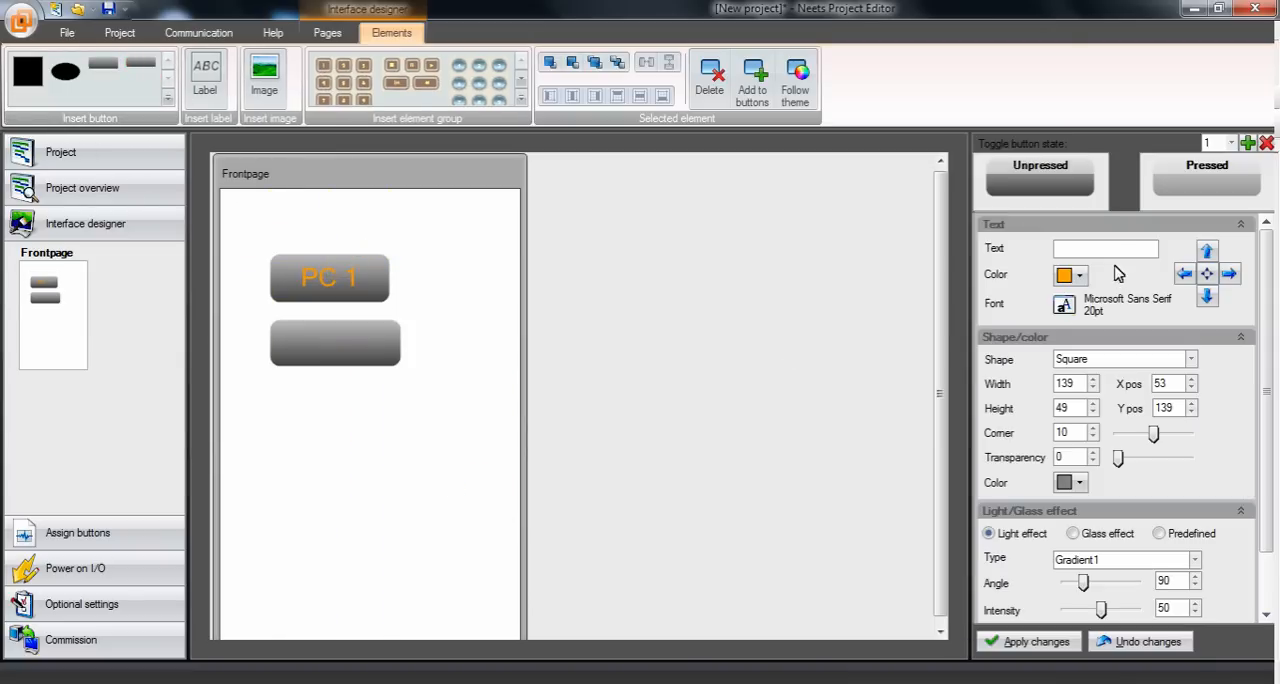
{"action": "type", "text": "DVD"}
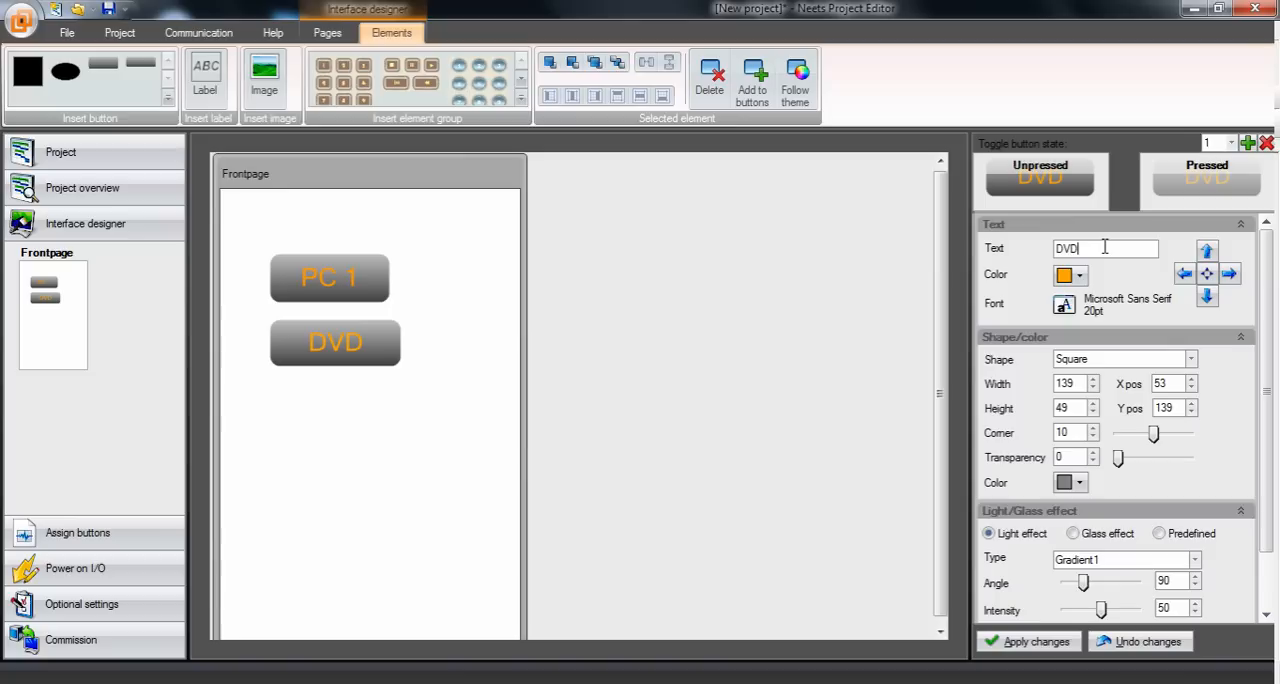
{"action": "mouse_move", "coordinate": [468, 360]}
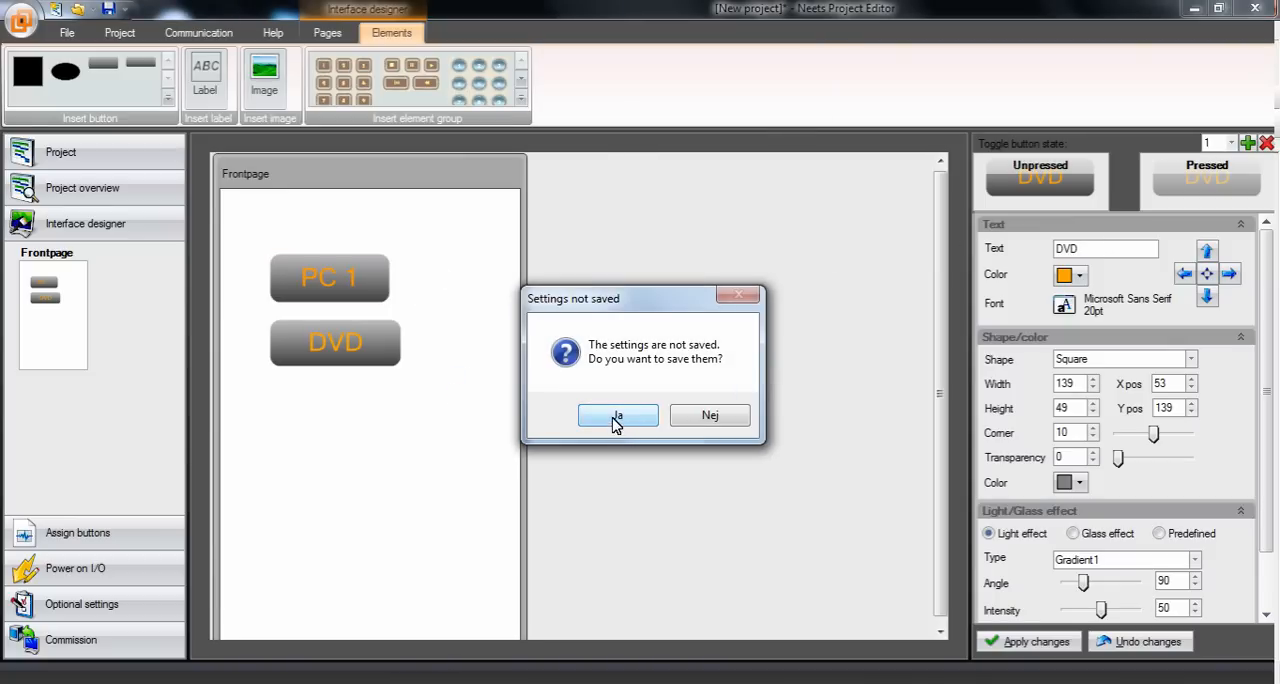
{"action": "left_click", "coordinate": [616, 416]}
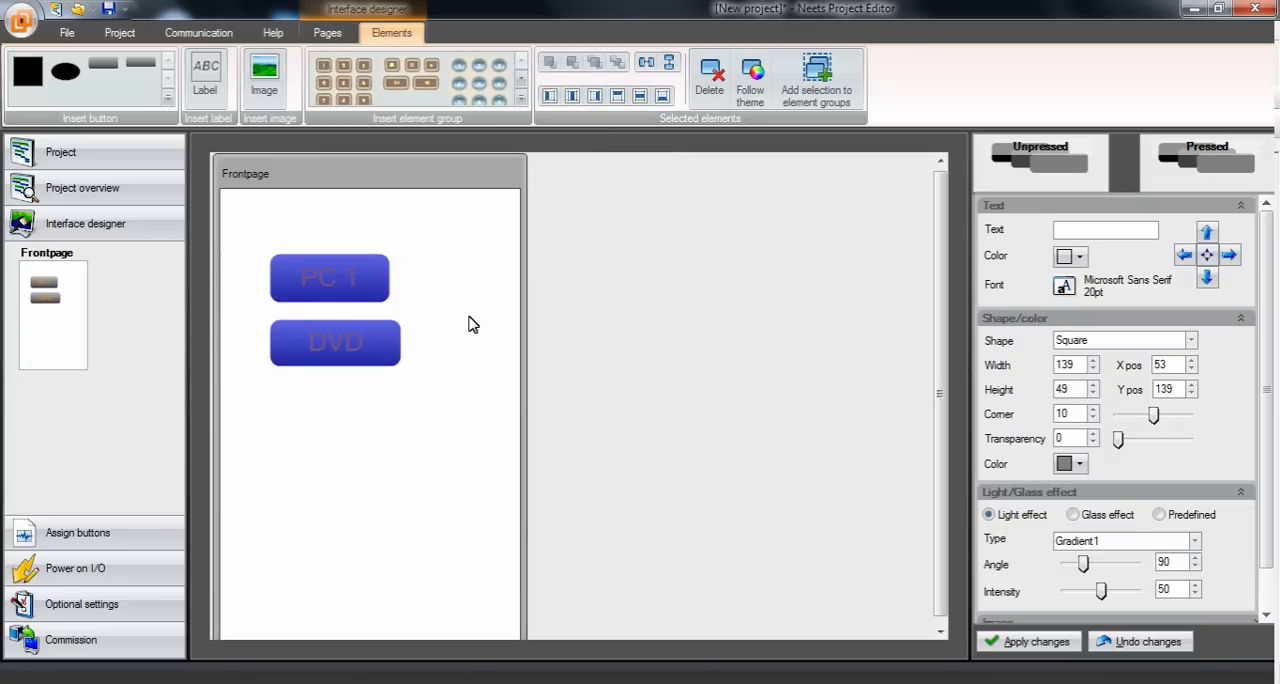
{"action": "left_click", "coordinate": [472, 324]}
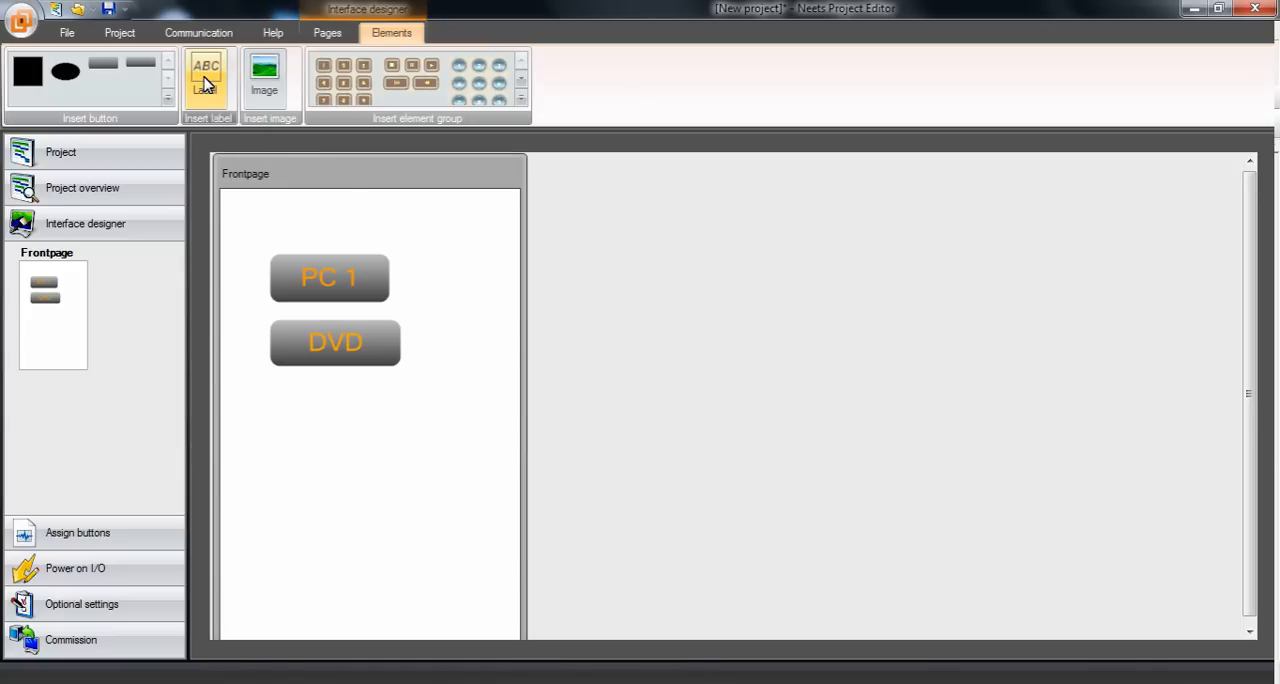
Insert a "Front page" label and place it above the buttons.
{"action": "left_click", "coordinate": [208, 80]}
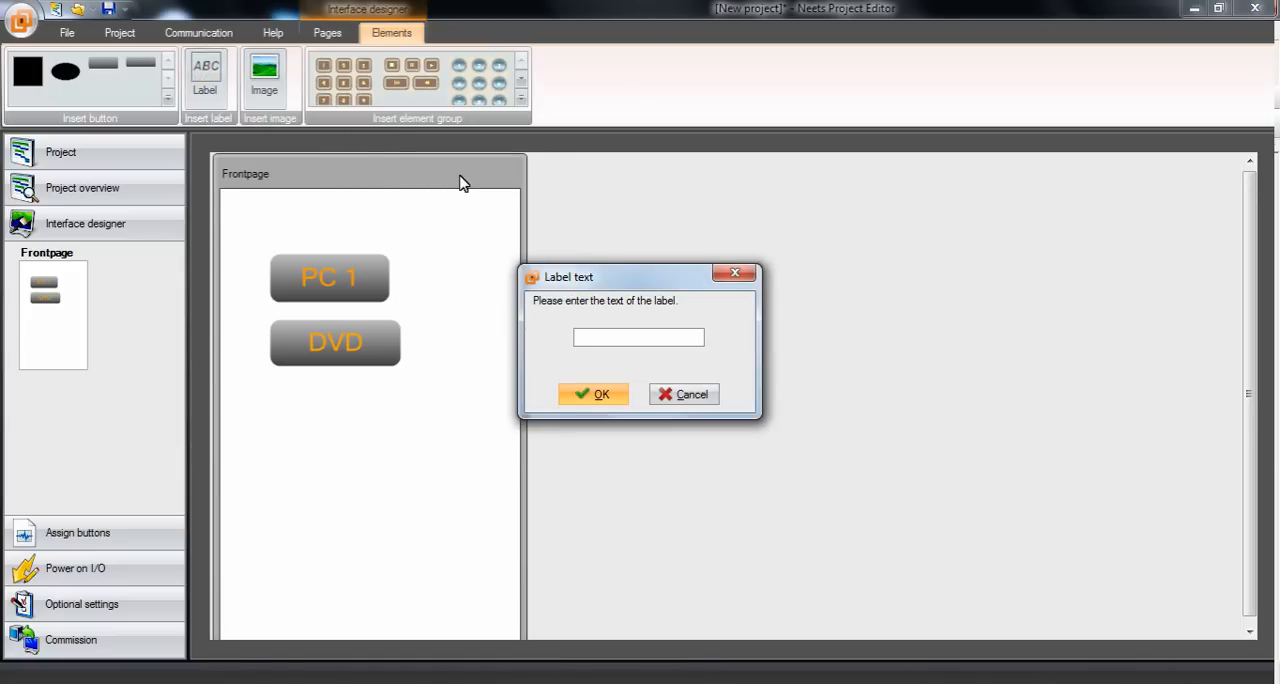
{"action": "type", "text": "Front page"}
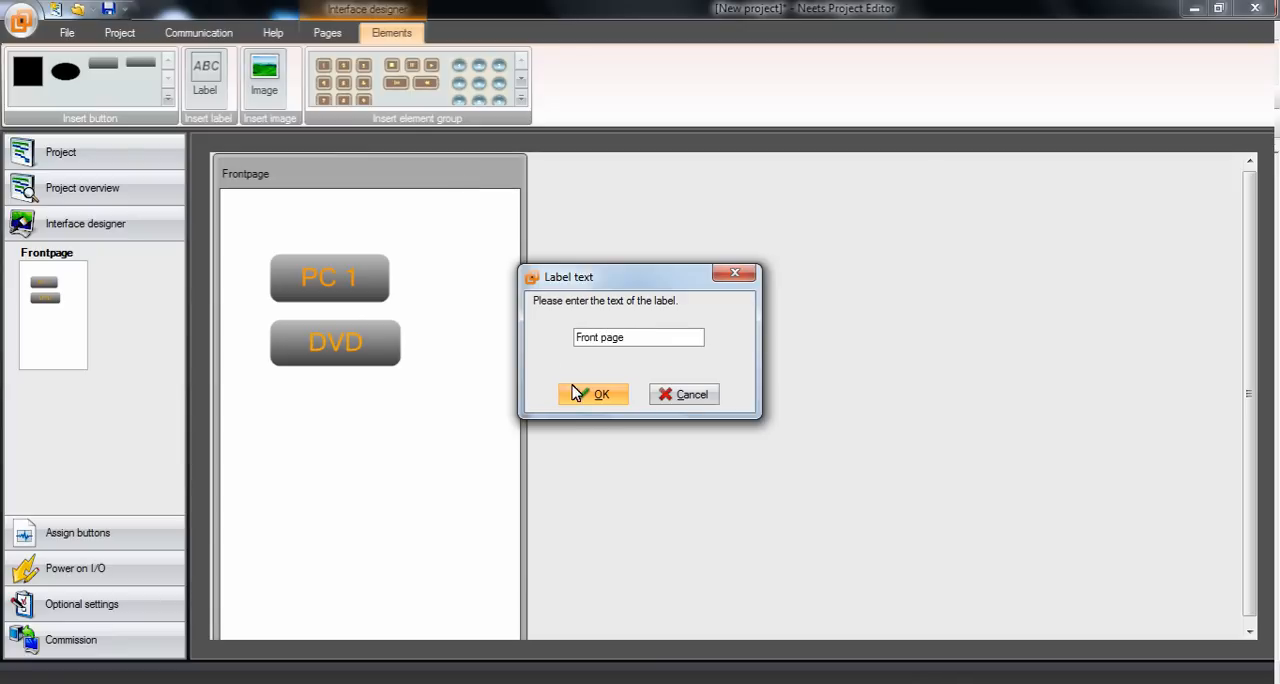
{"action": "left_click", "coordinate": [600, 392]}
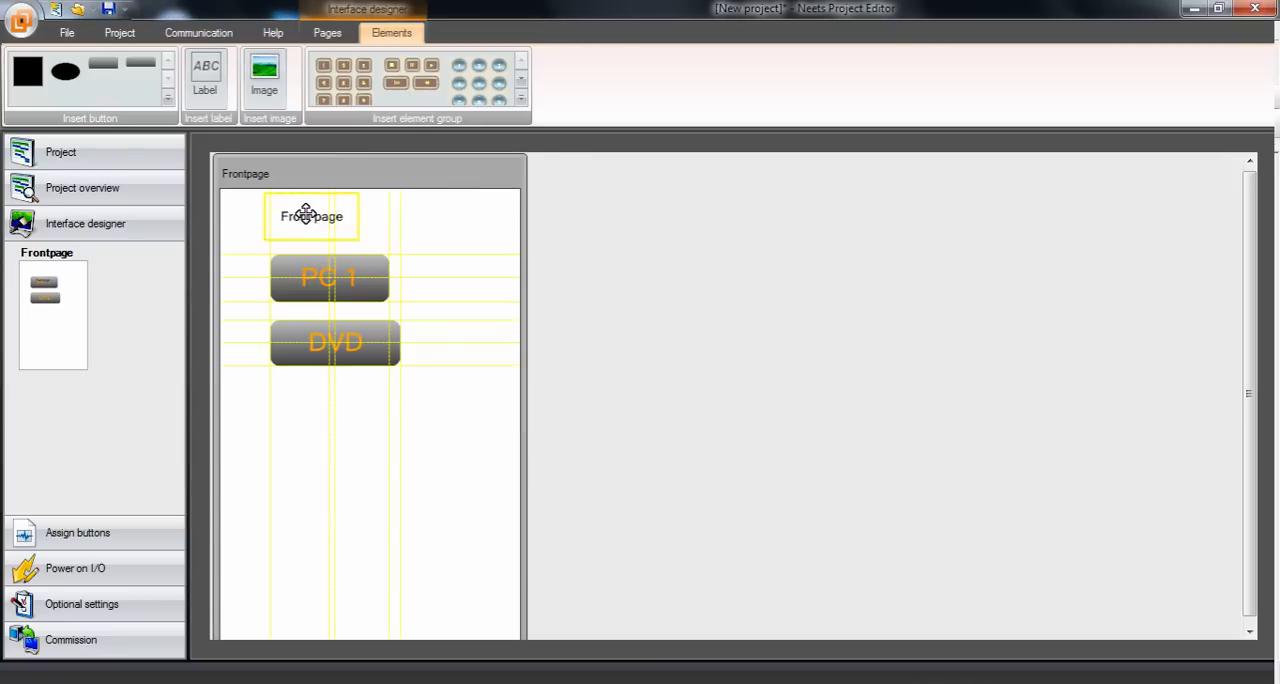
{"action": "left_click", "coordinate": [312, 216]}
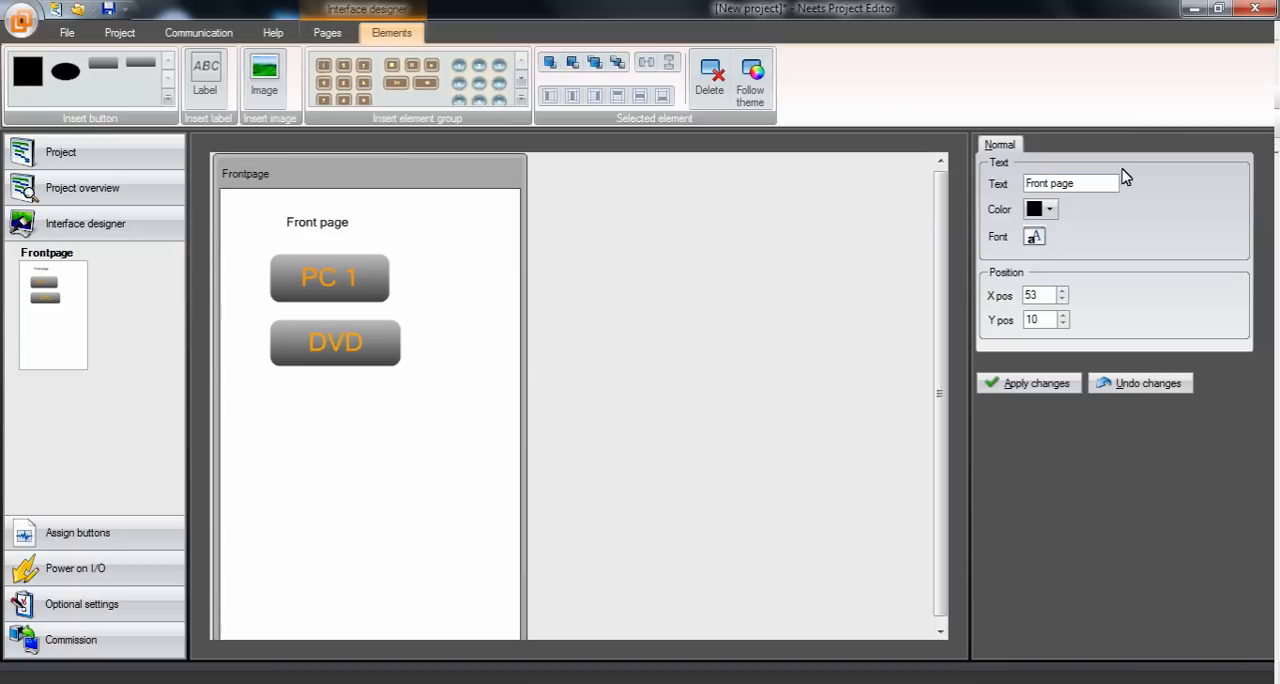
Make the Front page label orange with 20 point font size.
{"action": "left_click", "coordinate": [1050, 210]}
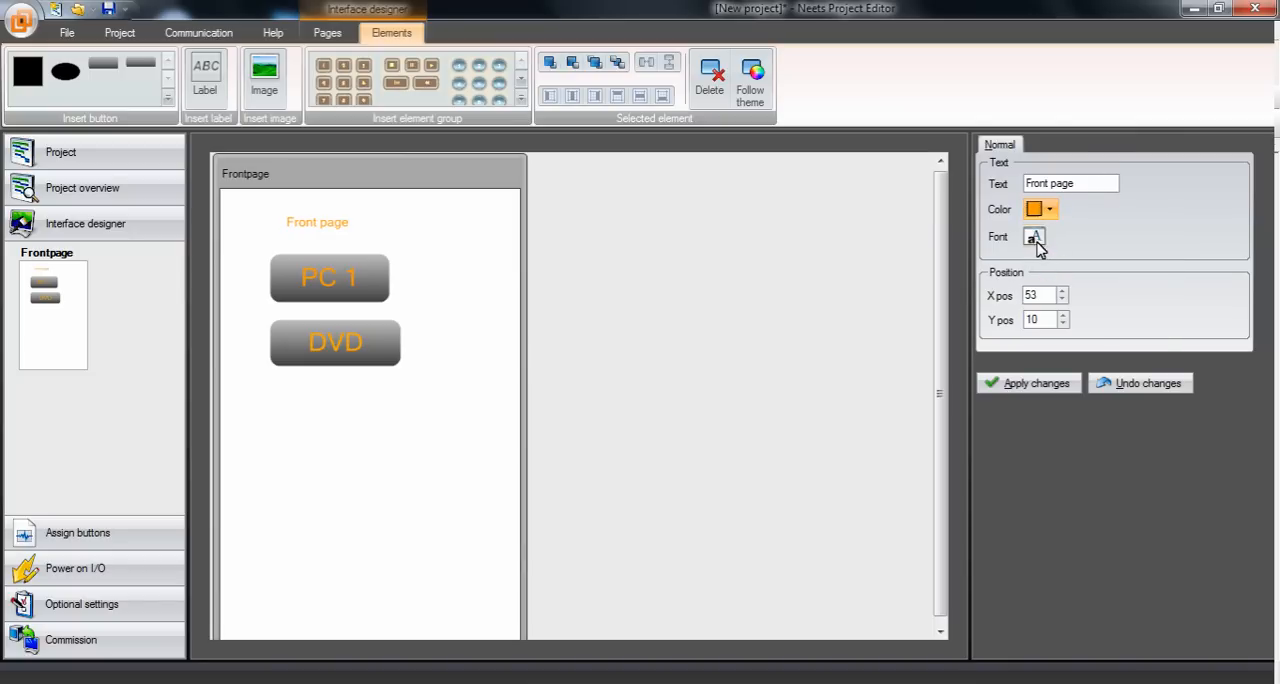
{"action": "left_click", "coordinate": [1032, 238]}
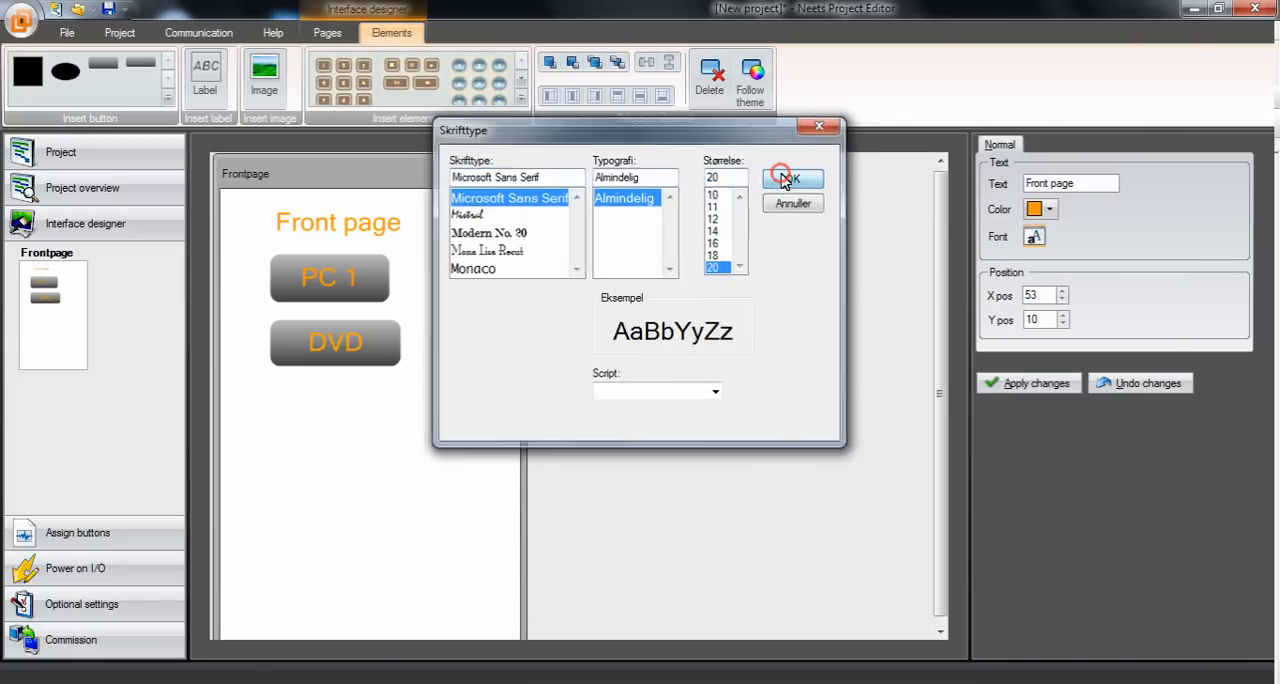
{"action": "left_click", "coordinate": [792, 178]}
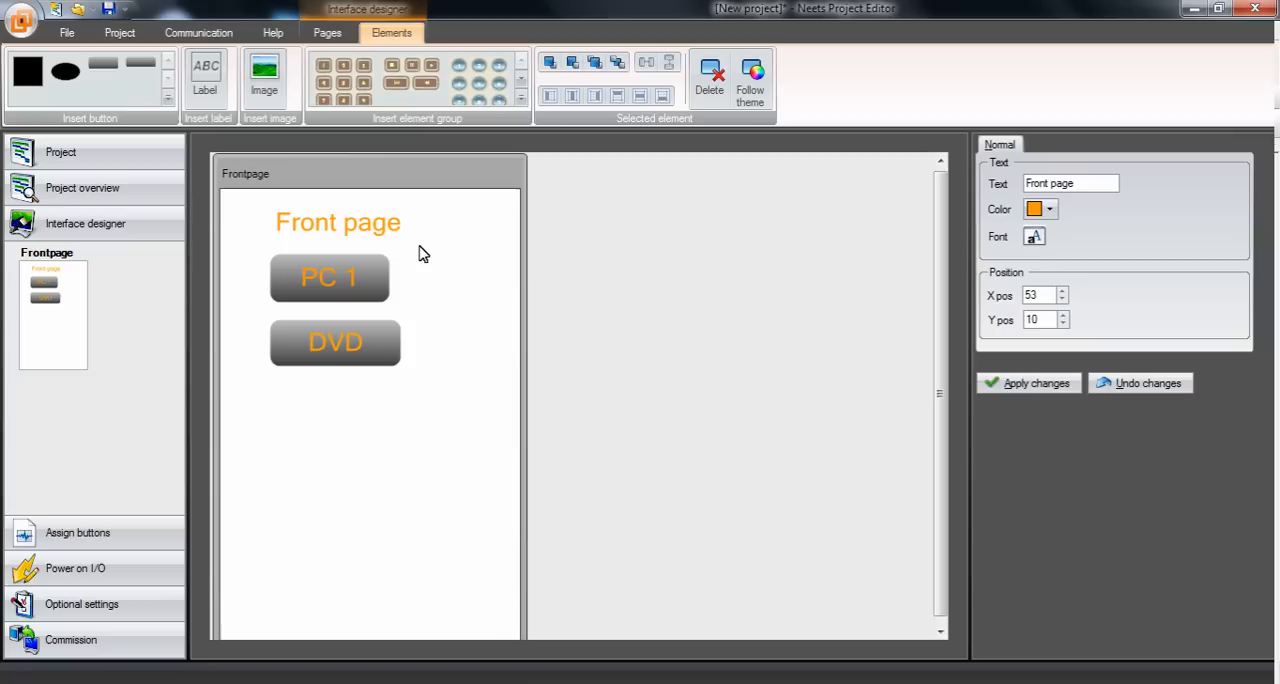
{"action": "mouse_move", "coordinate": [284, 176]}
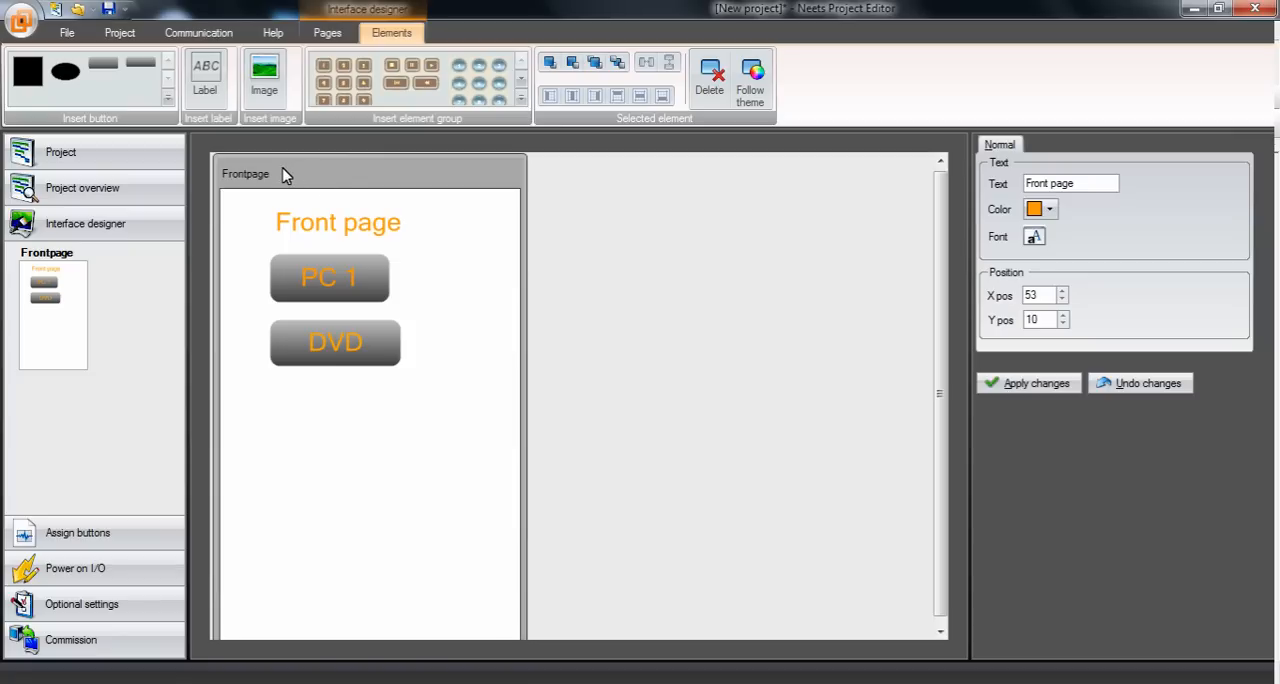
Set the page background to black Gradient1 with adjusted angle and intensity.
{"action": "left_click", "coordinate": [326, 32]}
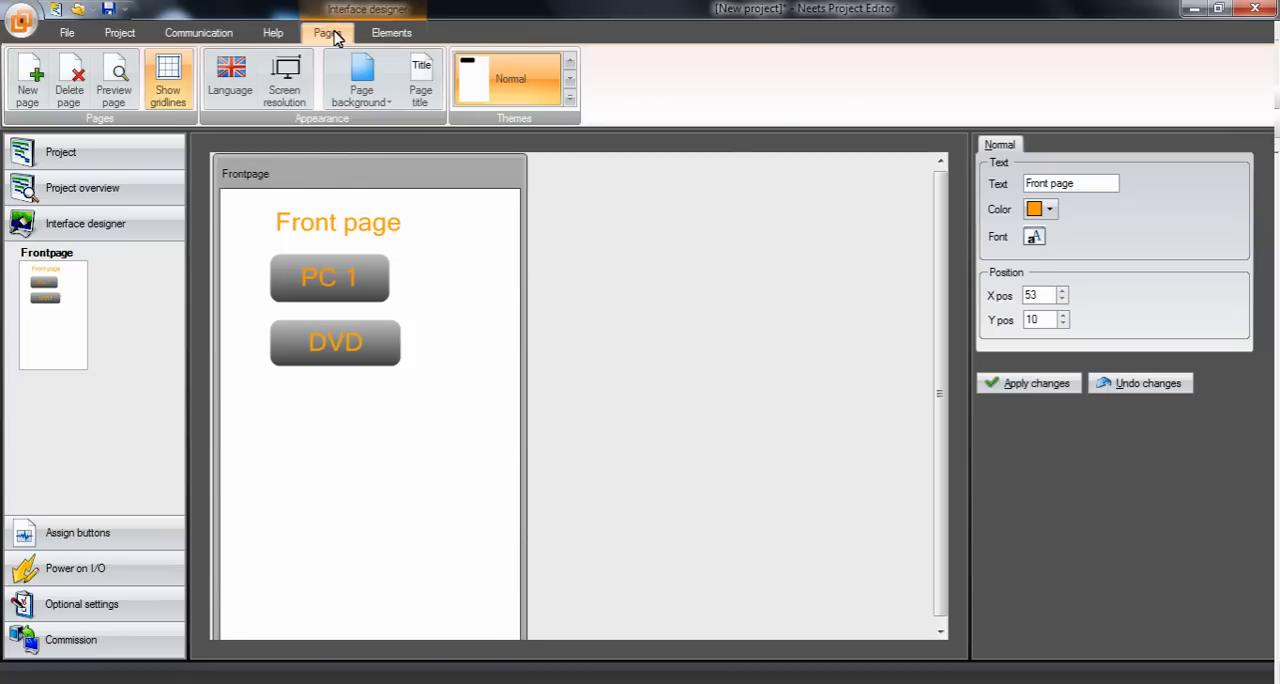
{"action": "left_click", "coordinate": [360, 78]}
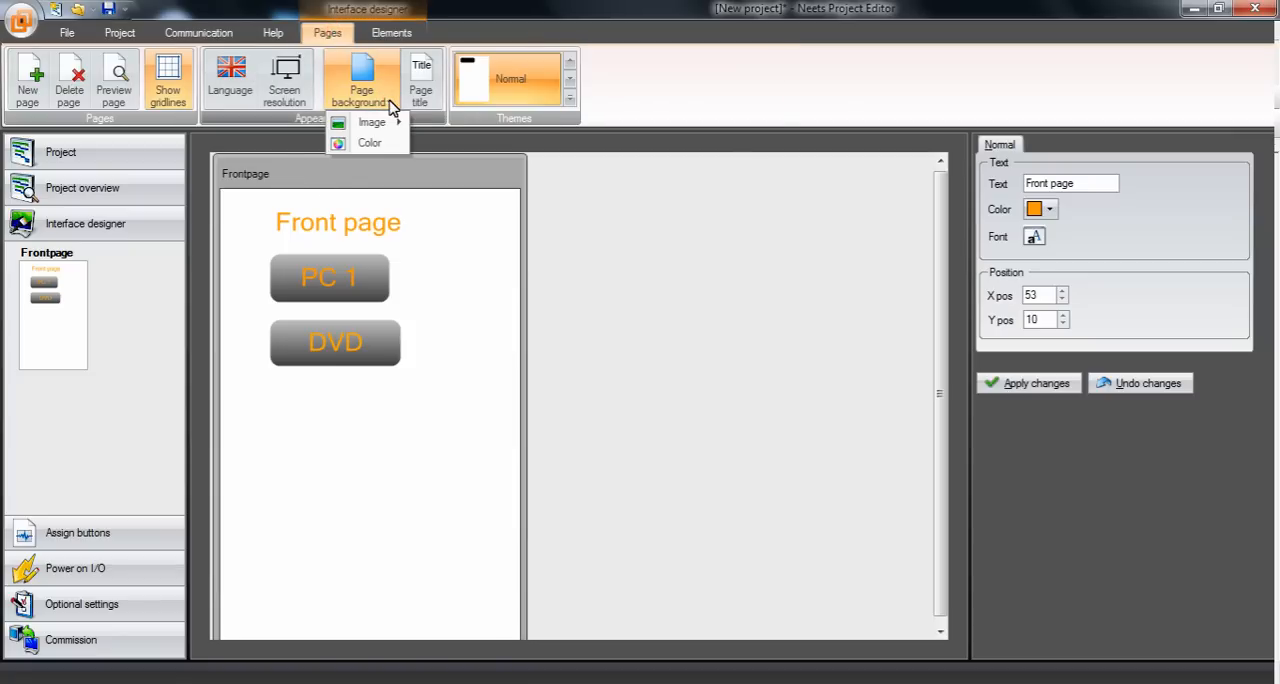
{"action": "mouse_move", "coordinate": [372, 120]}
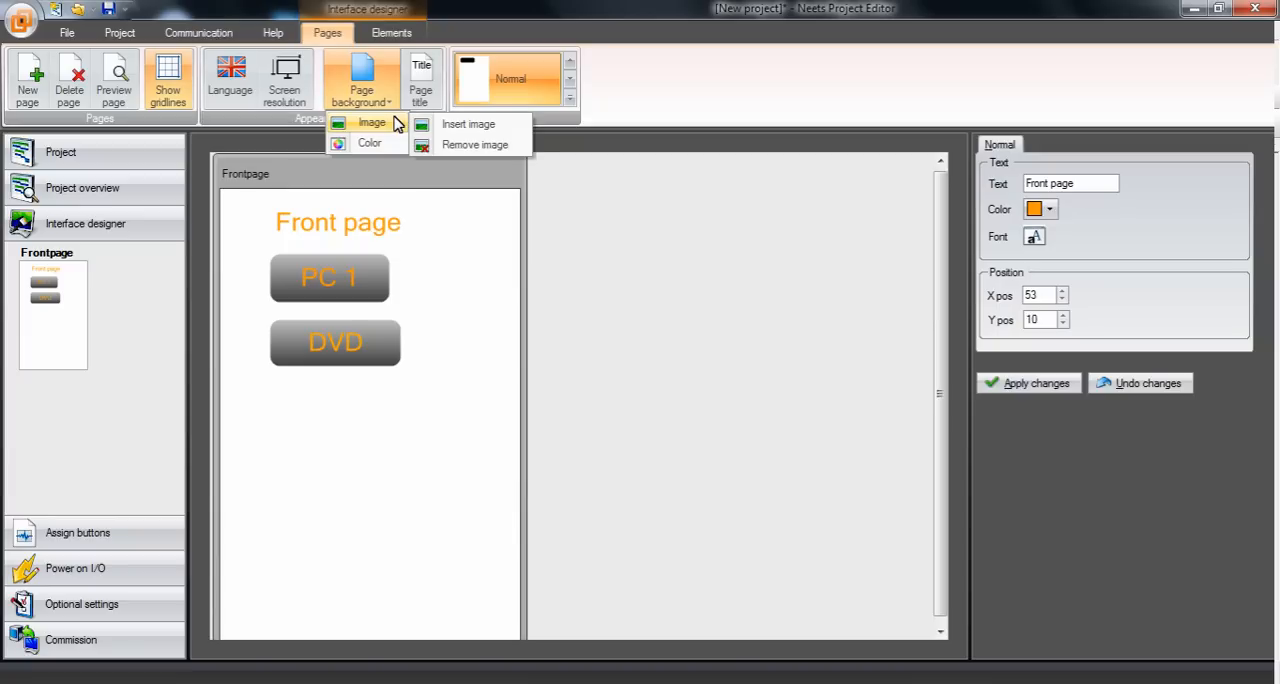
{"action": "left_click", "coordinate": [368, 142]}
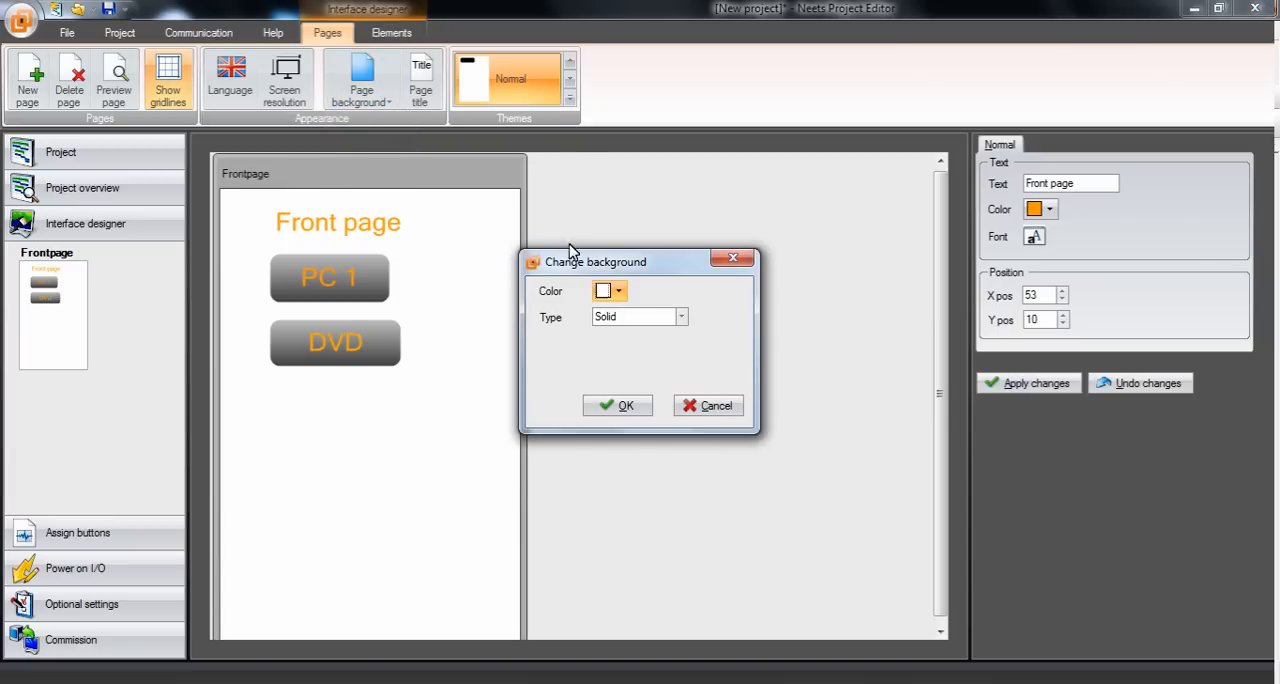
{"action": "left_click", "coordinate": [618, 292]}
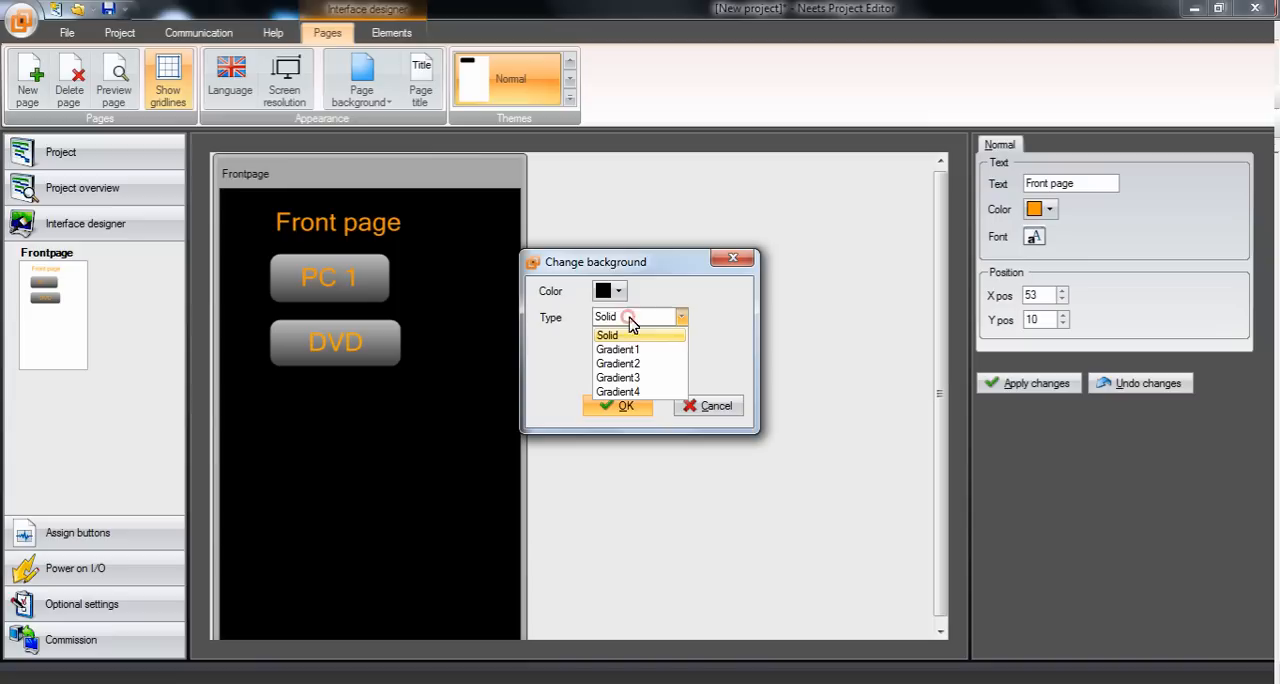
{"action": "left_click", "coordinate": [616, 348]}
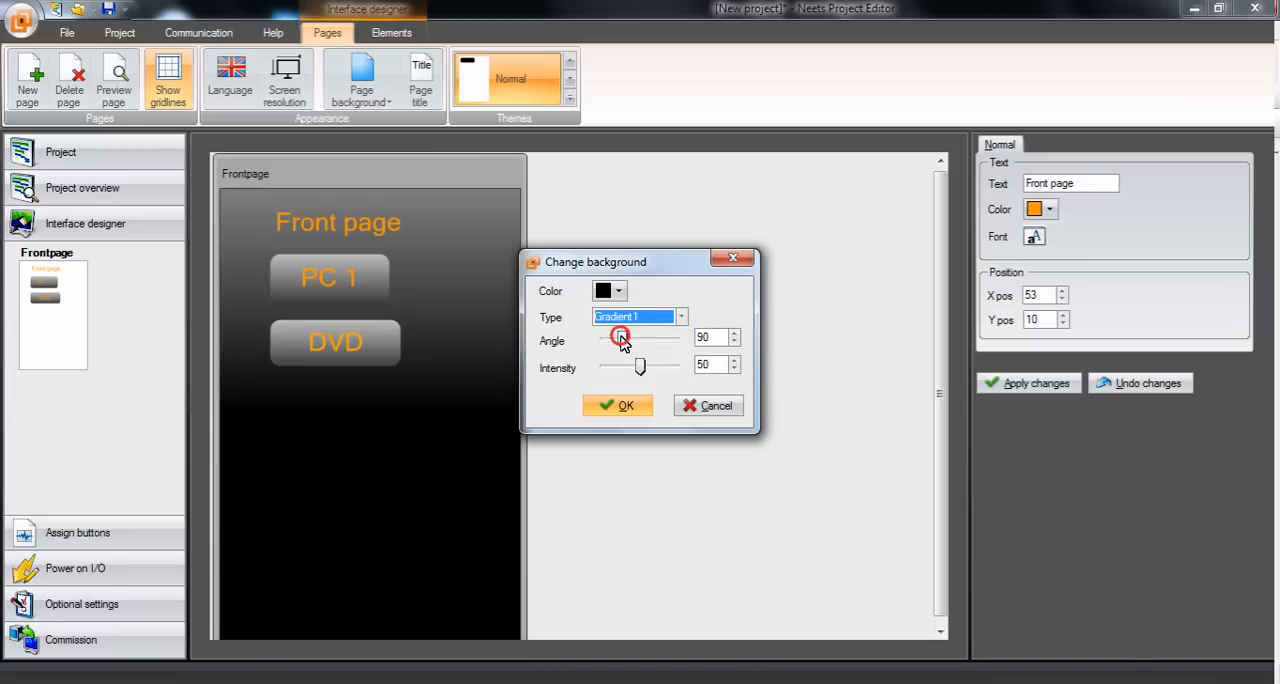
{"action": "left_click_drag", "start_coordinate": [620, 336], "coordinate": [652, 336]}
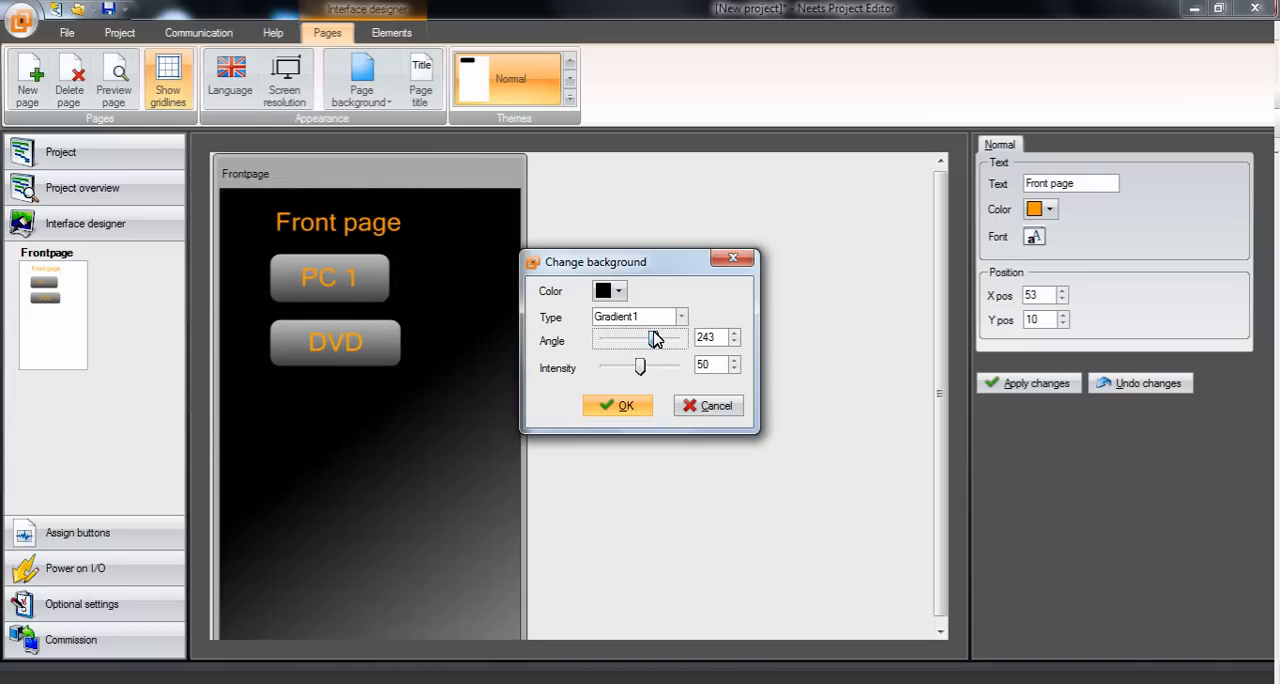
{"action": "left_click_drag", "start_coordinate": [640, 364], "coordinate": [632, 364]}
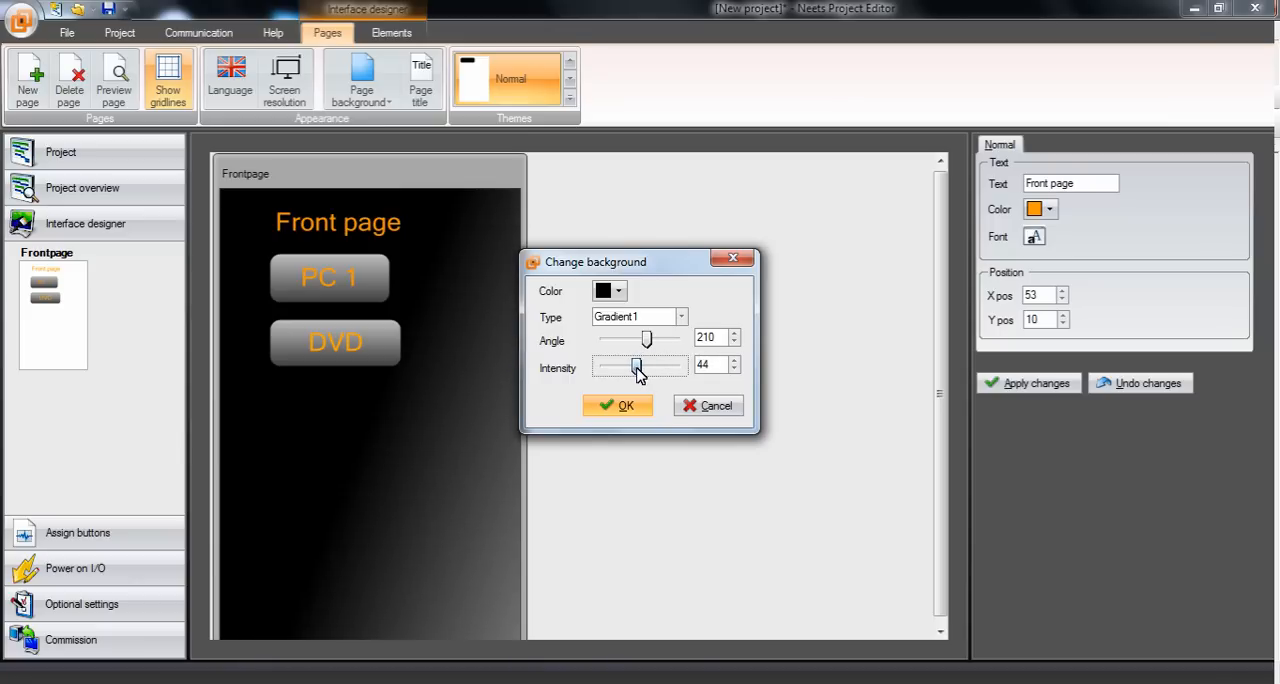
{"action": "left_click", "coordinate": [616, 404]}
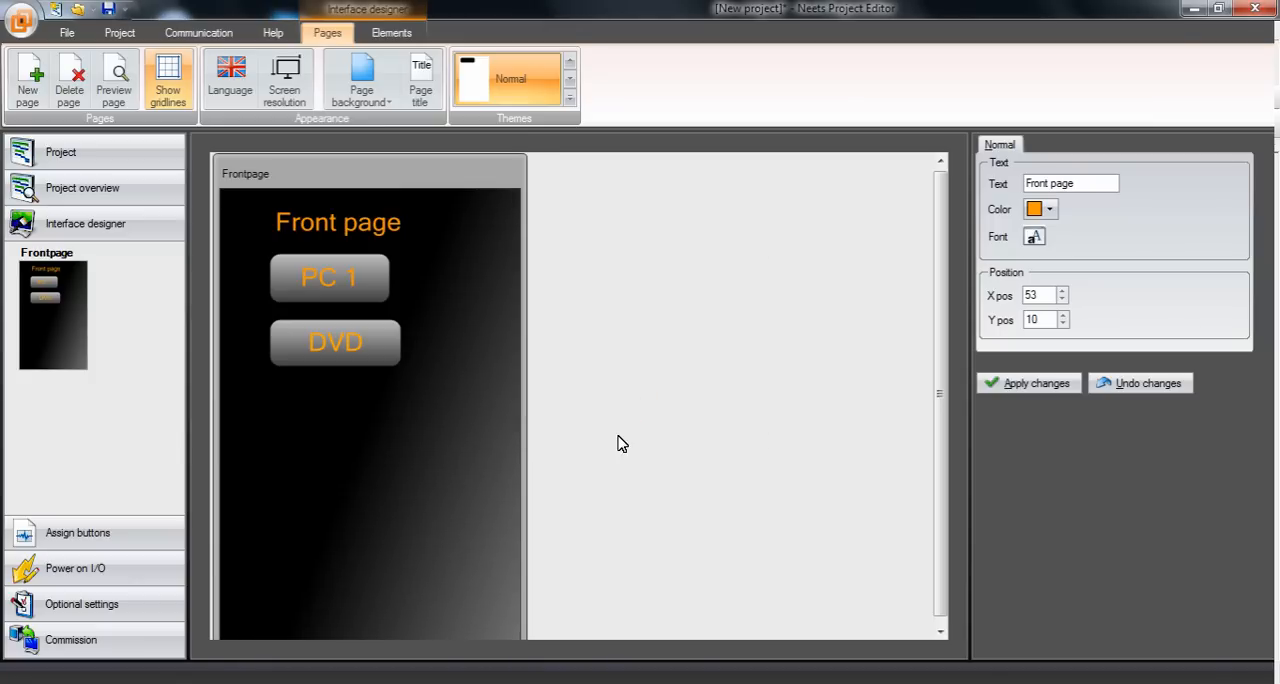
{"action": "mouse_move", "coordinate": [490, 420]}
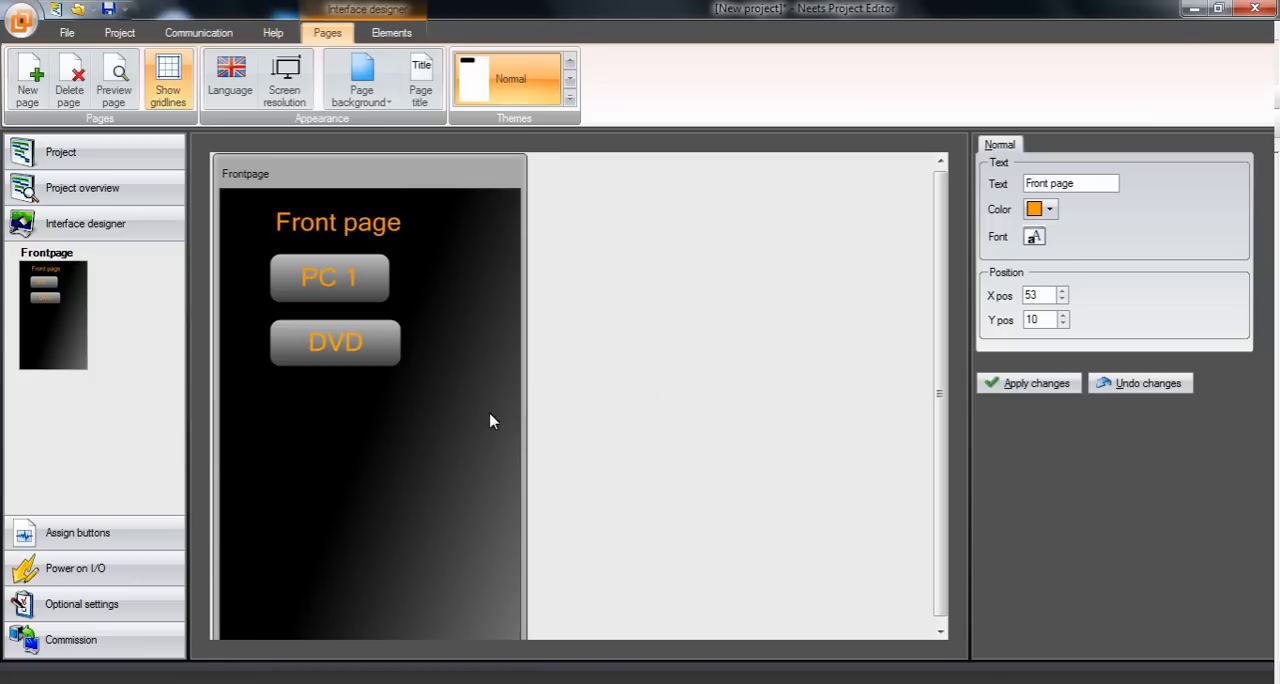
{"action": "mouse_move", "coordinate": [480, 406]}
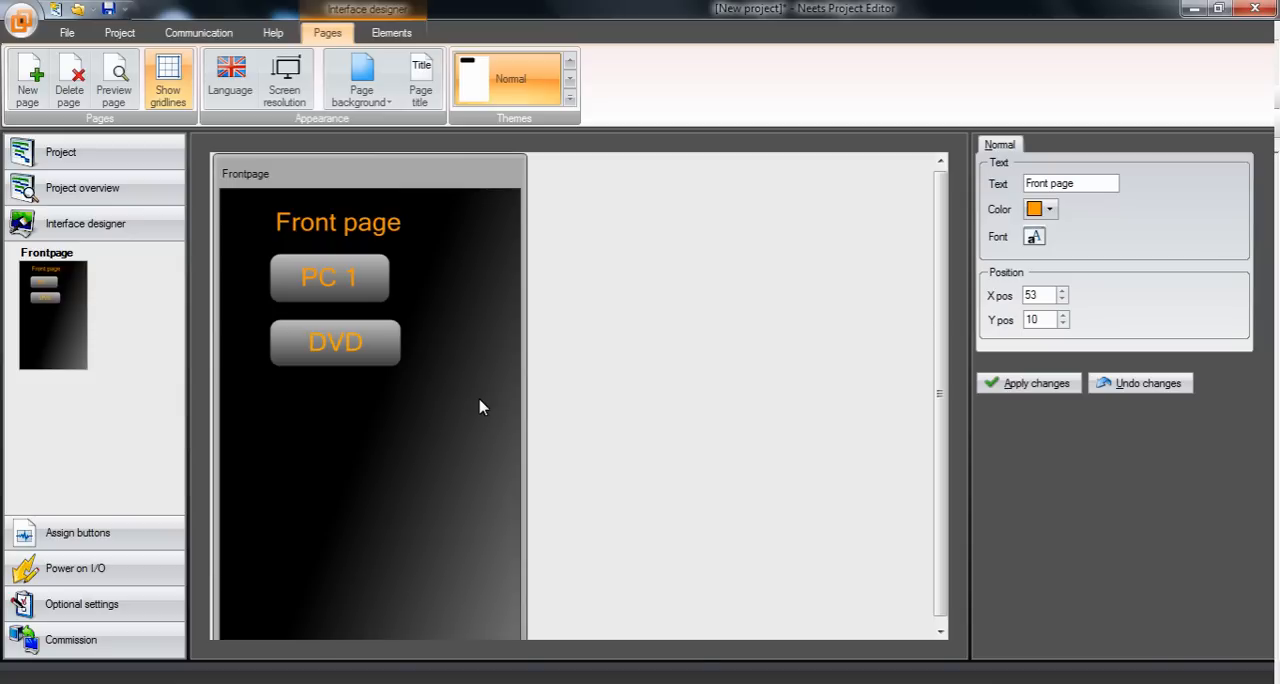
{"action": "mouse_move", "coordinate": [436, 314]}
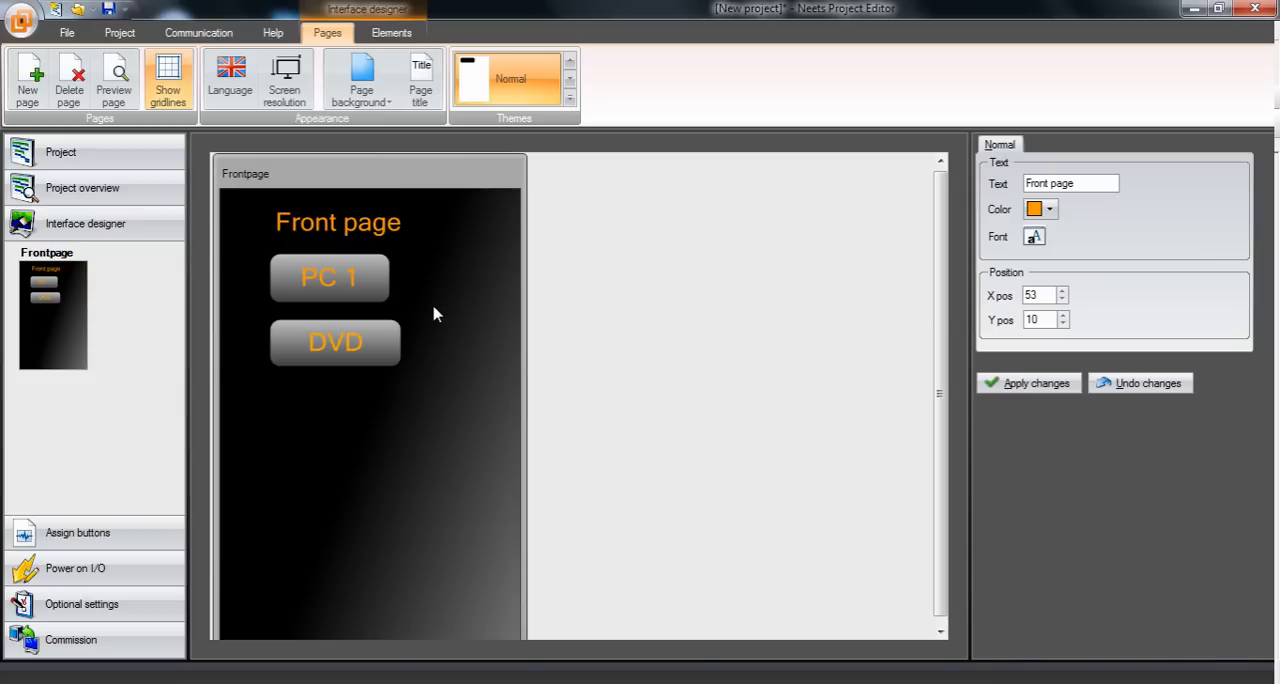
Save the front page design as a theme named MyTheme.
{"action": "right_click", "coordinate": [434, 314]}
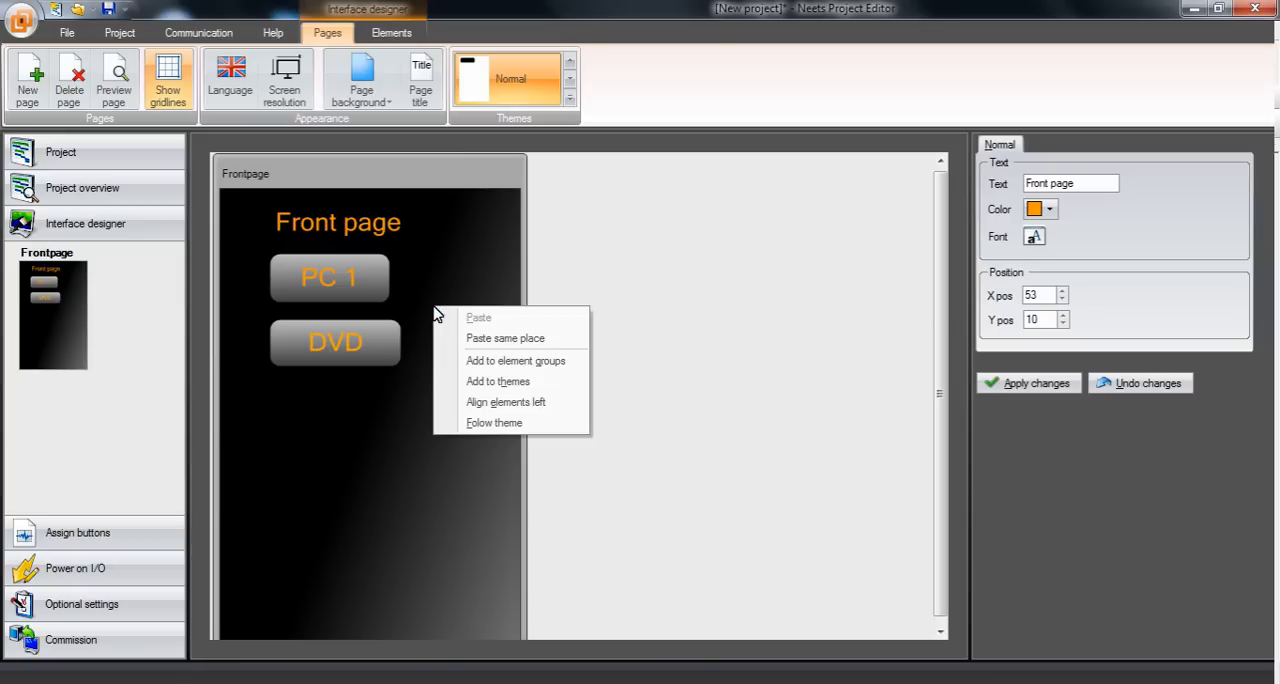
{"action": "left_click", "coordinate": [498, 380]}
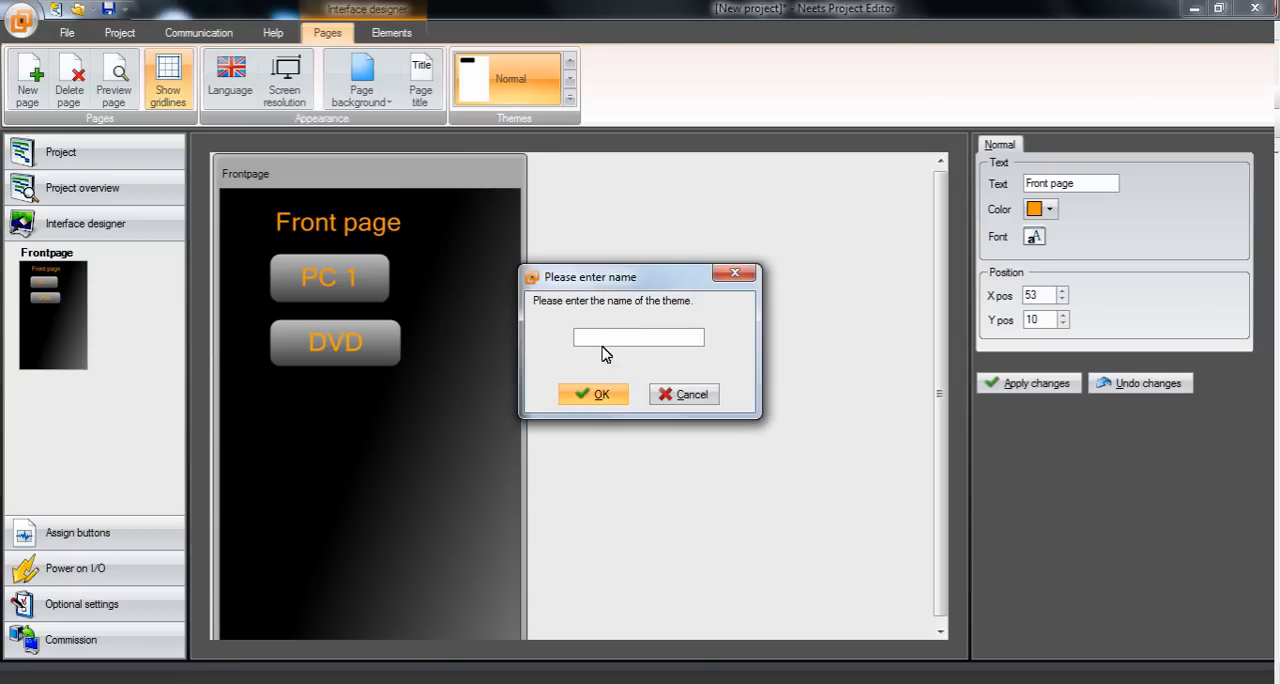
{"action": "type", "text": "M"}
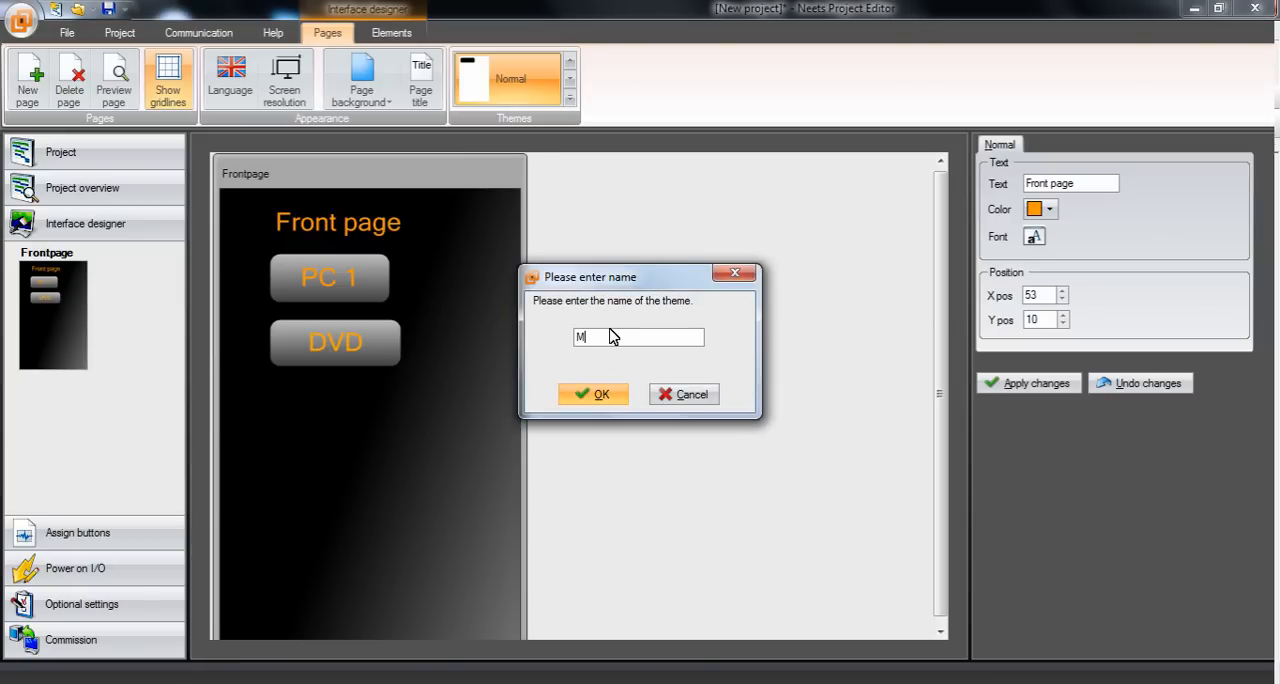
{"action": "type", "text": "yTheme"}
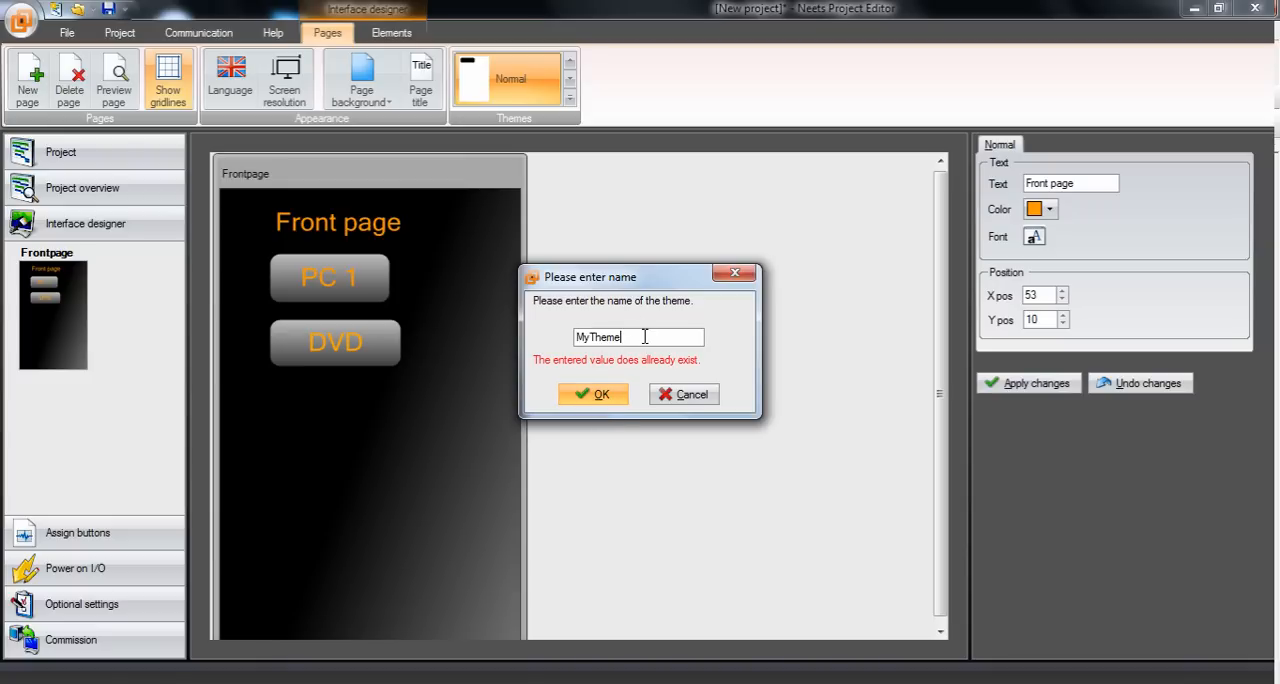
{"action": "left_click", "coordinate": [592, 392]}
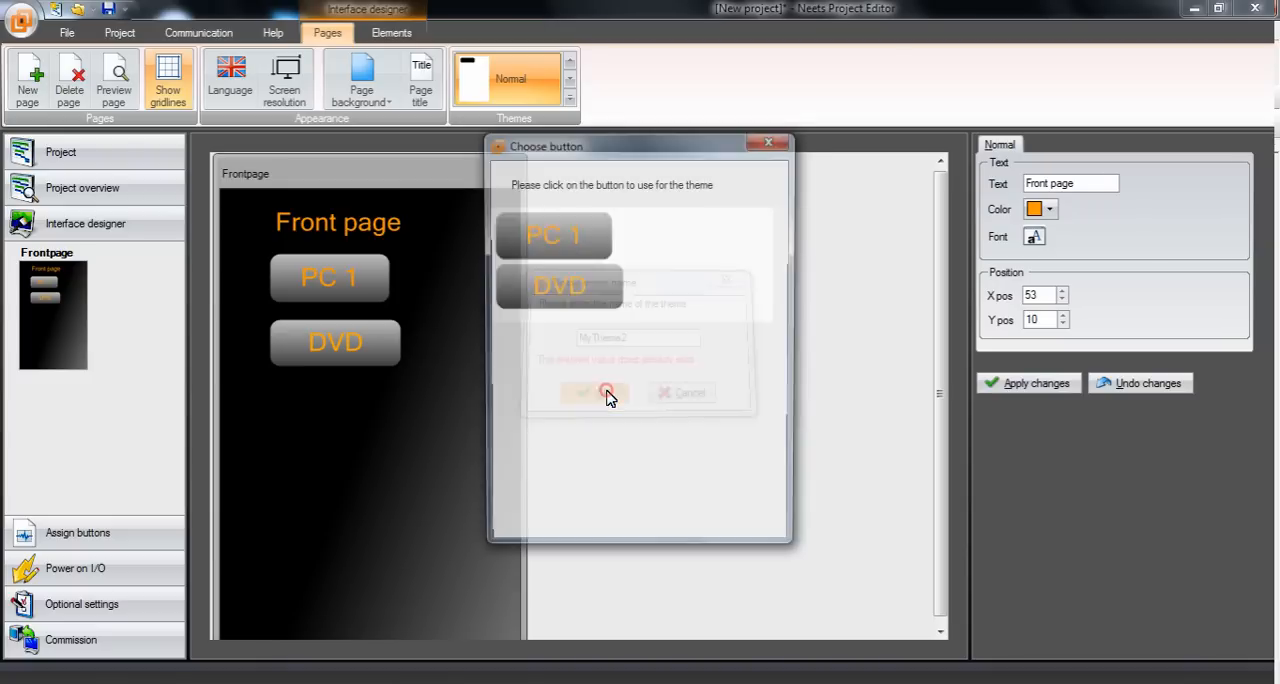
Use the PC 1 button style for the theme and select the theme for new pages.
{"action": "left_click", "coordinate": [592, 392]}
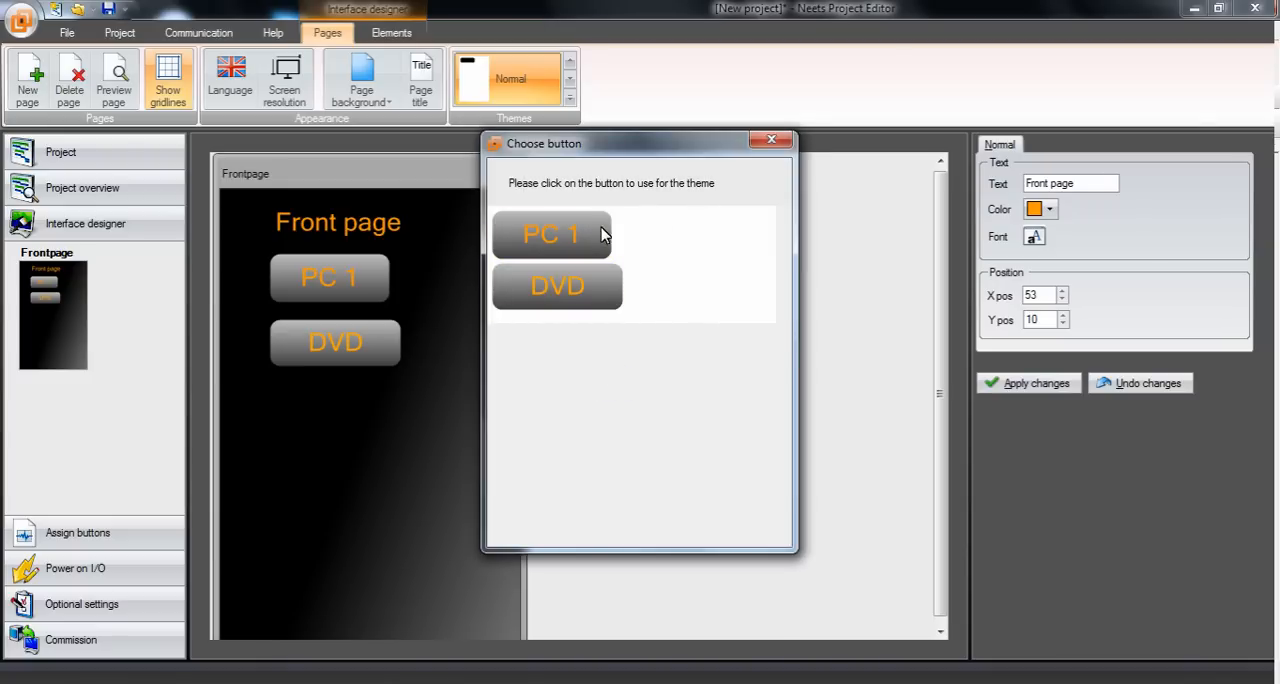
{"action": "mouse_move", "coordinate": [610, 232]}
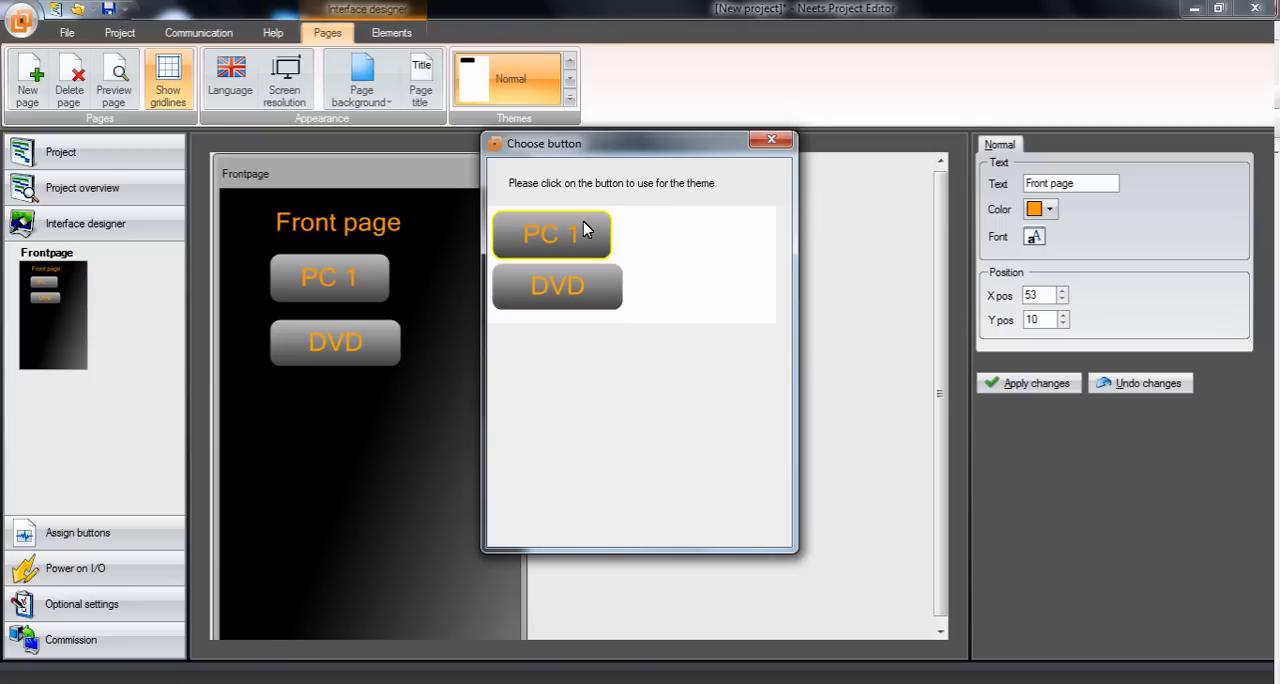
{"action": "left_click", "coordinate": [552, 234]}
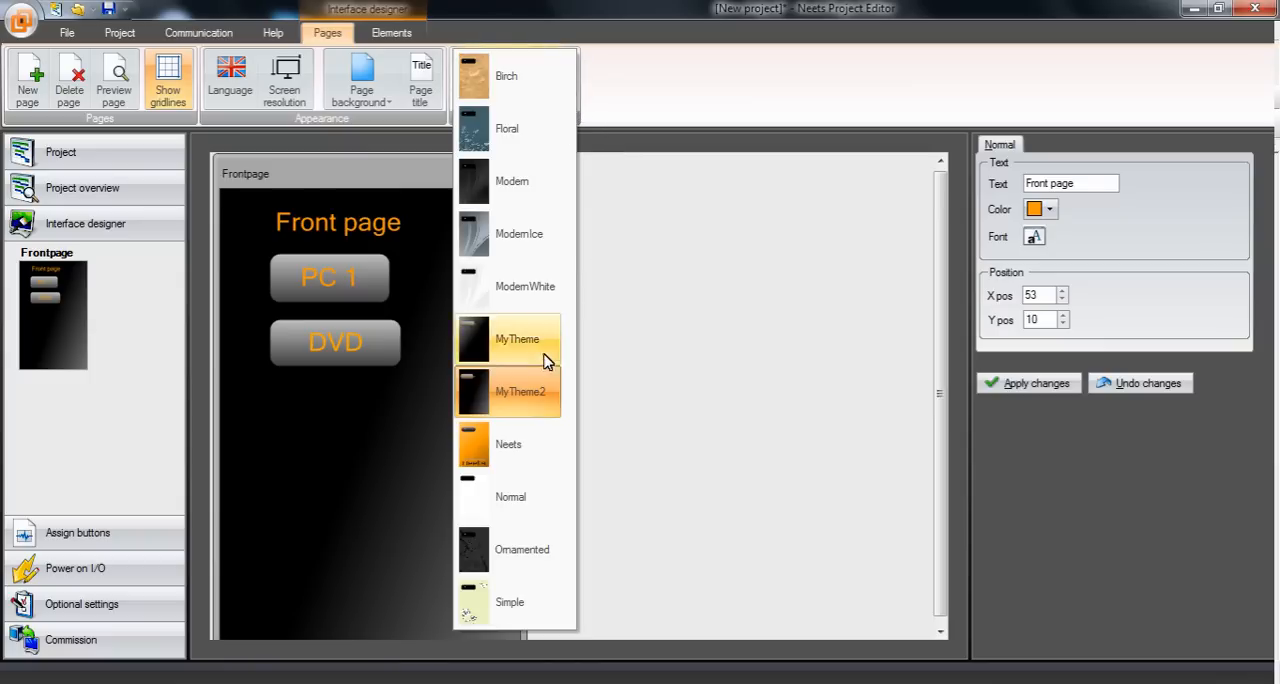
{"action": "left_click", "coordinate": [508, 444]}
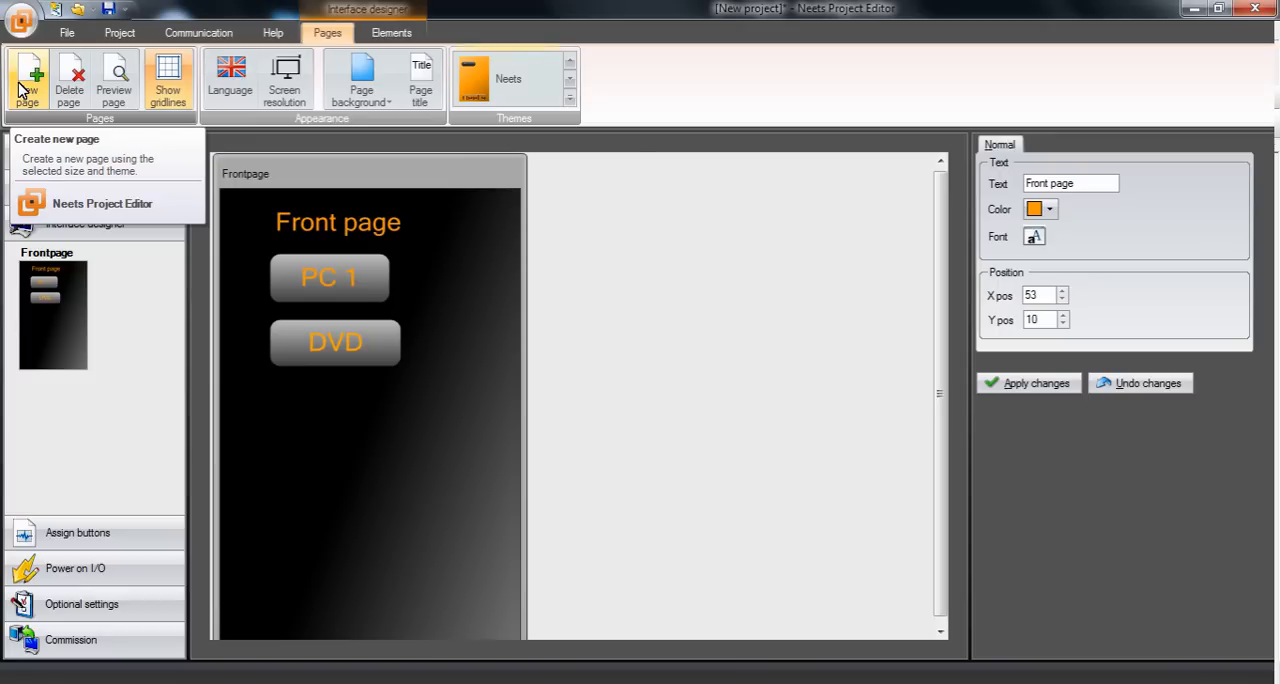
Create a new page titled DVD.
{"action": "left_click", "coordinate": [28, 78]}
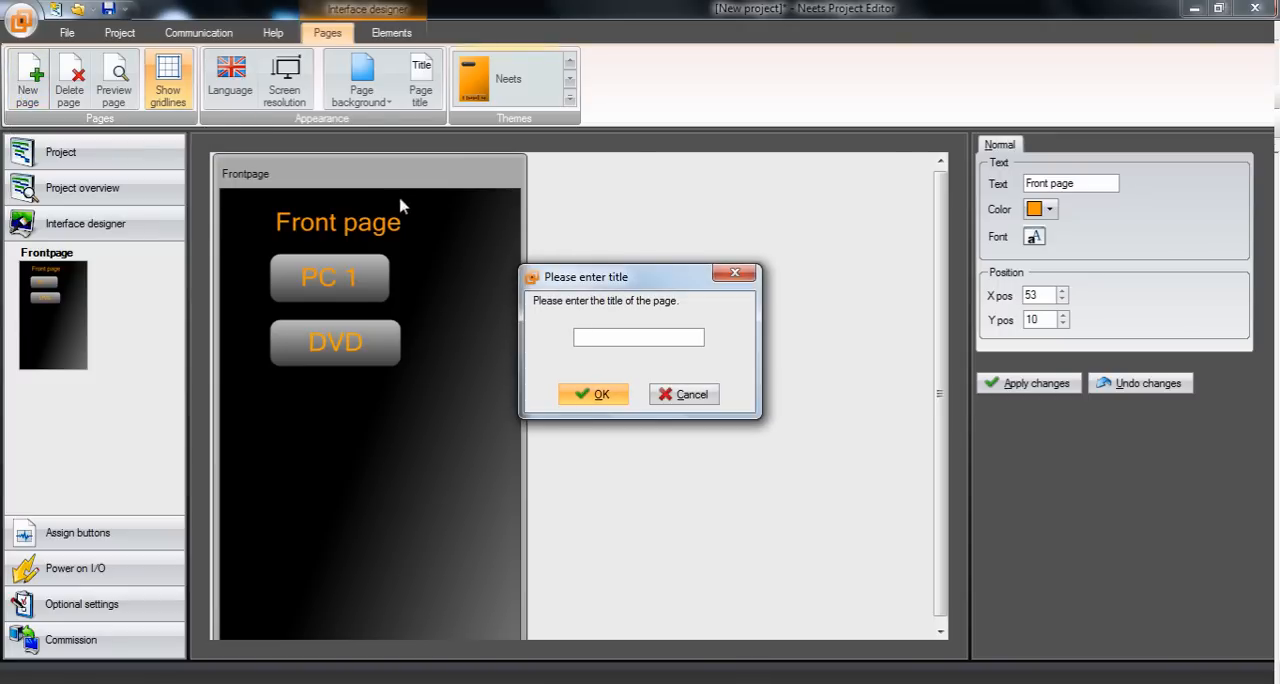
{"action": "type", "text": "DVD"}
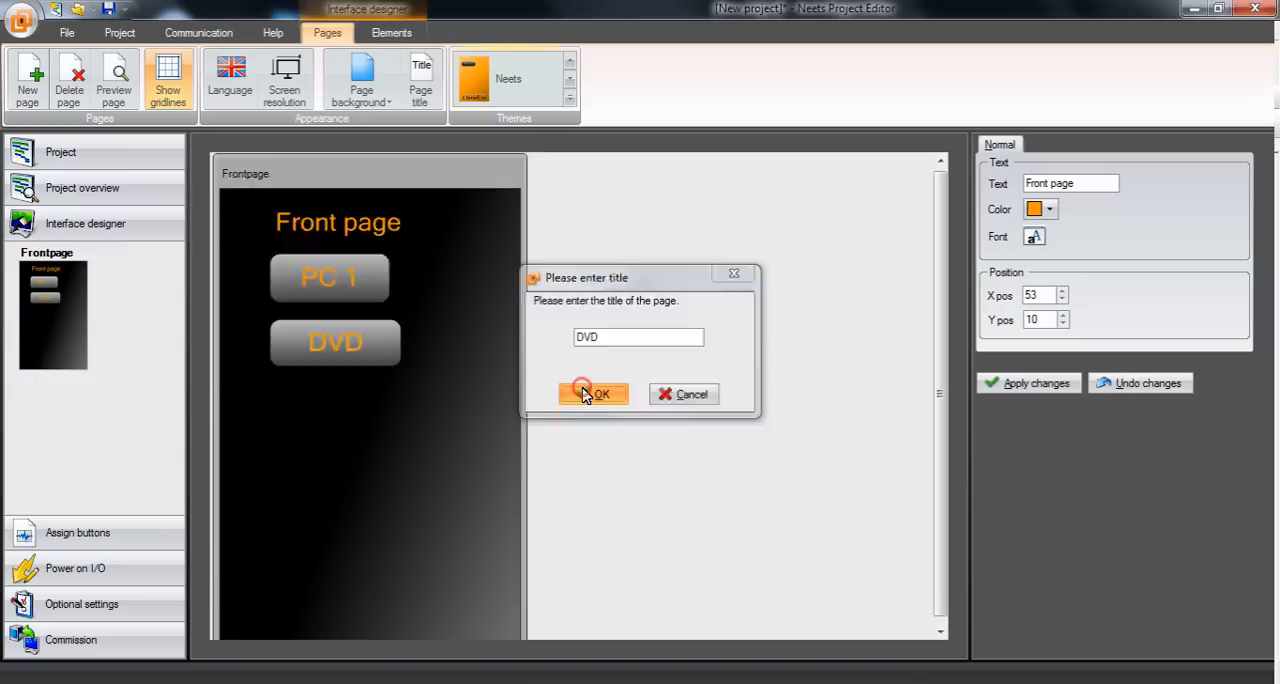
{"action": "left_click", "coordinate": [592, 392]}
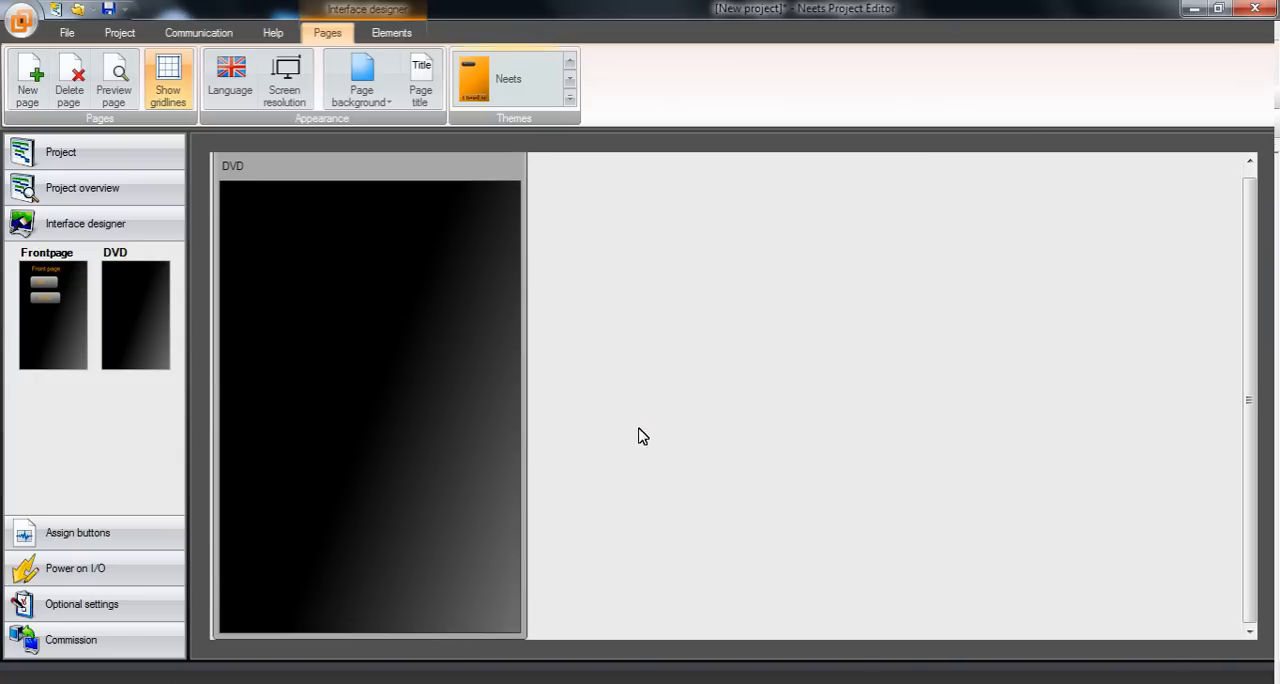
{"action": "mouse_move", "coordinate": [490, 320]}
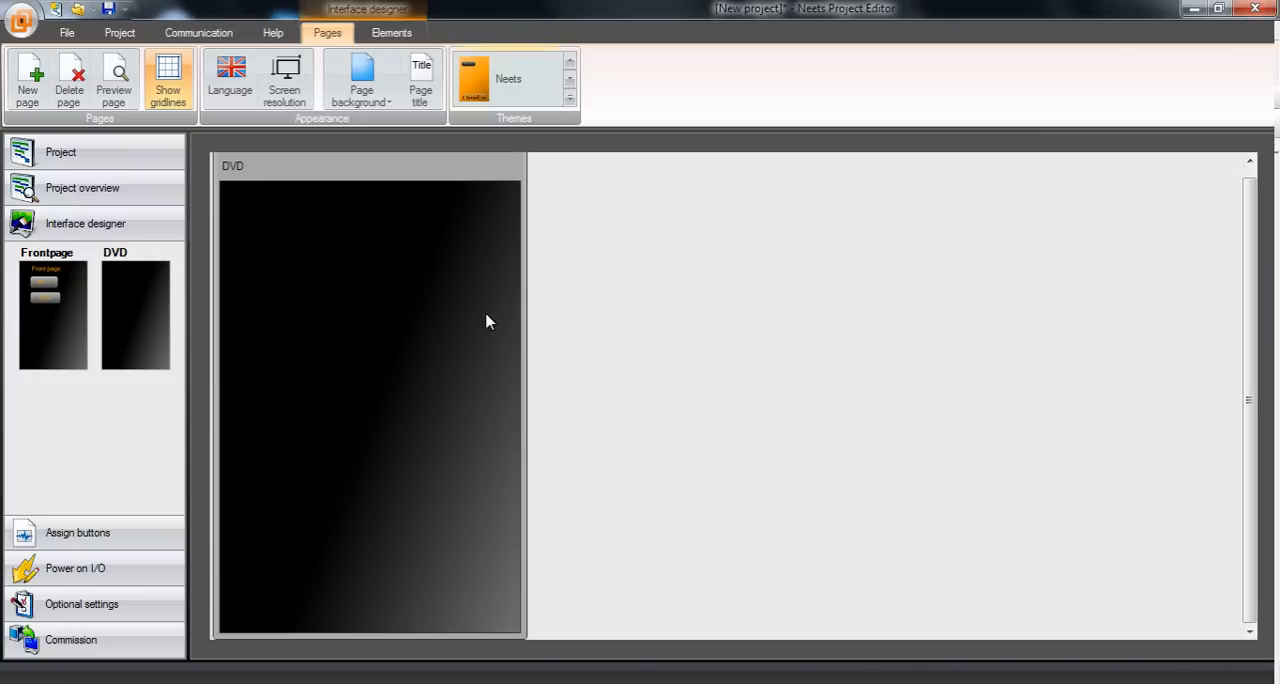
{"action": "mouse_move", "coordinate": [484, 308]}
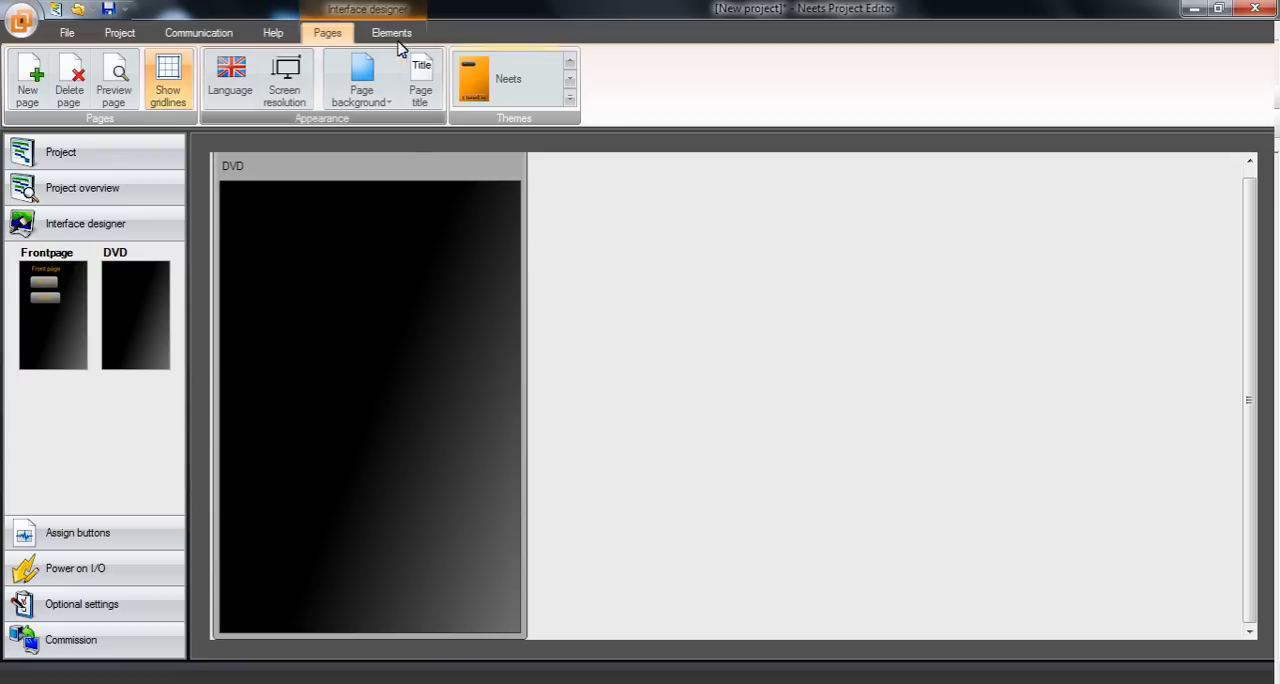
Paste the title label in the same place and change its text to DVD.
{"action": "left_click", "coordinate": [392, 32]}
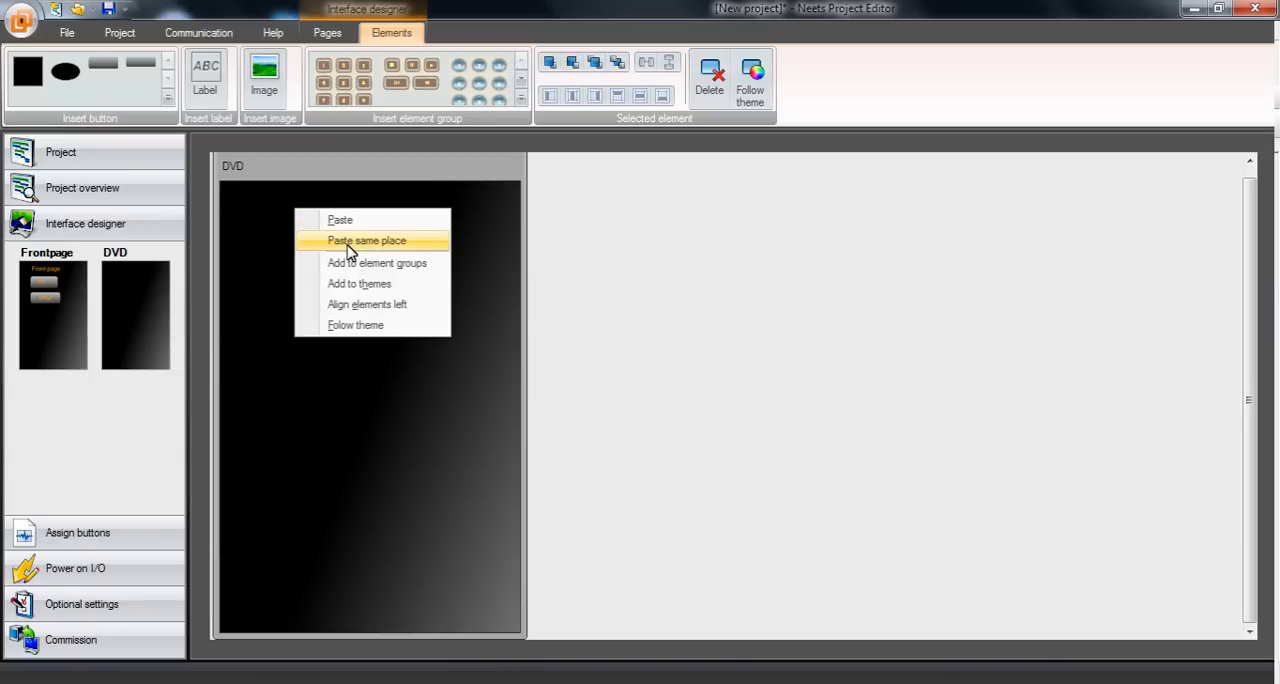
{"action": "left_click", "coordinate": [366, 240]}
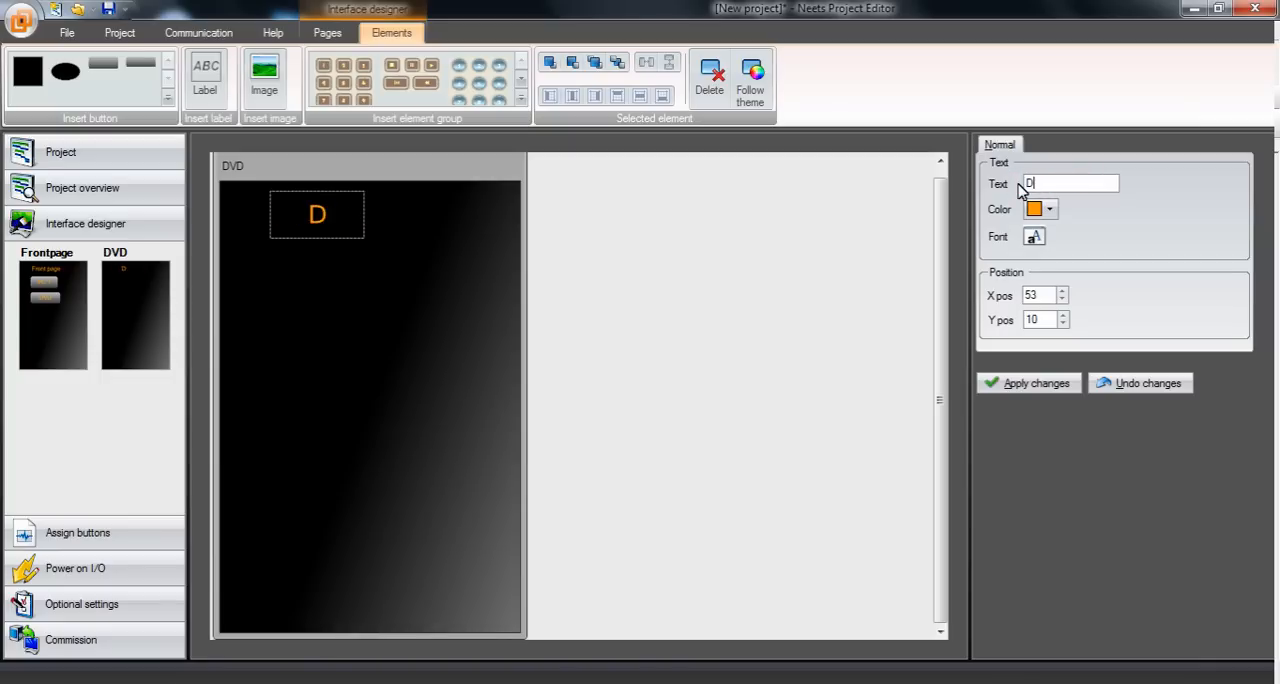
{"action": "type", "text": "VD"}
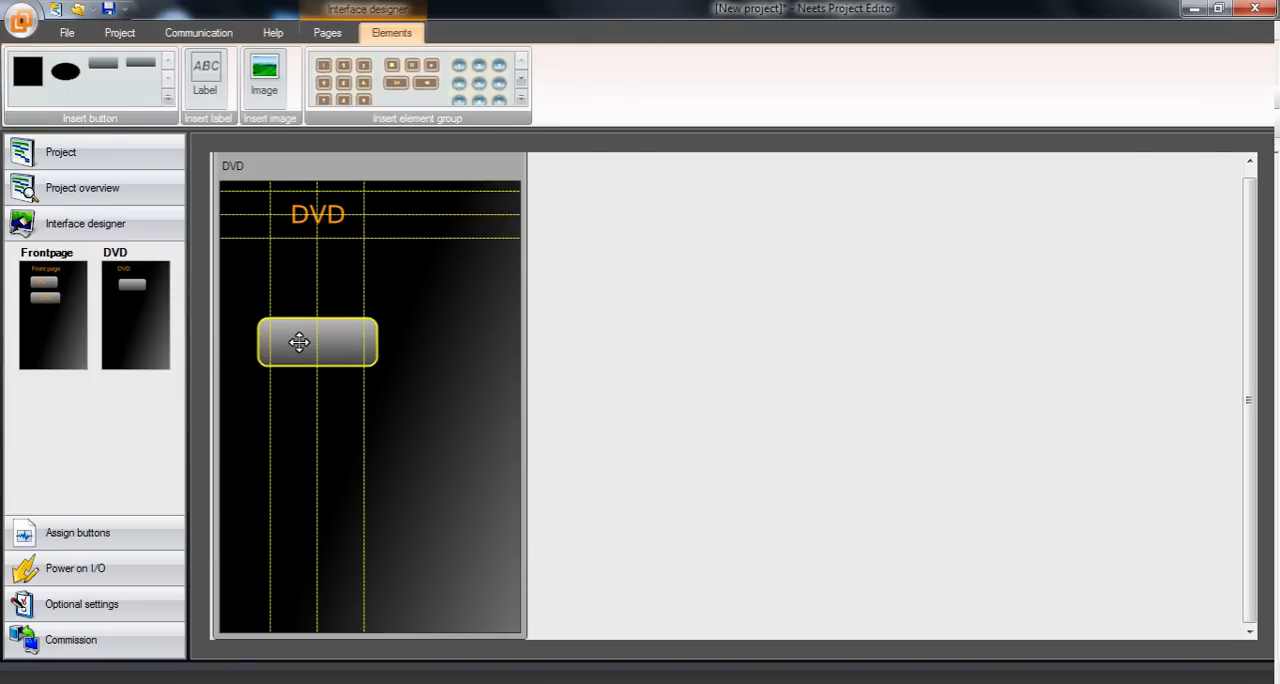
Place a new 63-wide button on the DVD page and give it a loudspeaker icon.
{"action": "left_click", "coordinate": [316, 342]}
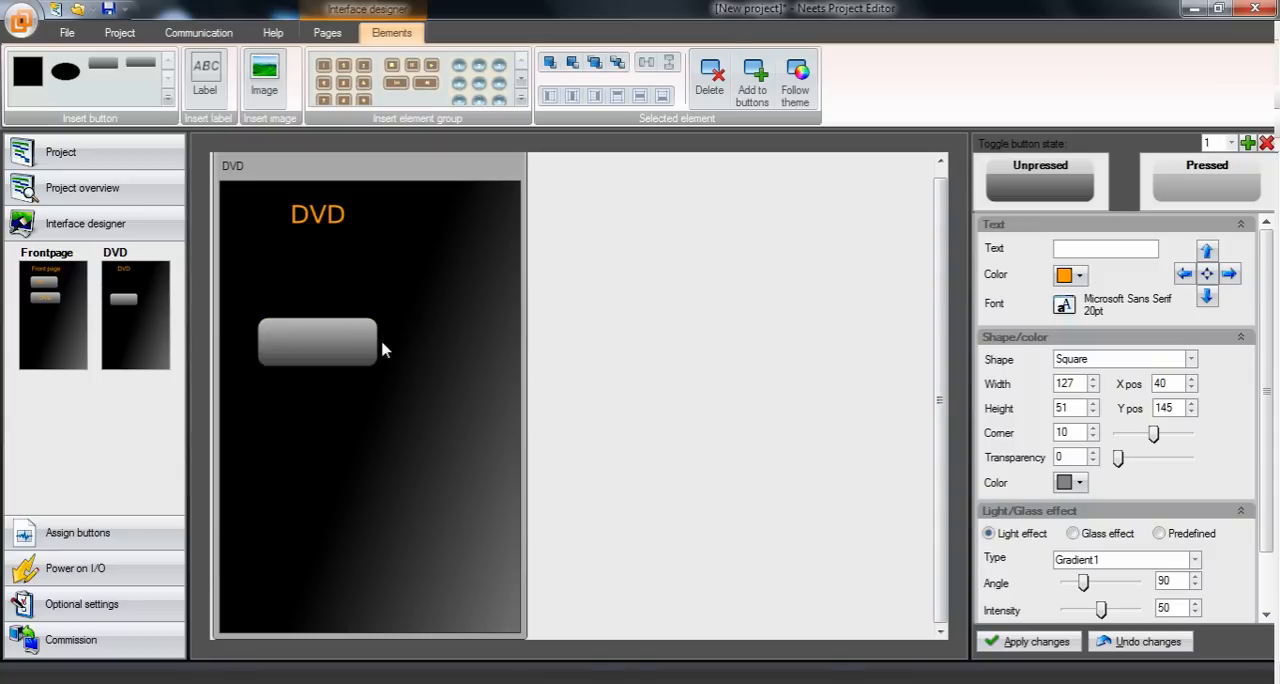
{"action": "left_click", "coordinate": [316, 344]}
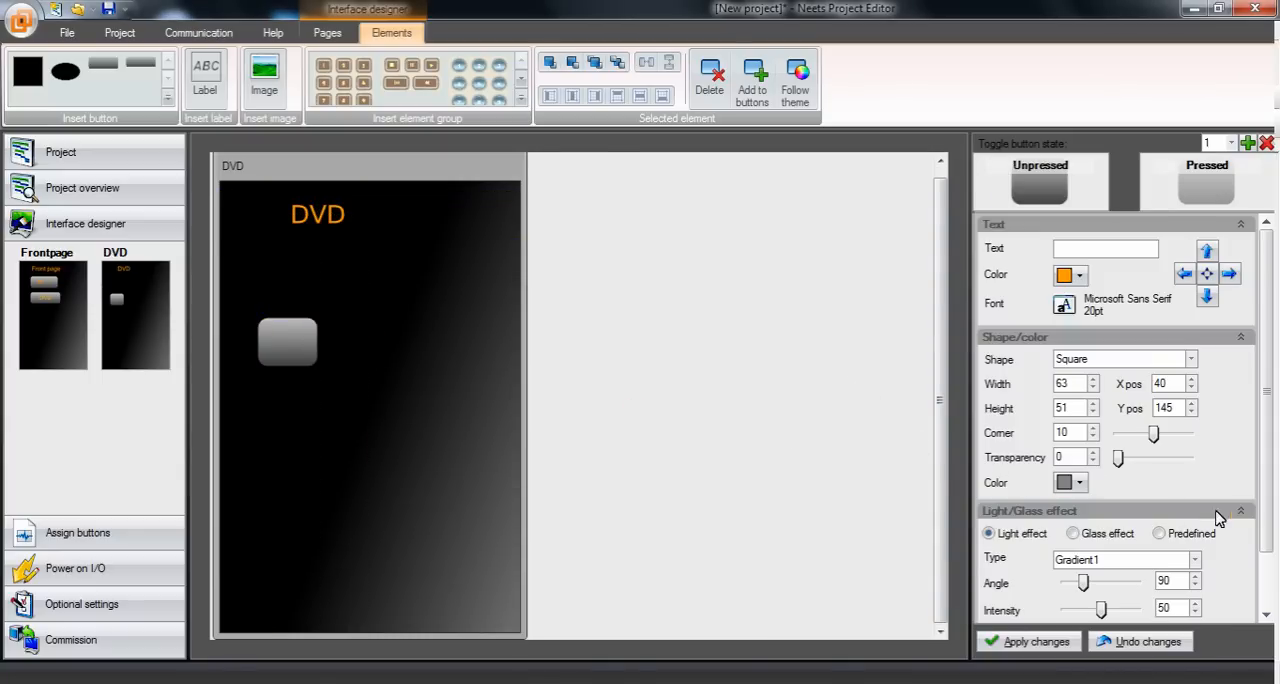
{"action": "left_click", "coordinate": [1256, 512]}
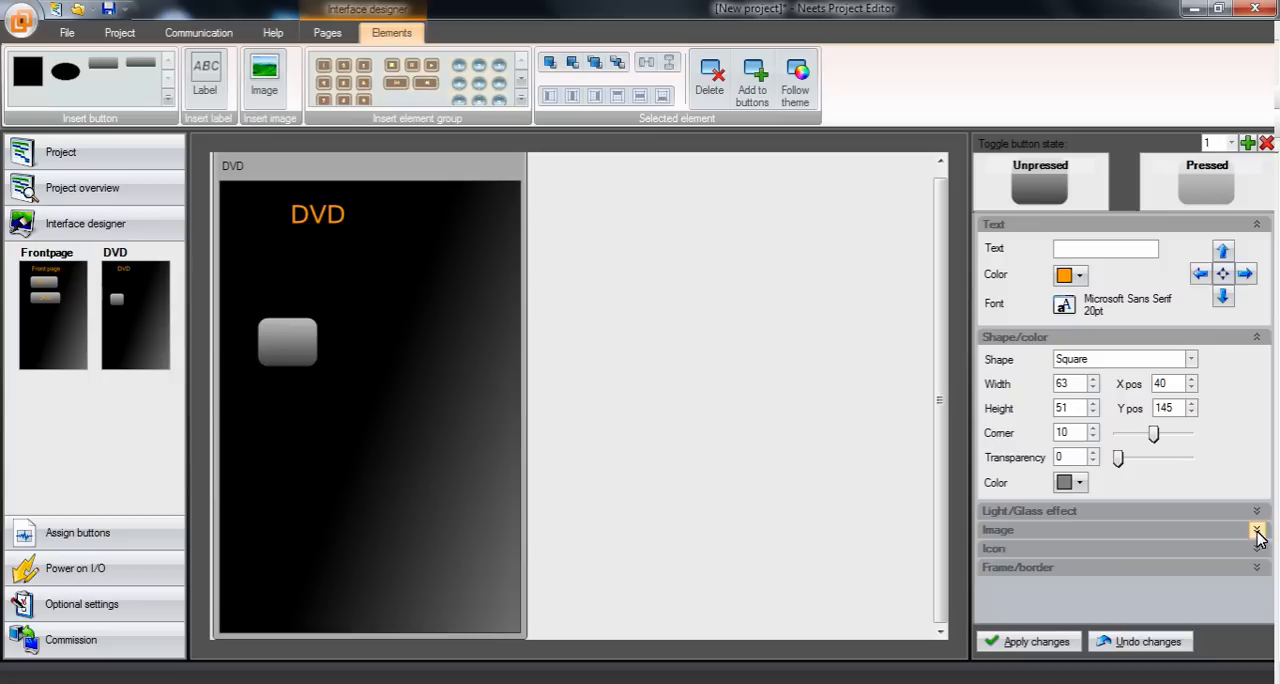
{"action": "left_click", "coordinate": [1256, 528]}
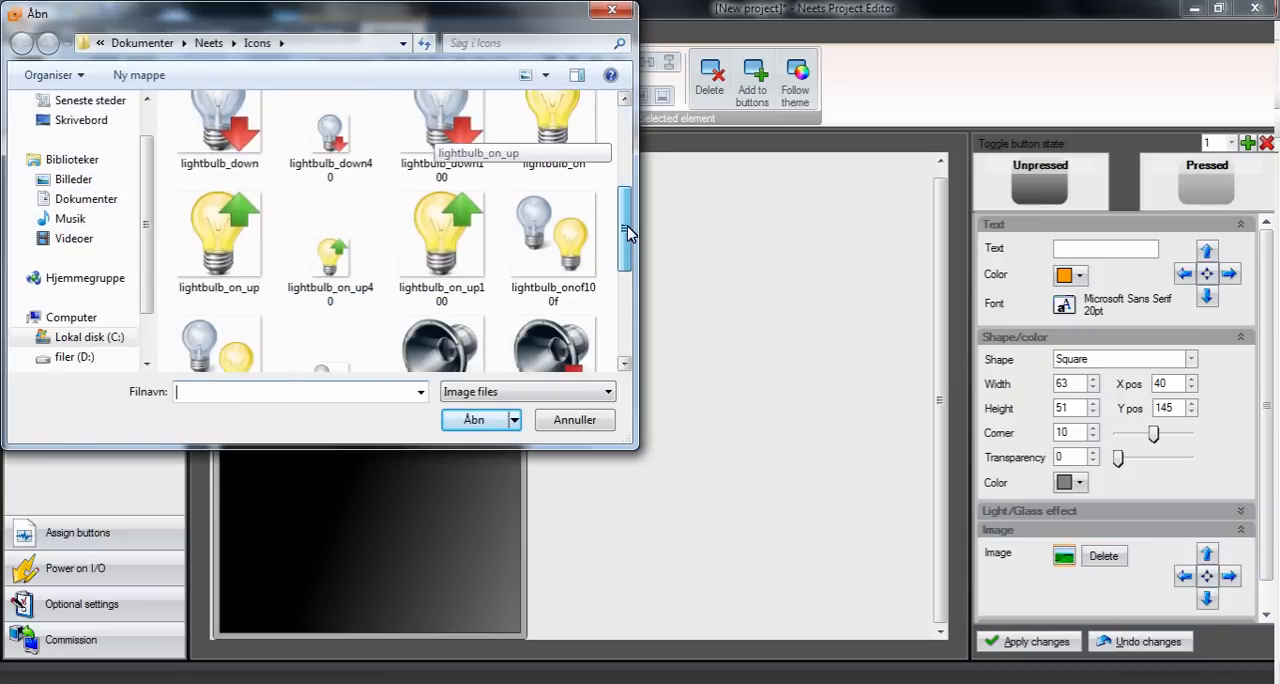
{"action": "scroll", "scroll_direction": "down", "scroll_amount": 3}
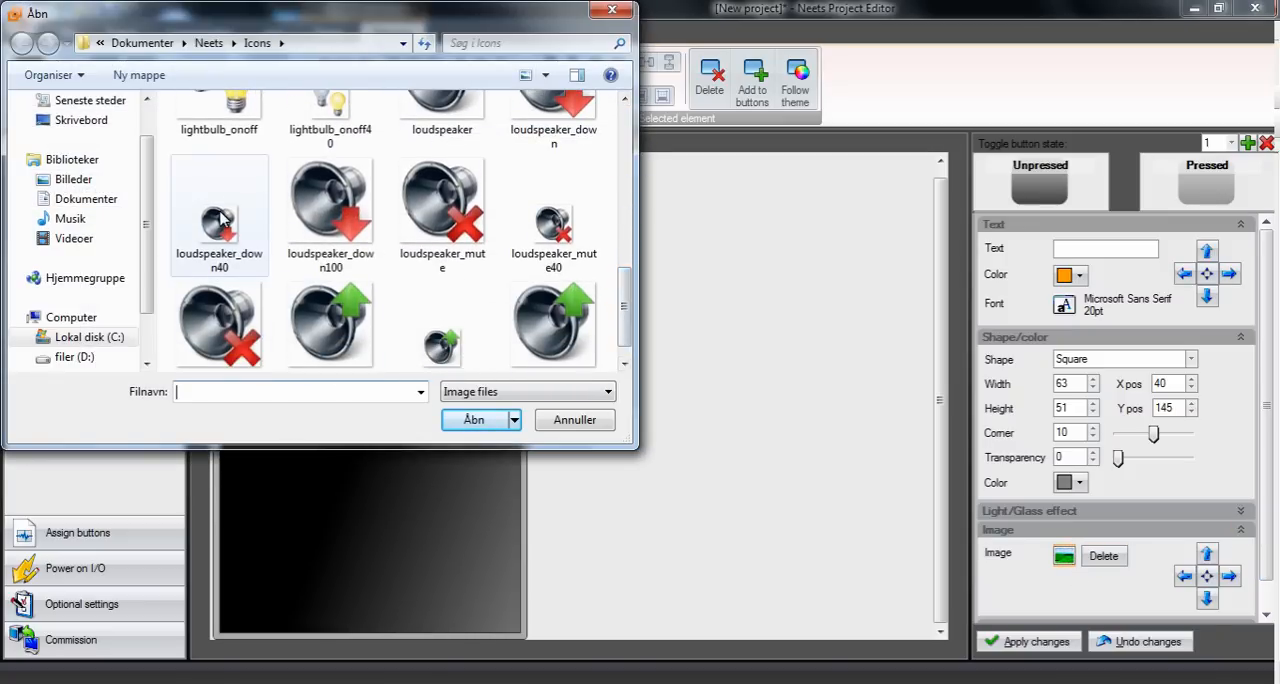
{"action": "left_click", "coordinate": [474, 420]}
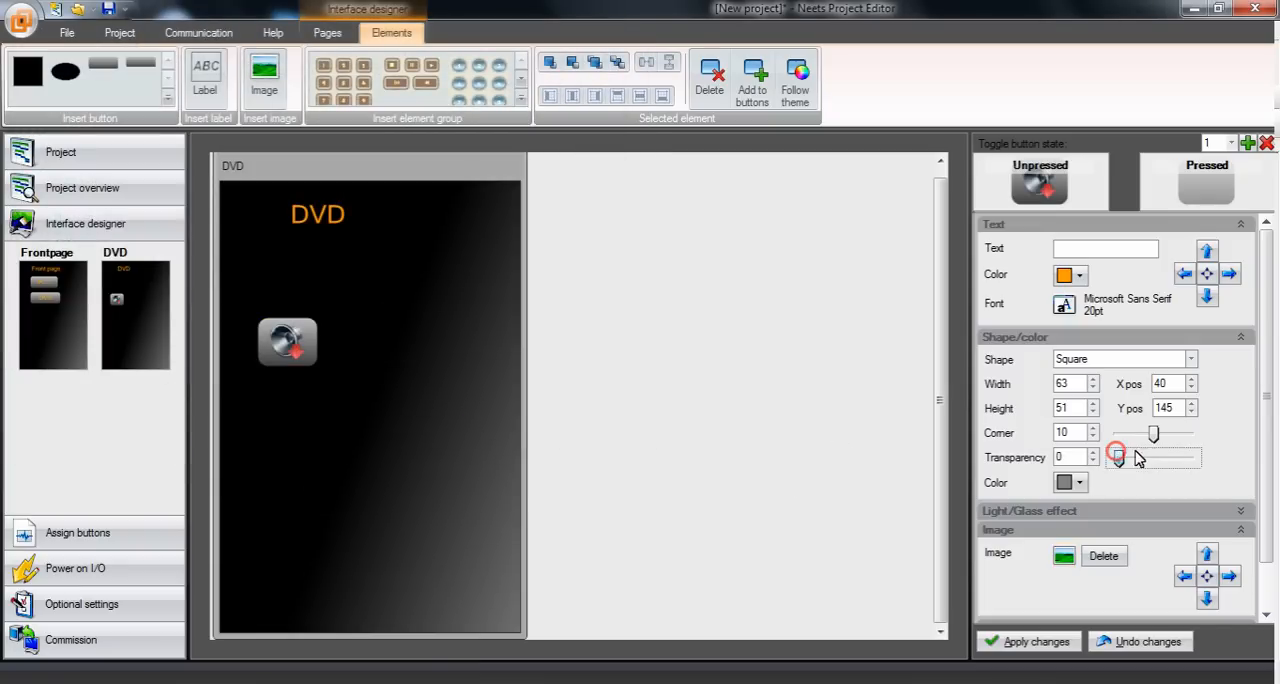
Set the button's transparency to 100, apply it and position it below the DVD heading.
{"action": "left_click_drag", "start_coordinate": [1116, 456], "coordinate": [1190, 456]}
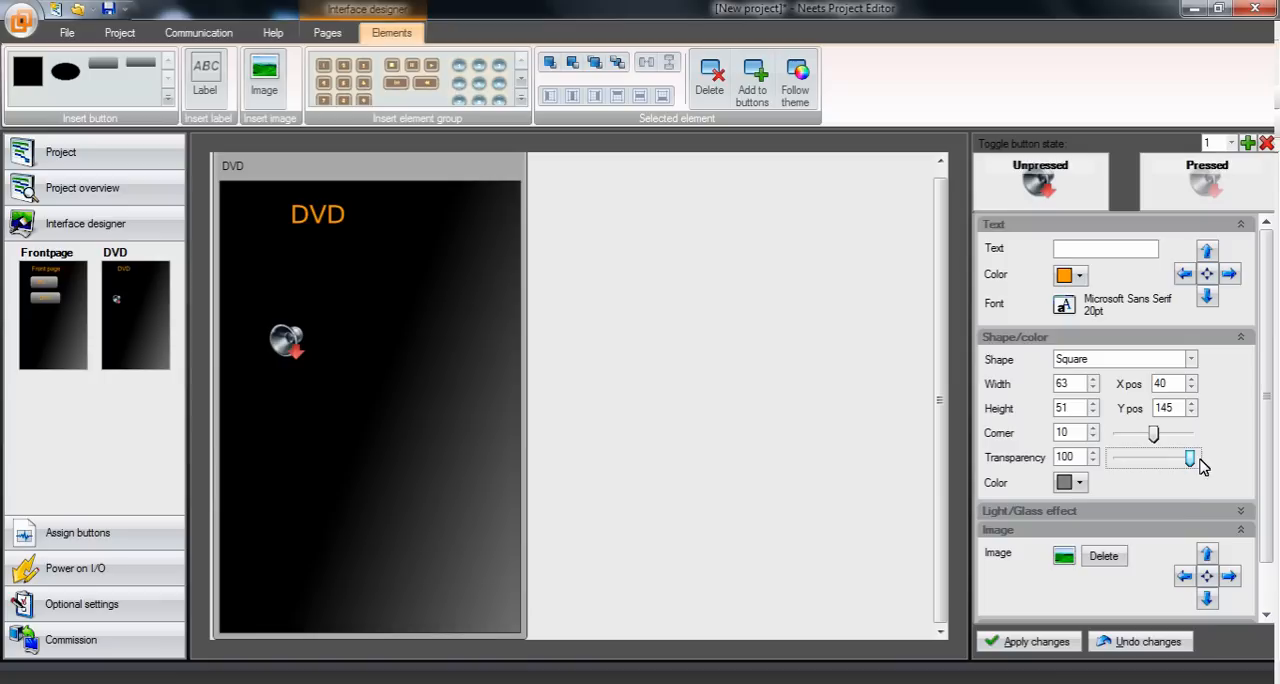
{"action": "left_click", "coordinate": [288, 342]}
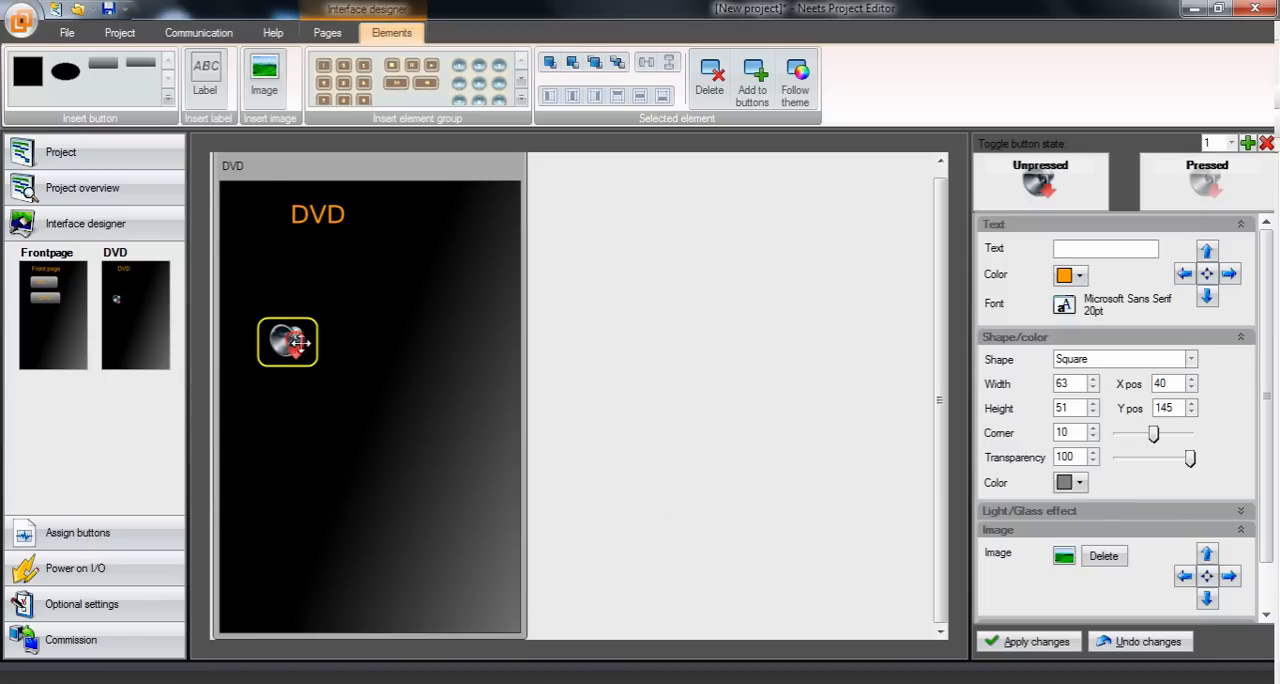
{"action": "left_click_drag", "start_coordinate": [288, 344], "coordinate": [300, 348]}
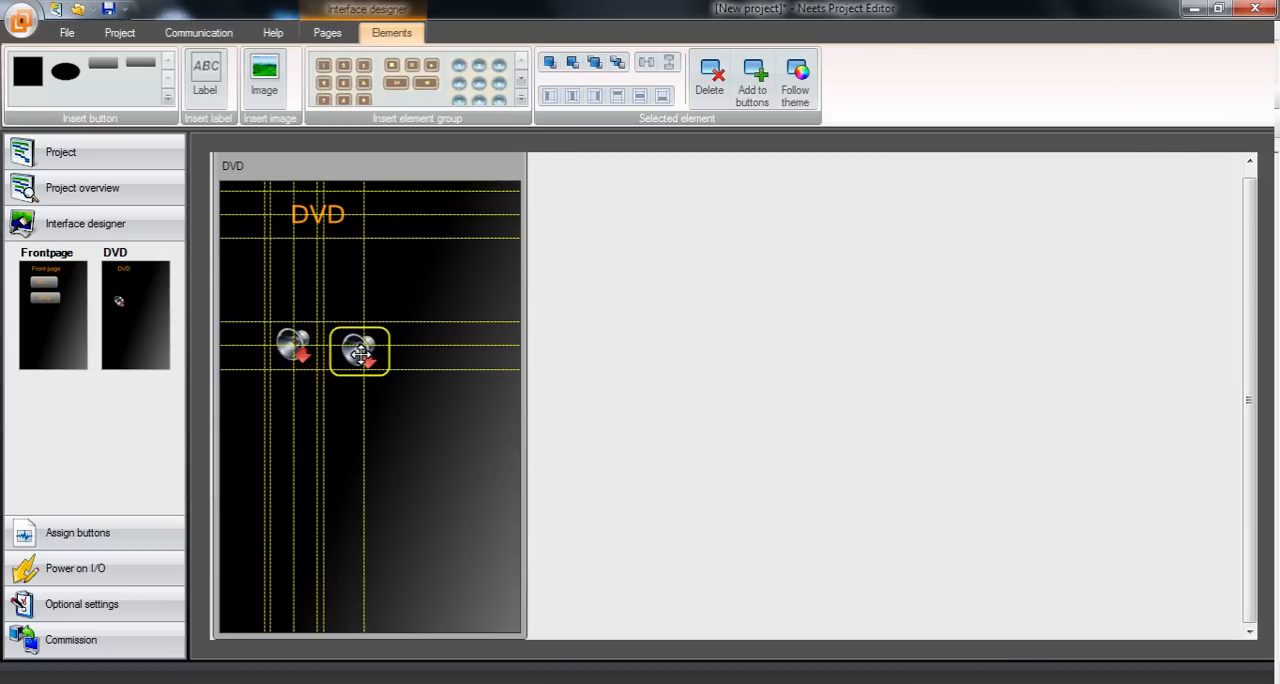
Paste a third loudspeaker button to the right and give it a volume-up icon, saving the settings.
{"action": "right_click", "coordinate": [358, 352]}
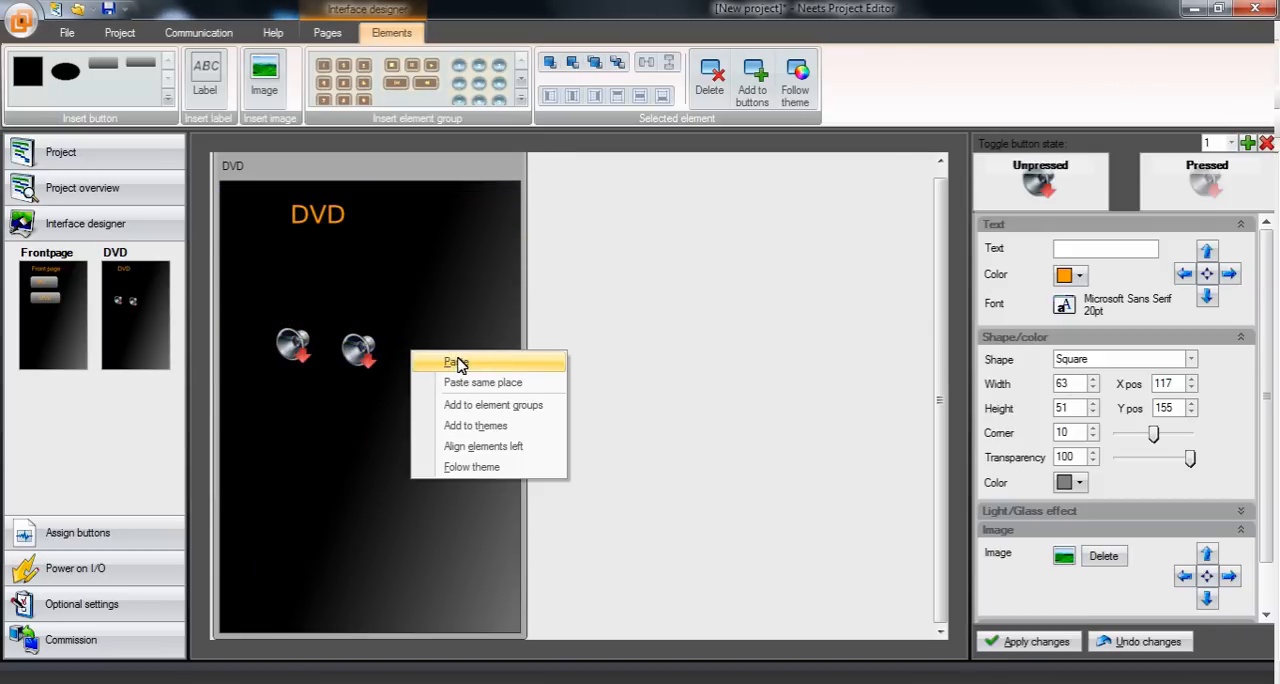
{"action": "left_click", "coordinate": [456, 362]}
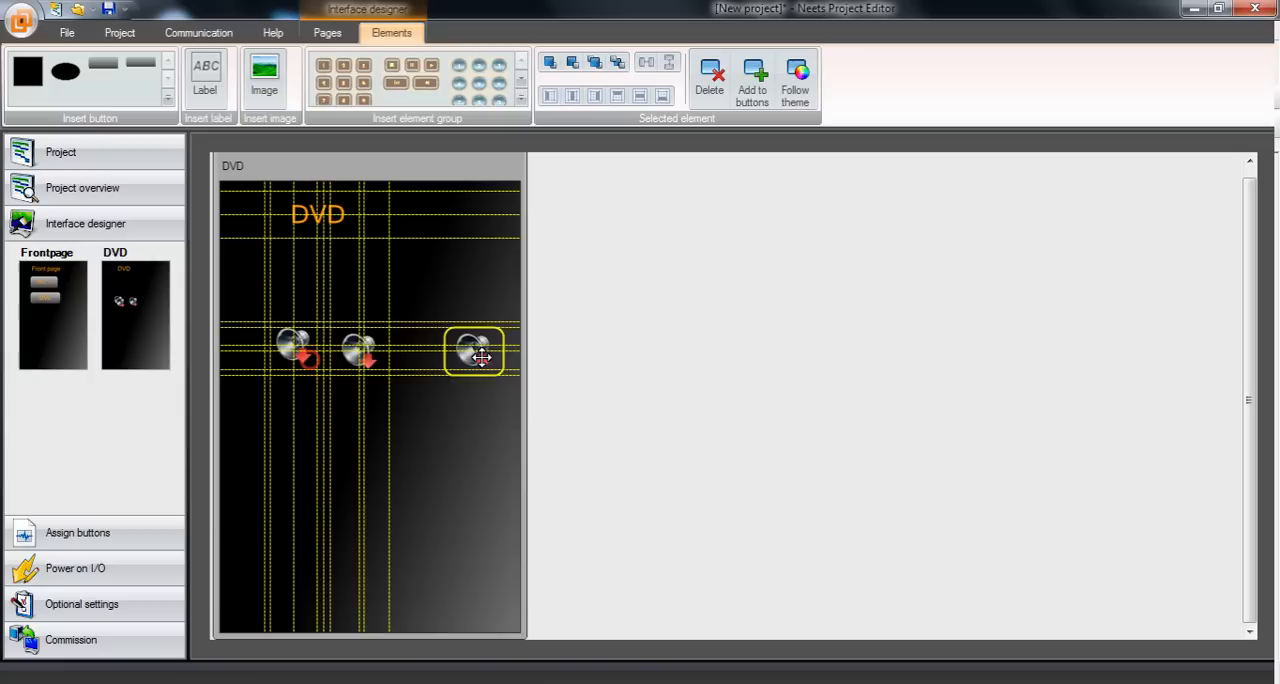
{"action": "left_click", "coordinate": [472, 350]}
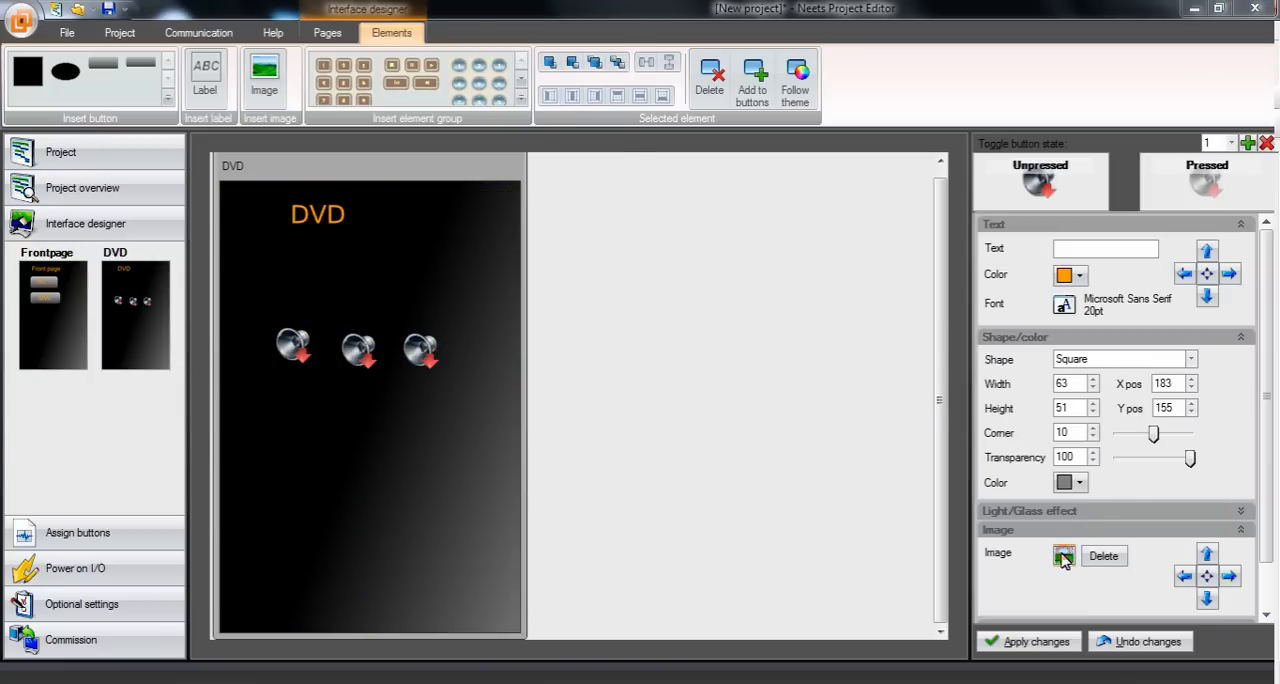
{"action": "left_click", "coordinate": [1064, 556]}
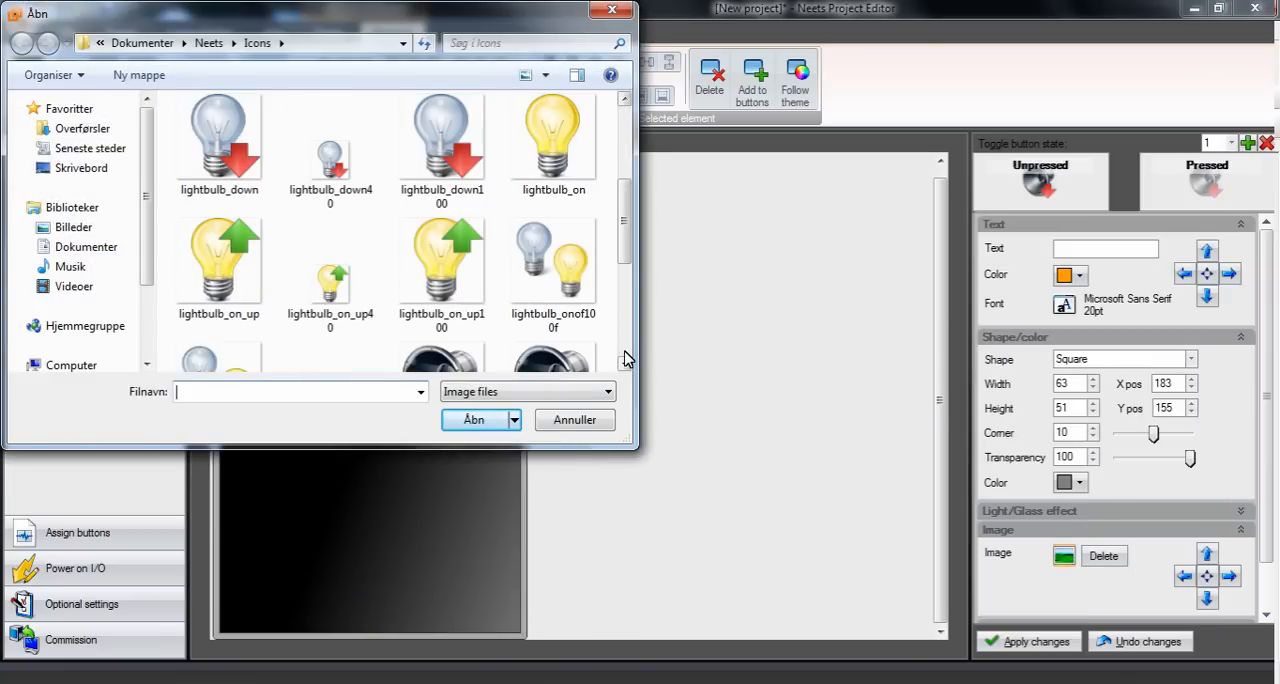
{"action": "scroll", "scroll_direction": "down", "scroll_amount": 3}
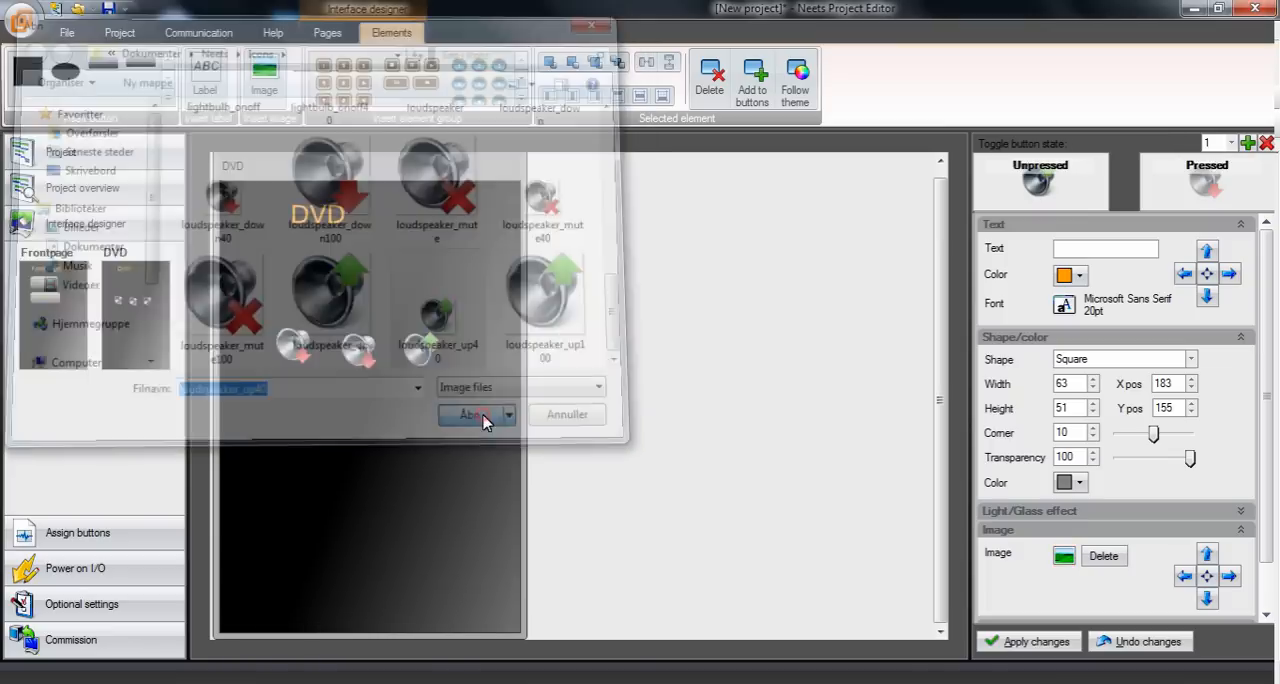
{"action": "left_click", "coordinate": [470, 414]}
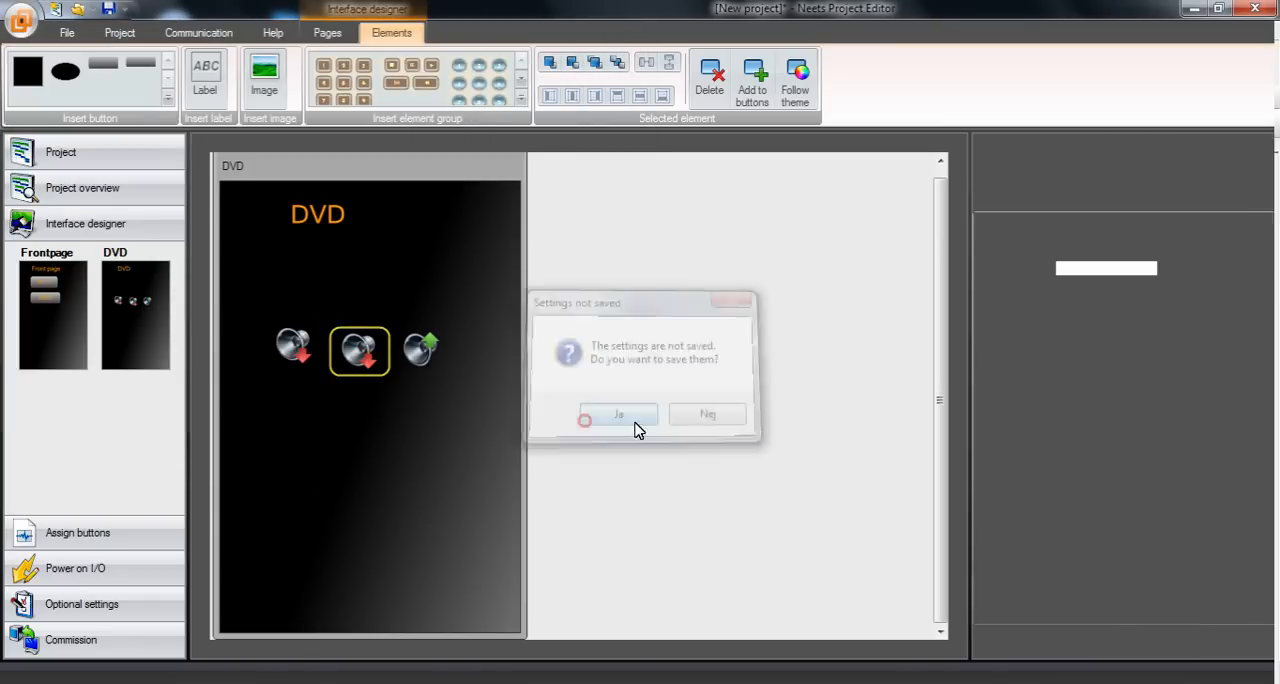
{"action": "left_click", "coordinate": [616, 414]}
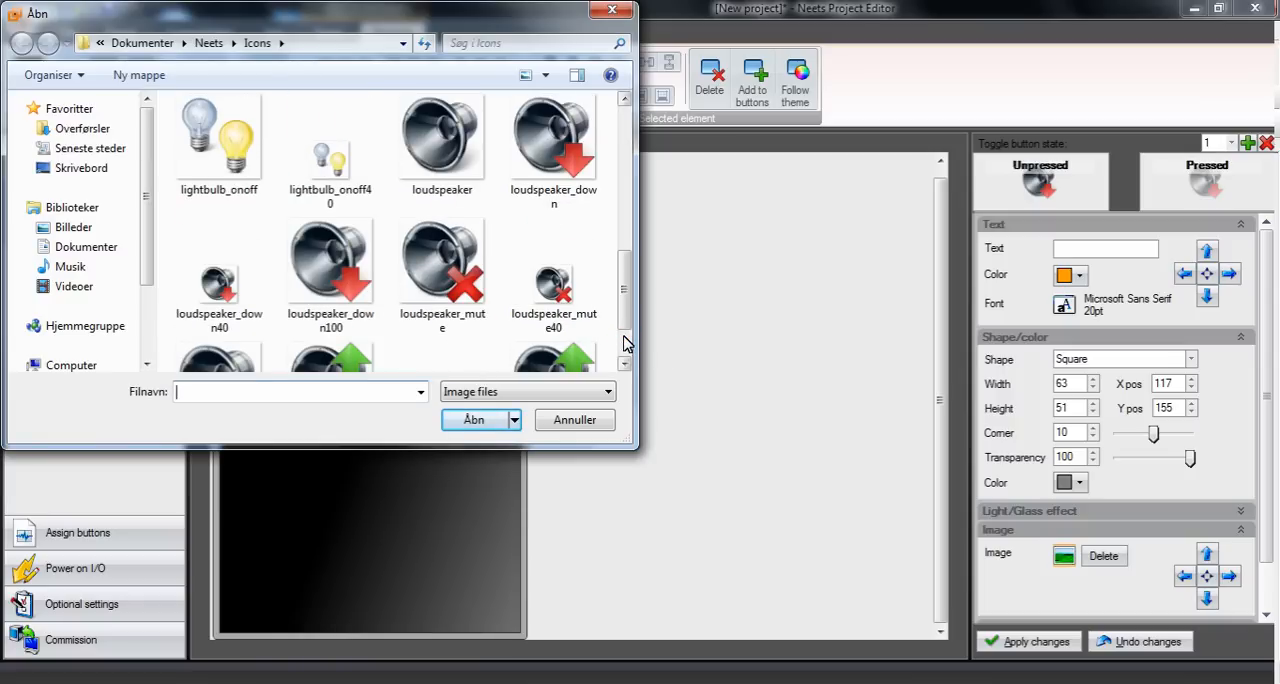
Give the middle button a mute icon and save its settings.
{"action": "left_click", "coordinate": [574, 420]}
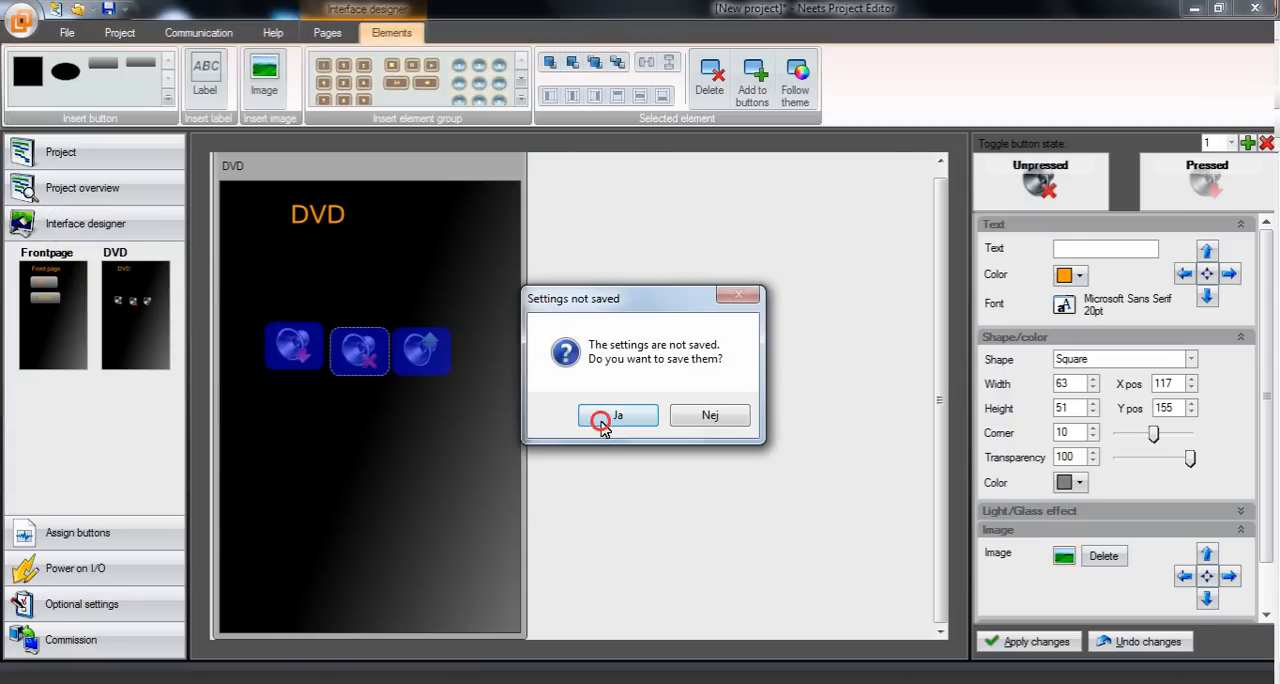
{"action": "left_click", "coordinate": [616, 416]}
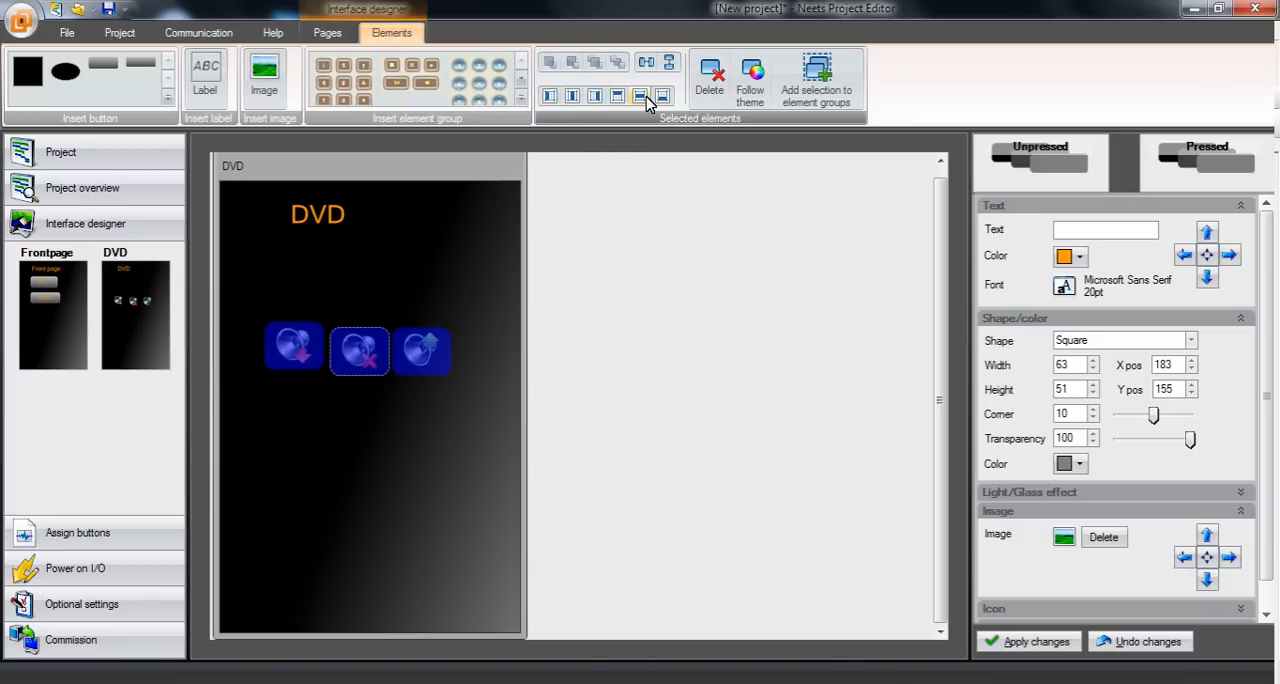
Distribute the three selected volume buttons horizontally into an even row.
{"action": "left_click", "coordinate": [420, 348]}
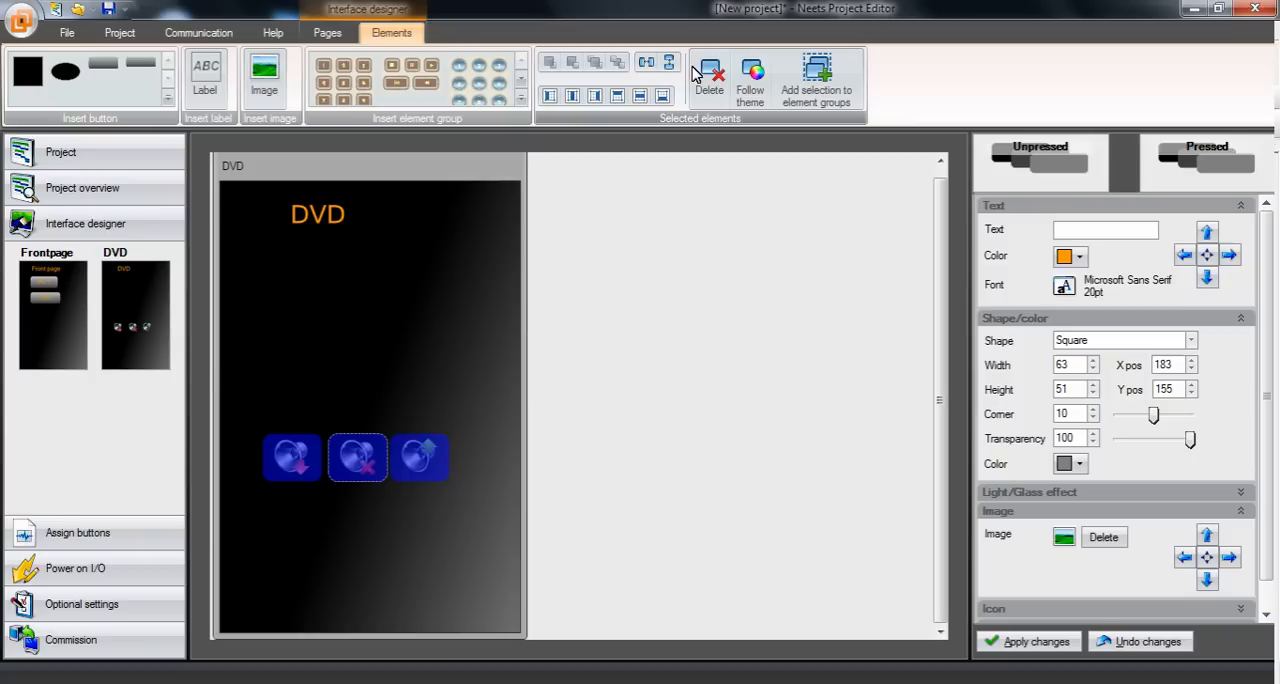
{"action": "mouse_move", "coordinate": [648, 62]}
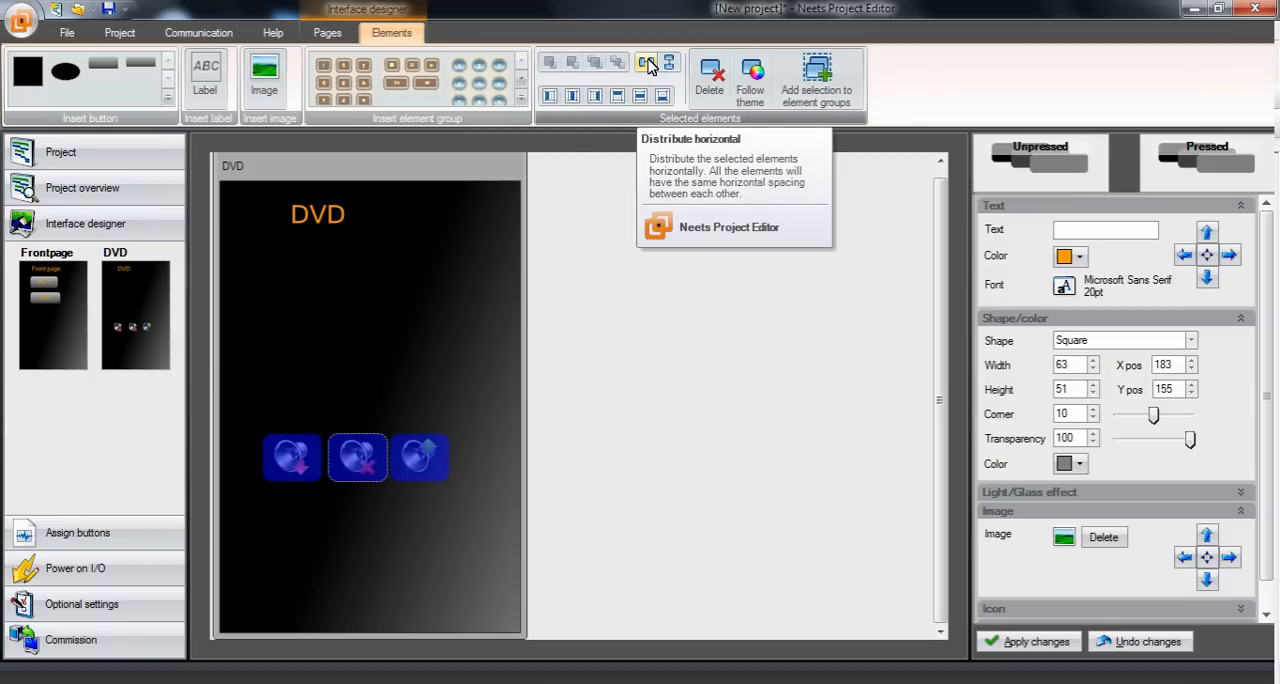
{"action": "mouse_move", "coordinate": [392, 392]}
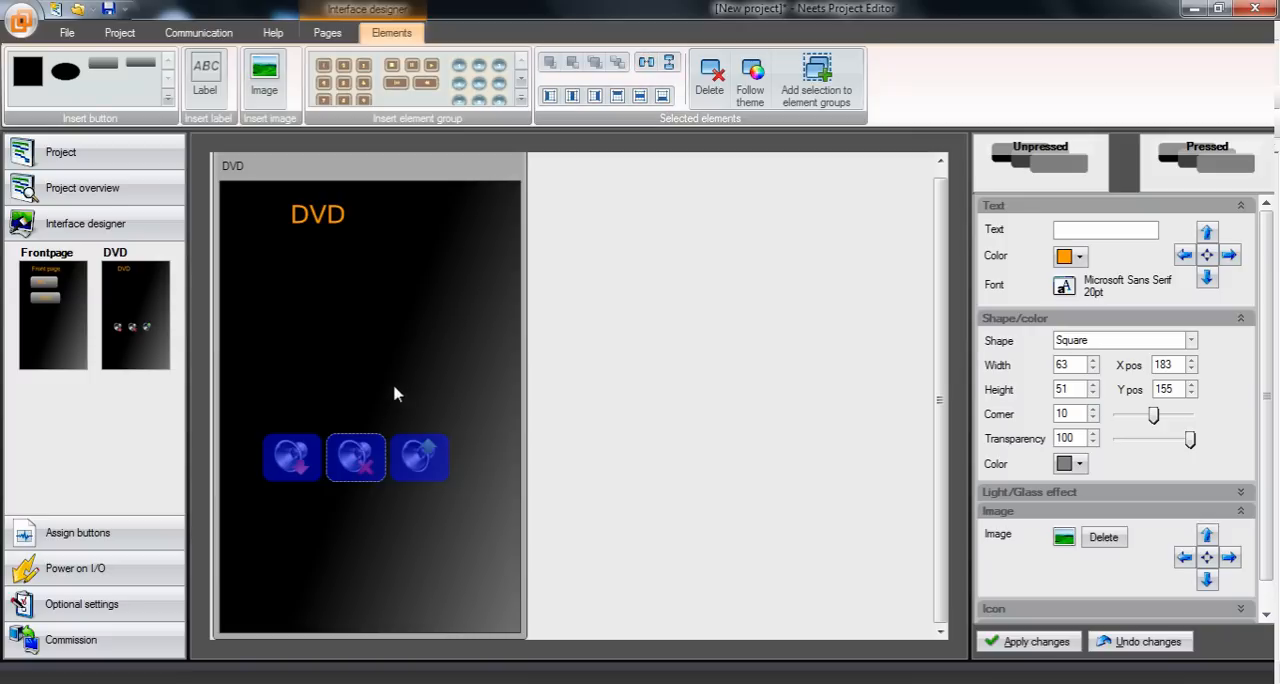
{"action": "right_click", "coordinate": [420, 456]}
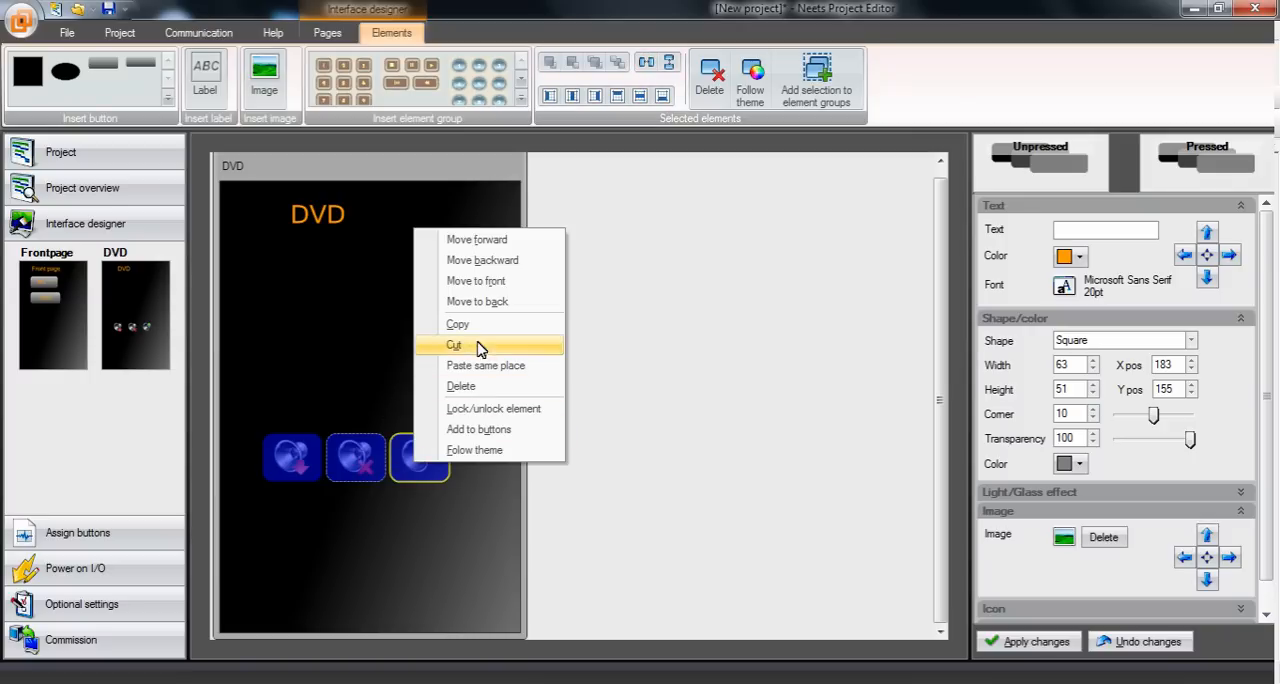
Copy the three volume icons onto the Front page below the DVD button, then return to the DVD page.
{"action": "left_click", "coordinate": [452, 344]}
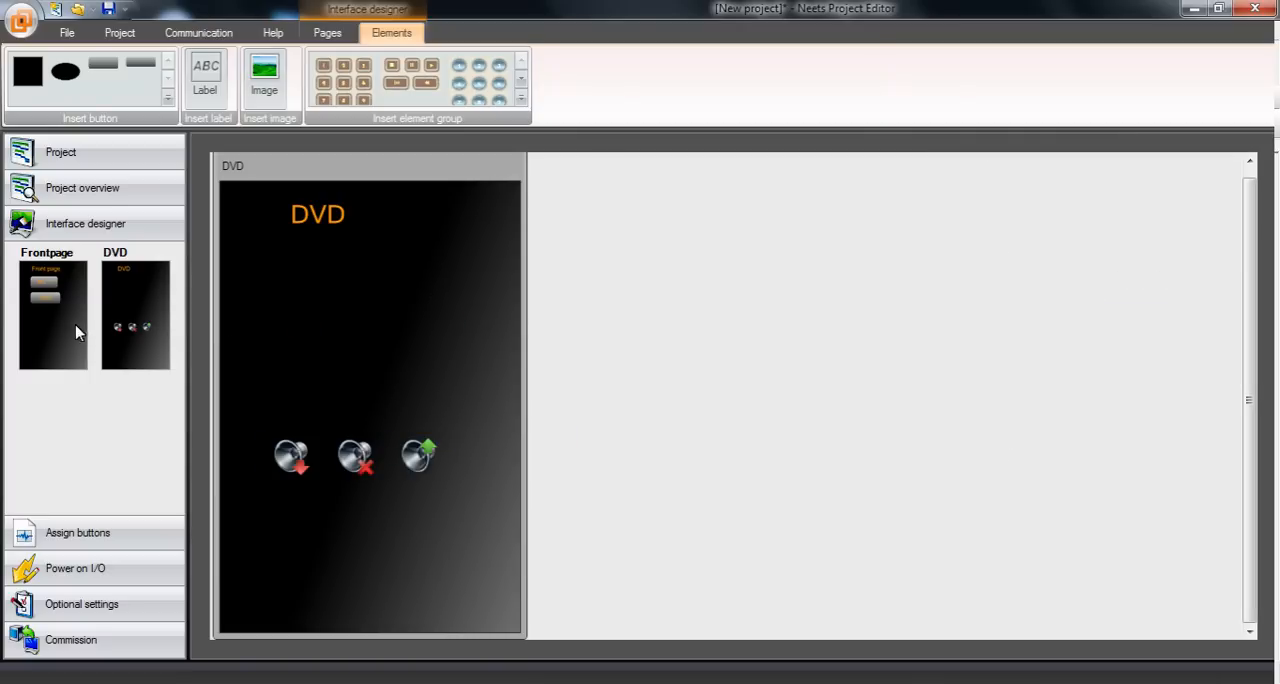
{"action": "right_click", "coordinate": [290, 496]}
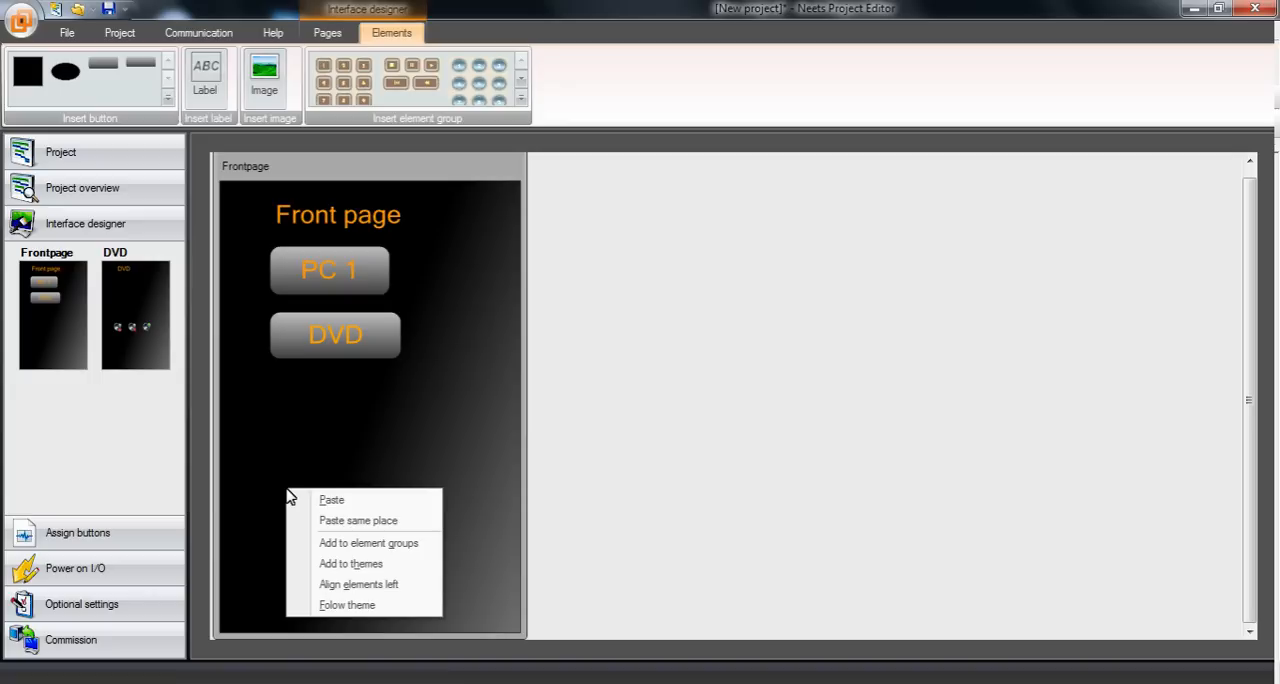
{"action": "left_click", "coordinate": [332, 500]}
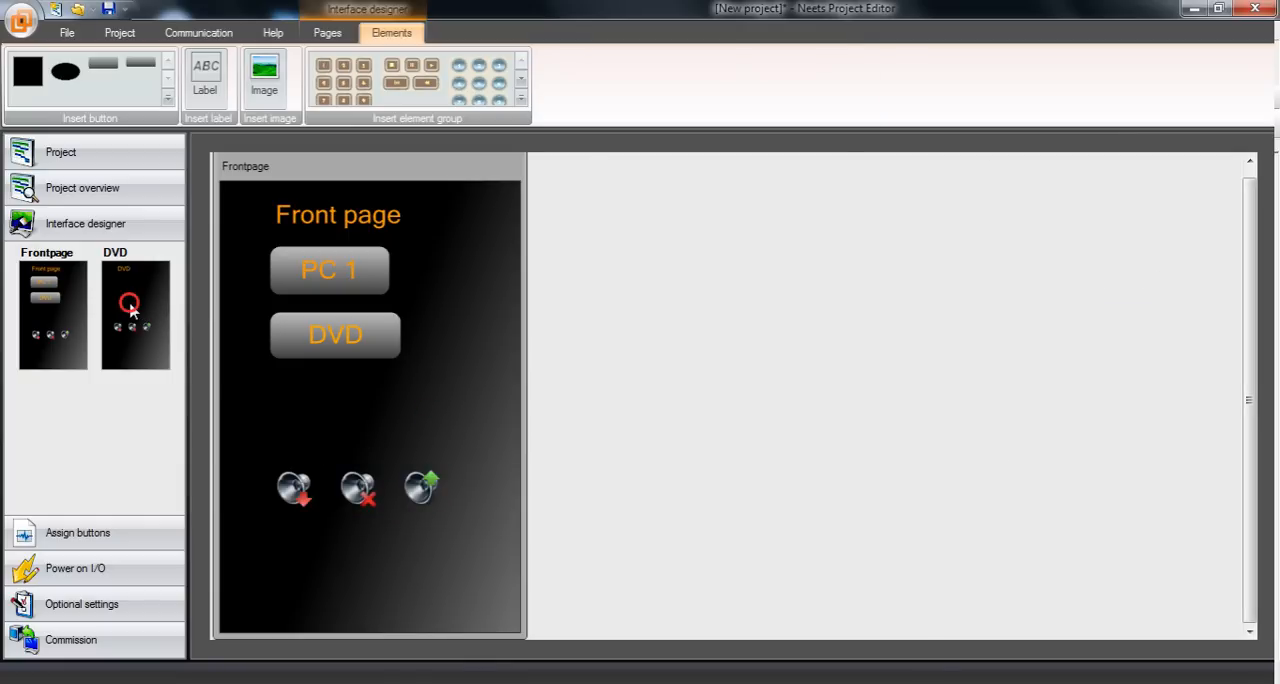
{"action": "left_click", "coordinate": [136, 314]}
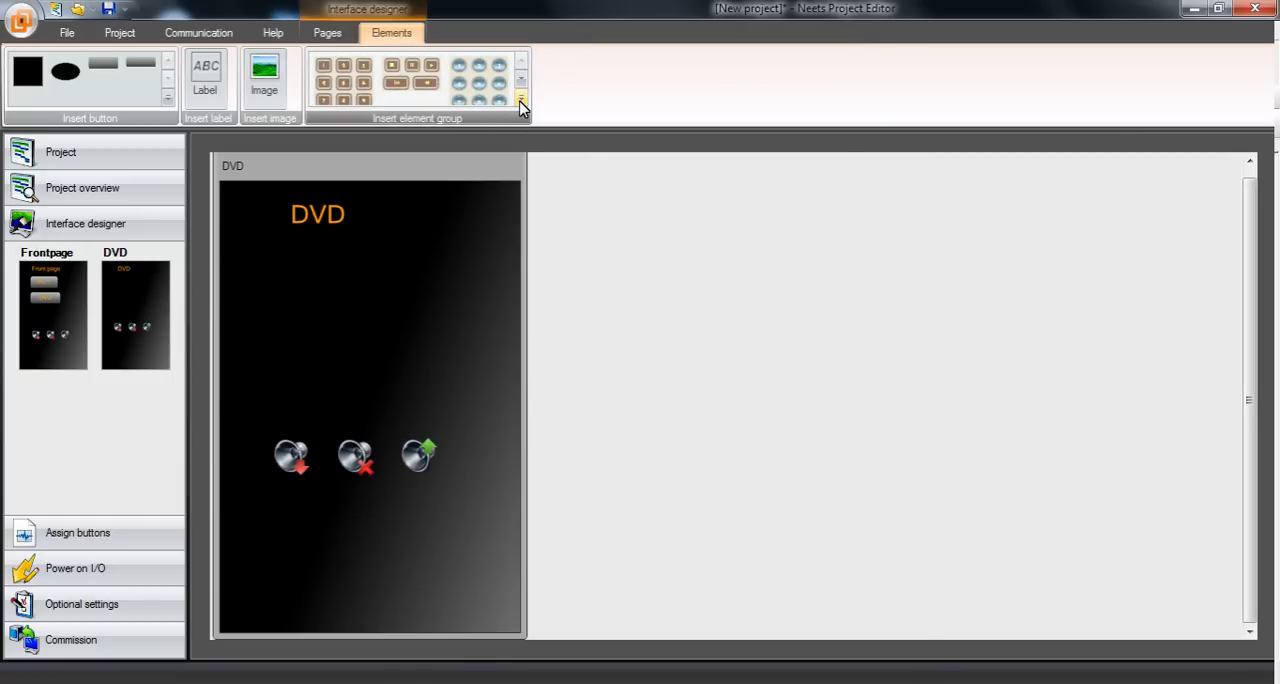
Insert the circular play-control element group, keeping the existing volume icons, and select it for editing.
{"action": "left_click", "coordinate": [520, 104]}
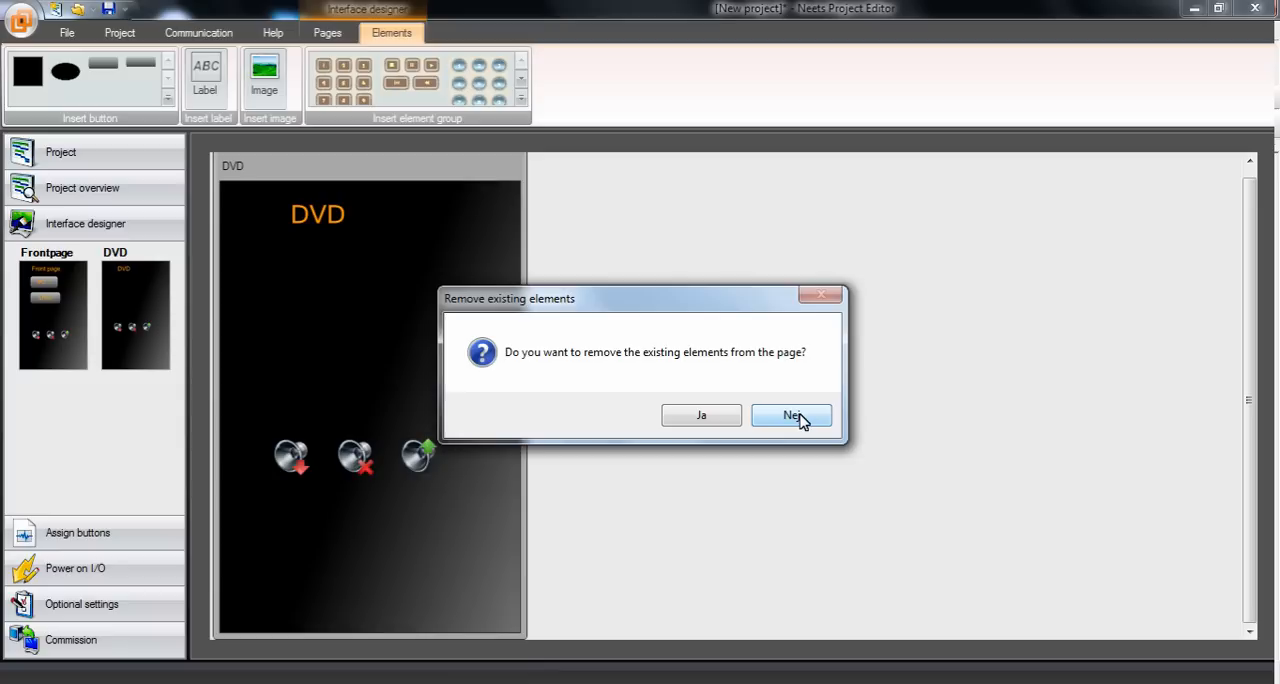
{"action": "left_click", "coordinate": [792, 416]}
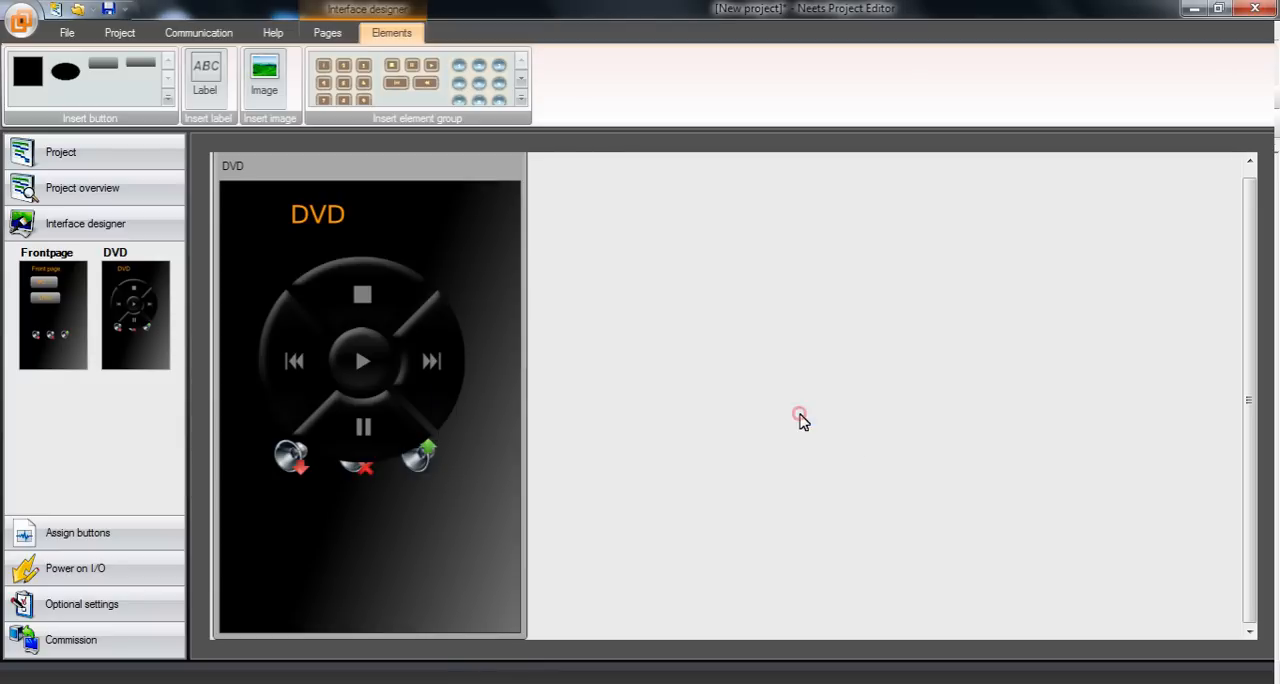
{"action": "left_click", "coordinate": [292, 456]}
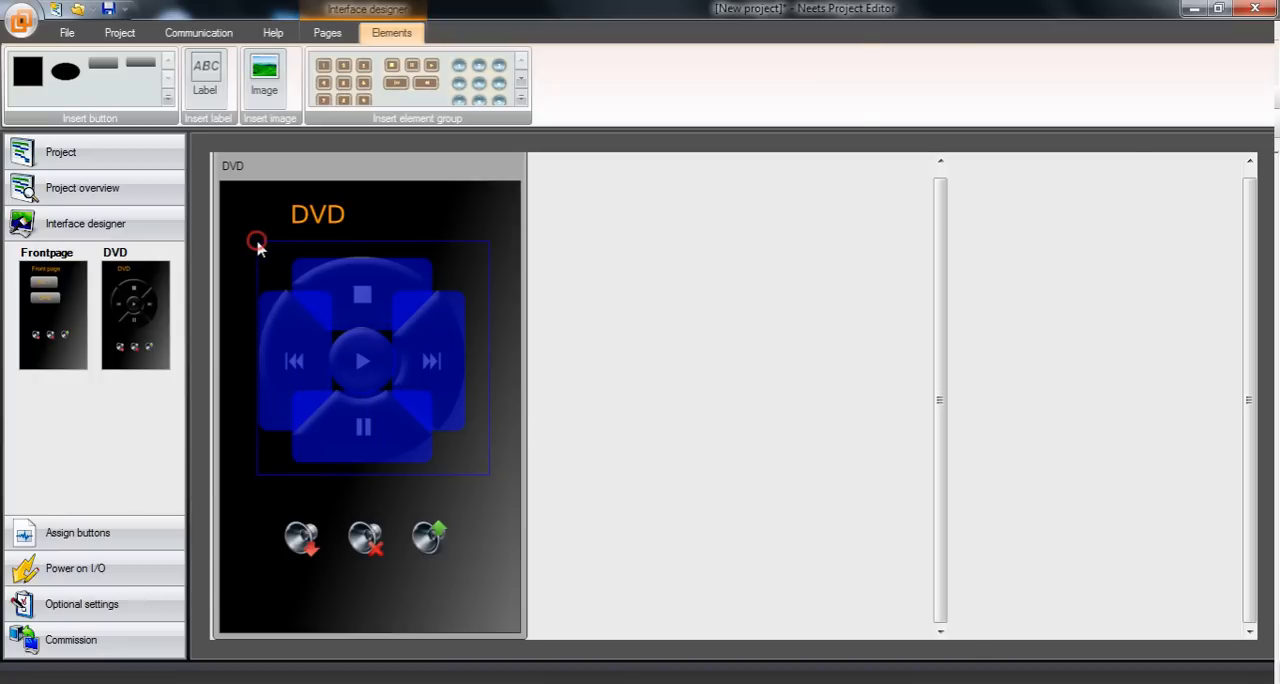
{"action": "left_click", "coordinate": [360, 360]}
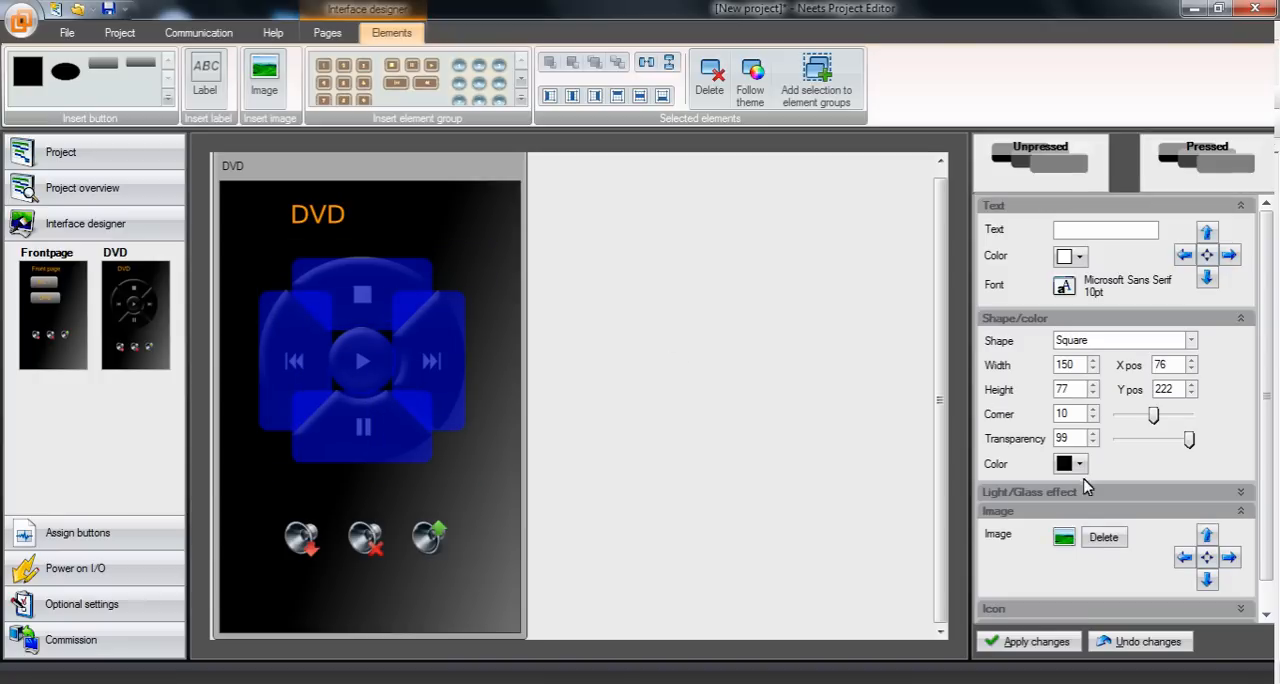
Set the play-control group's icon colour to black and save the group settings.
{"action": "left_click", "coordinate": [1256, 512]}
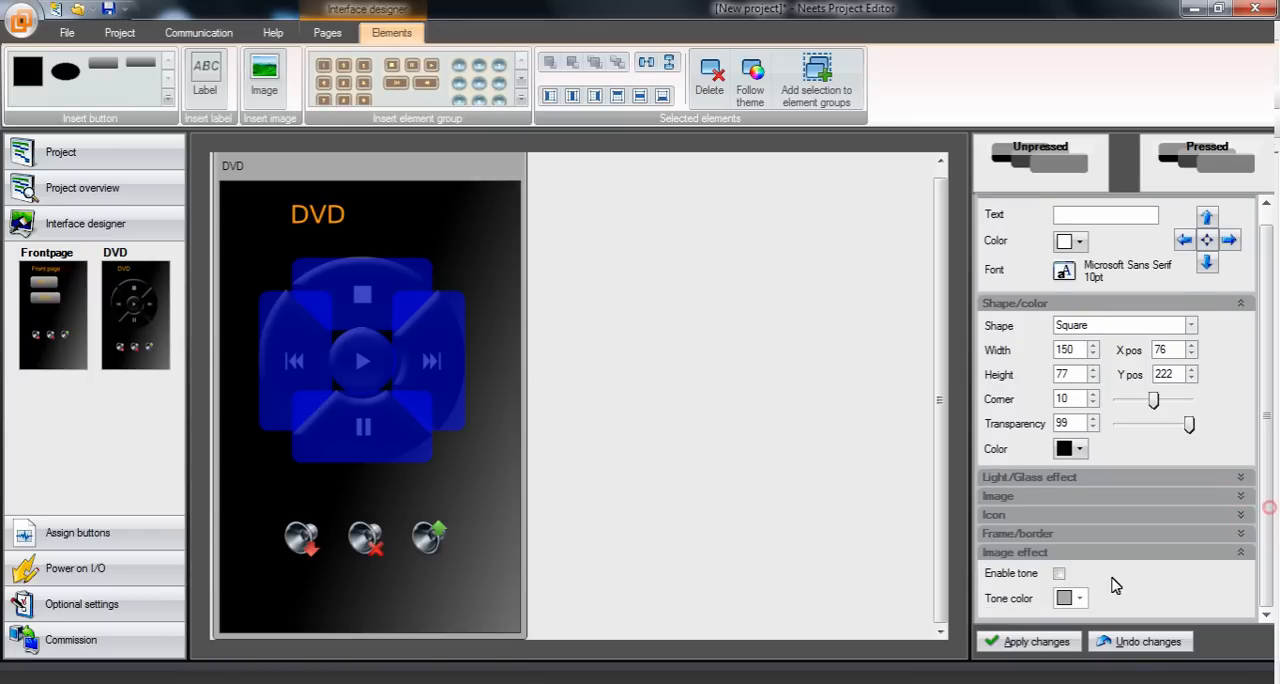
{"action": "left_click", "coordinate": [1080, 598]}
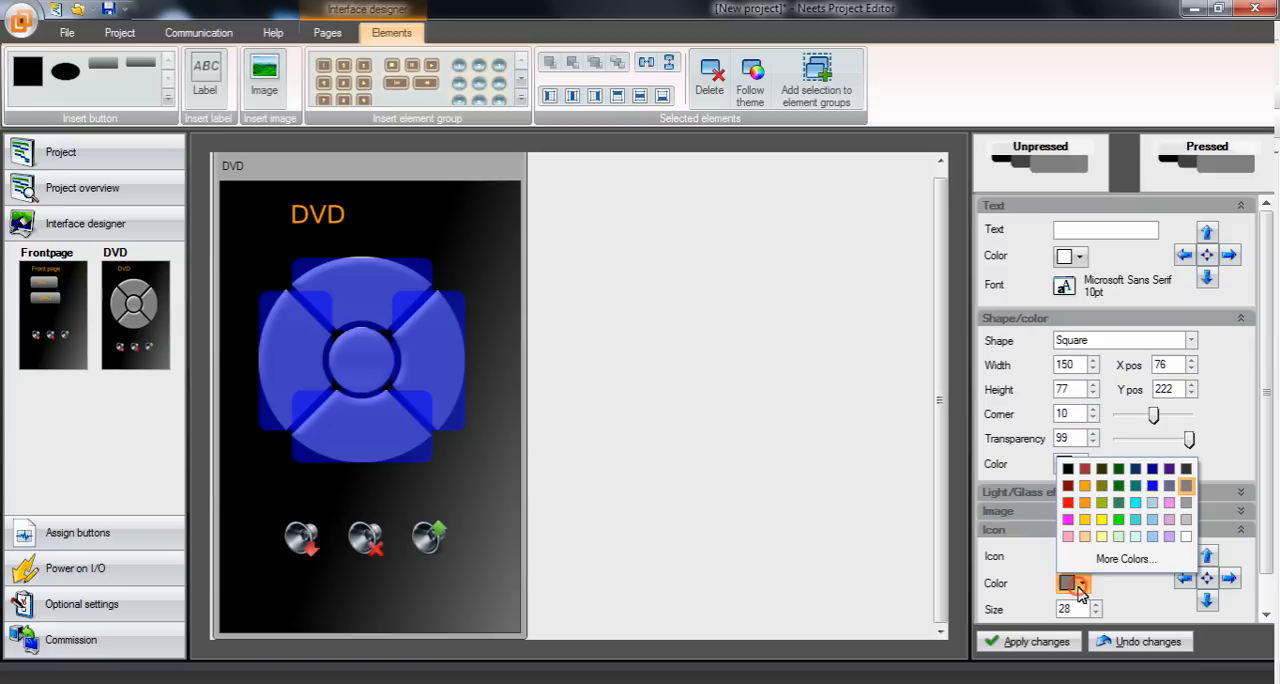
{"action": "left_click", "coordinate": [1068, 468]}
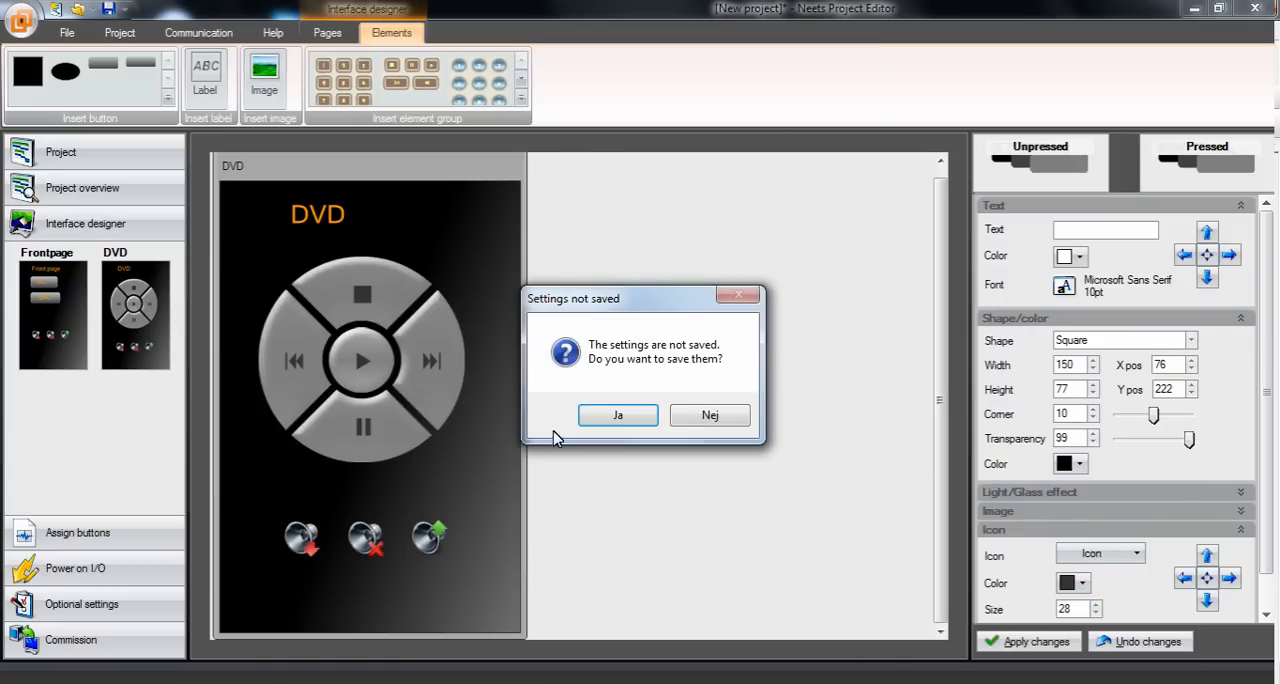
{"action": "left_click", "coordinate": [710, 416]}
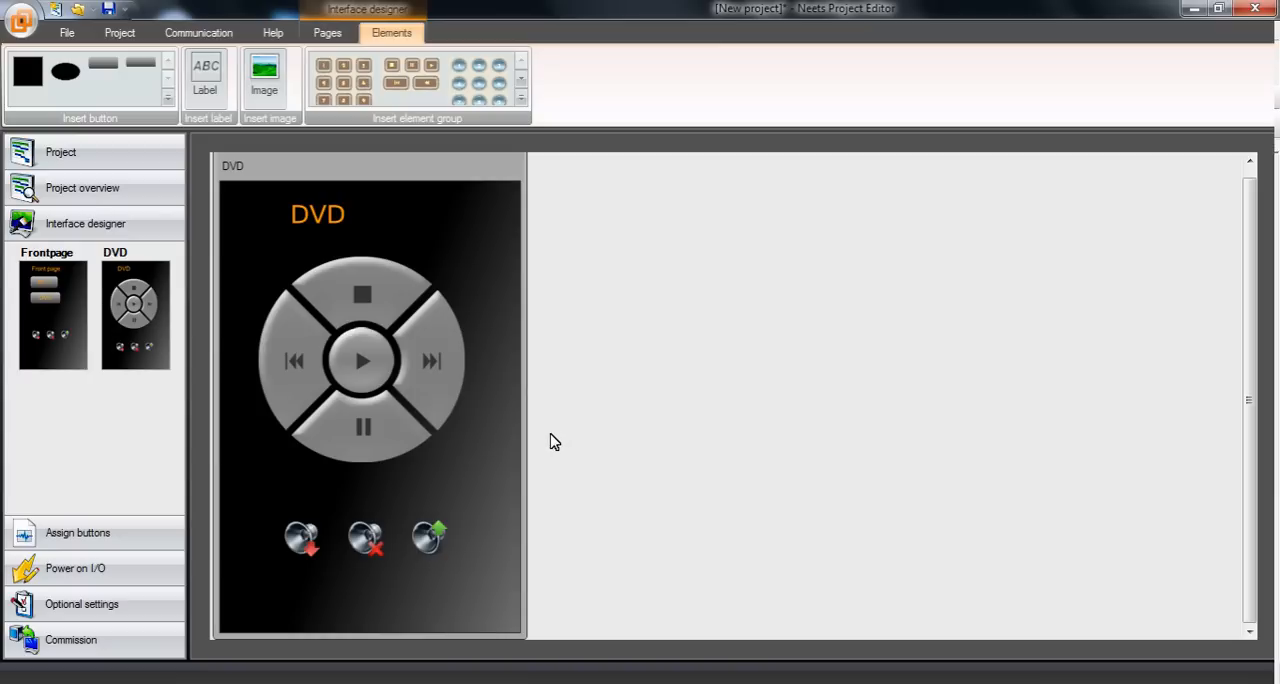
{"action": "mouse_move", "coordinate": [492, 252]}
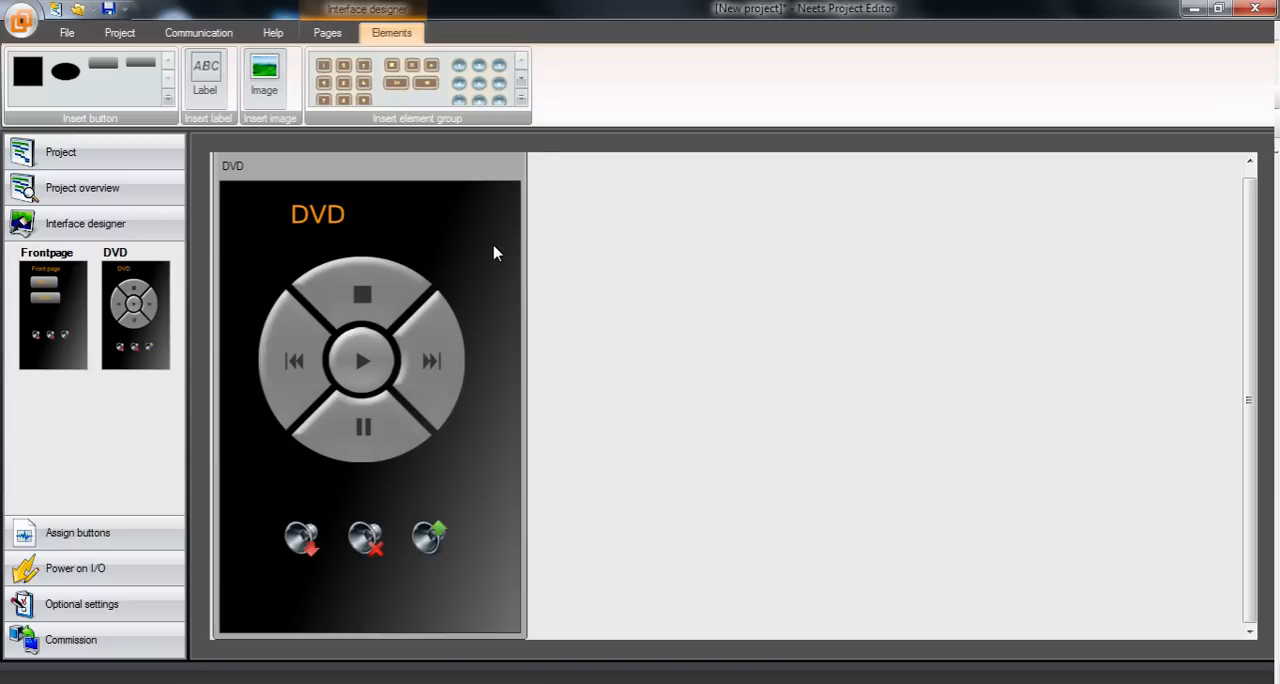
{"action": "mouse_move", "coordinate": [456, 232]}
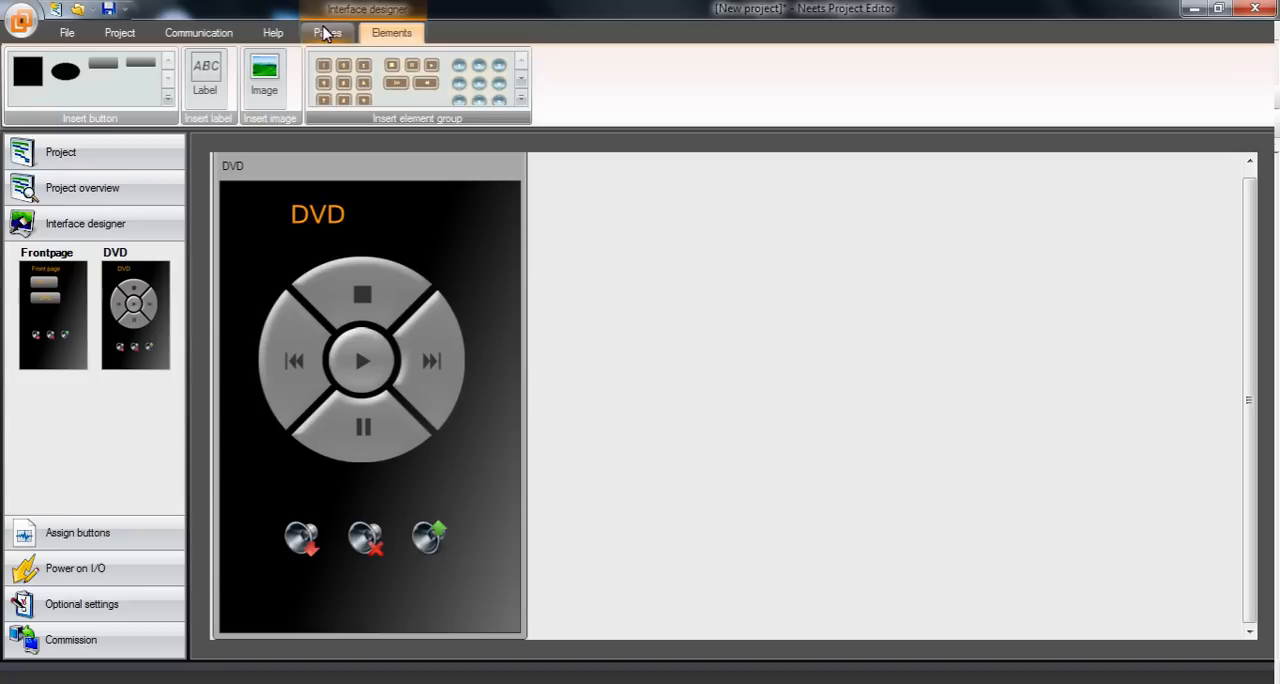
{"action": "left_click", "coordinate": [328, 32]}
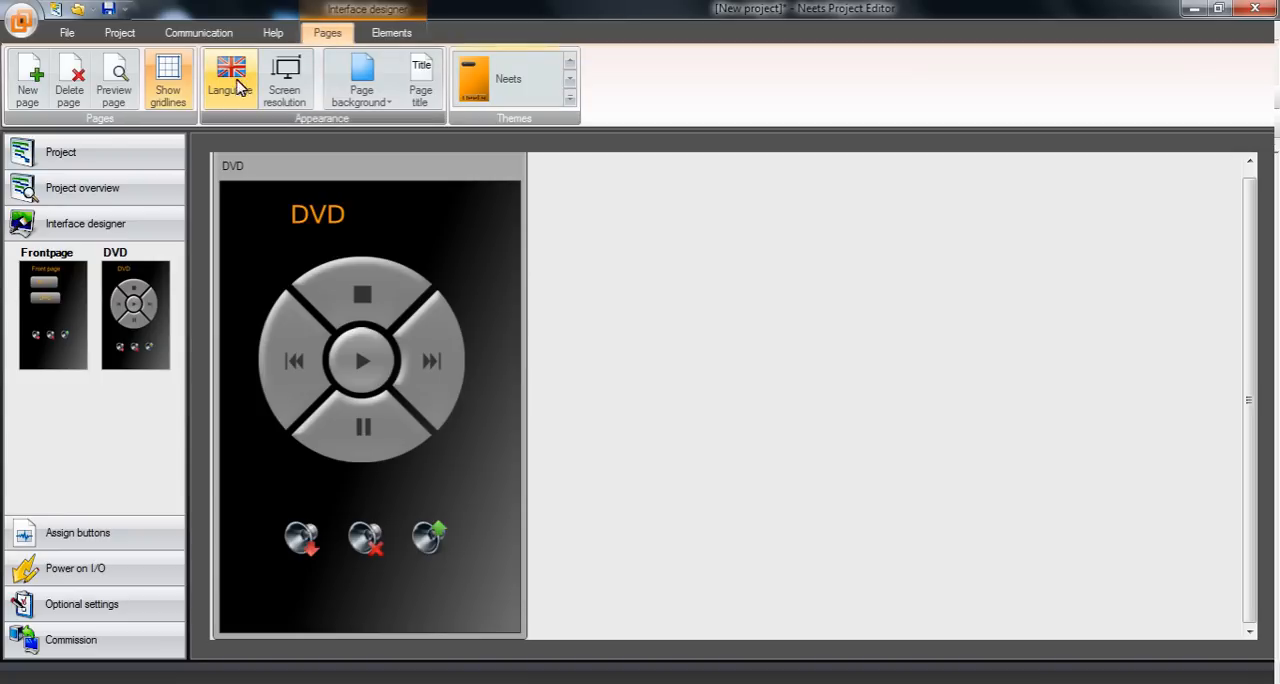
Choose Danish as the website language in the Language dialog and confirm.
{"action": "left_click", "coordinate": [230, 78]}
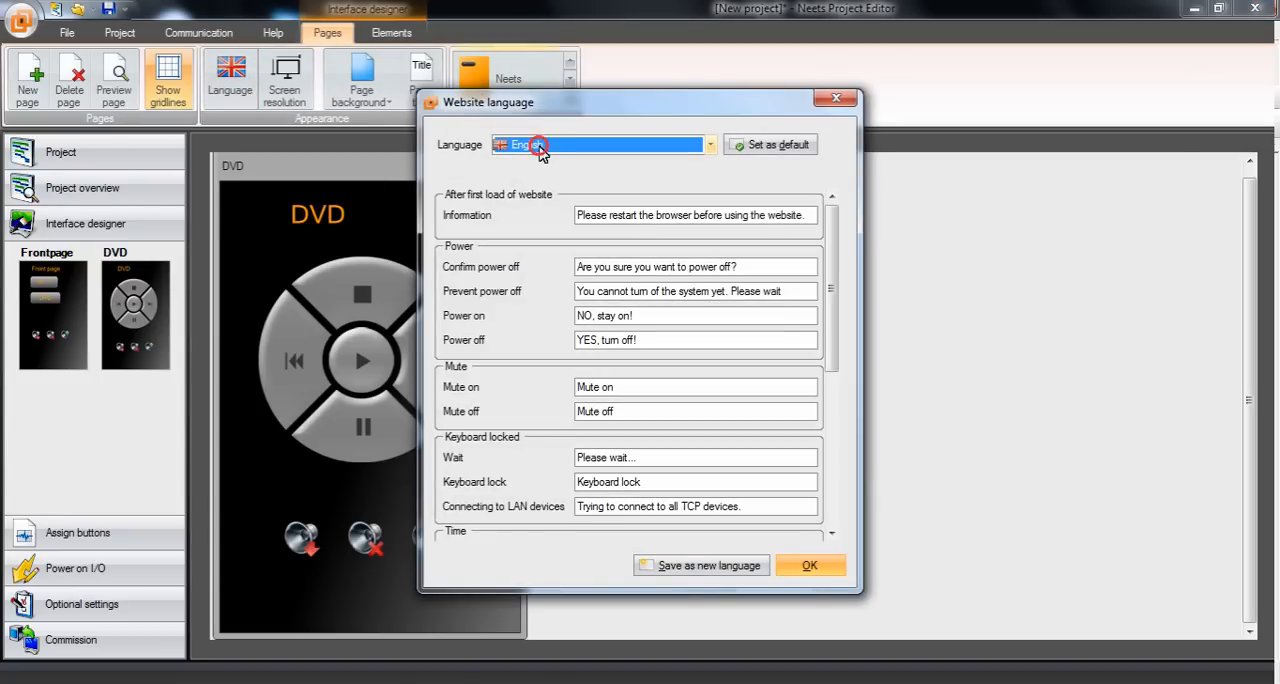
{"action": "left_click", "coordinate": [708, 144]}
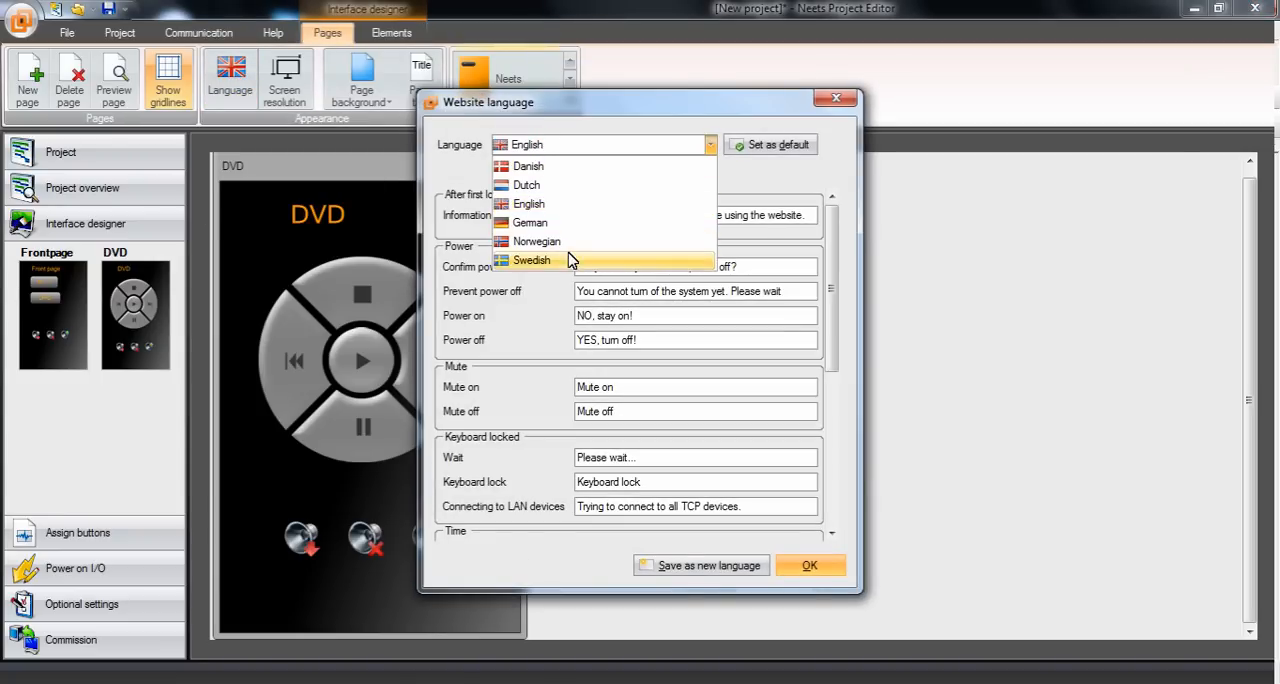
{"action": "mouse_move", "coordinate": [558, 166]}
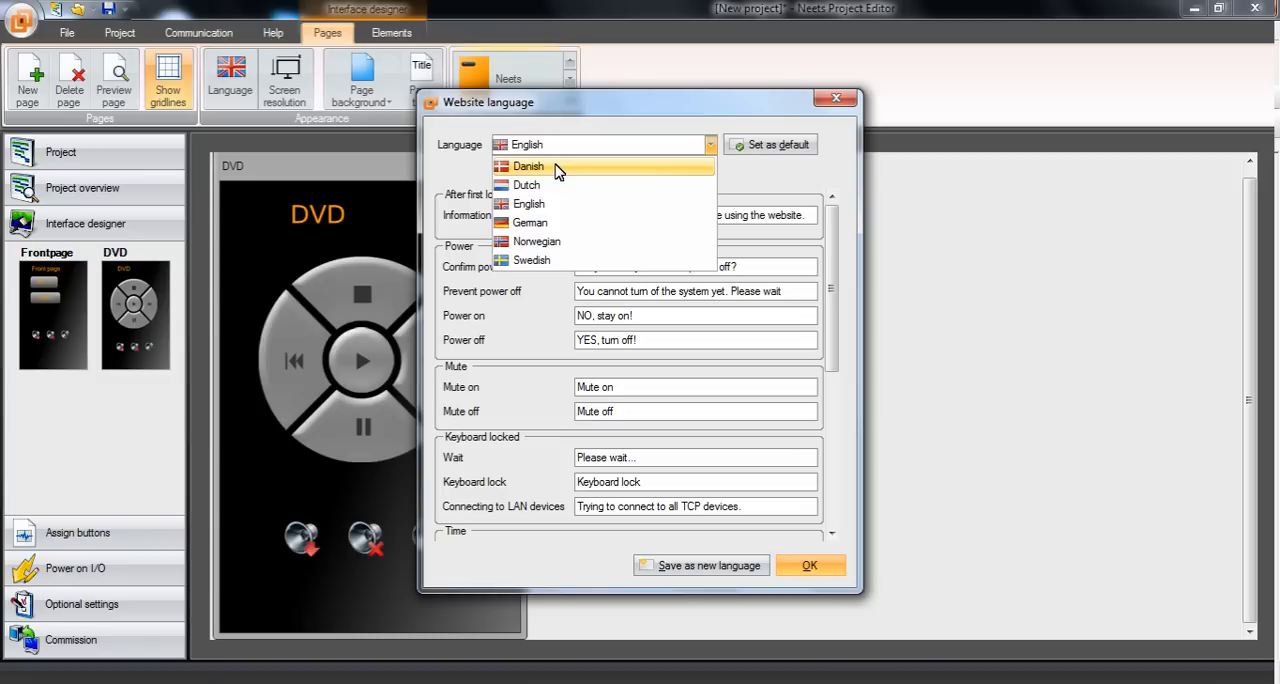
{"action": "left_click", "coordinate": [528, 166]}
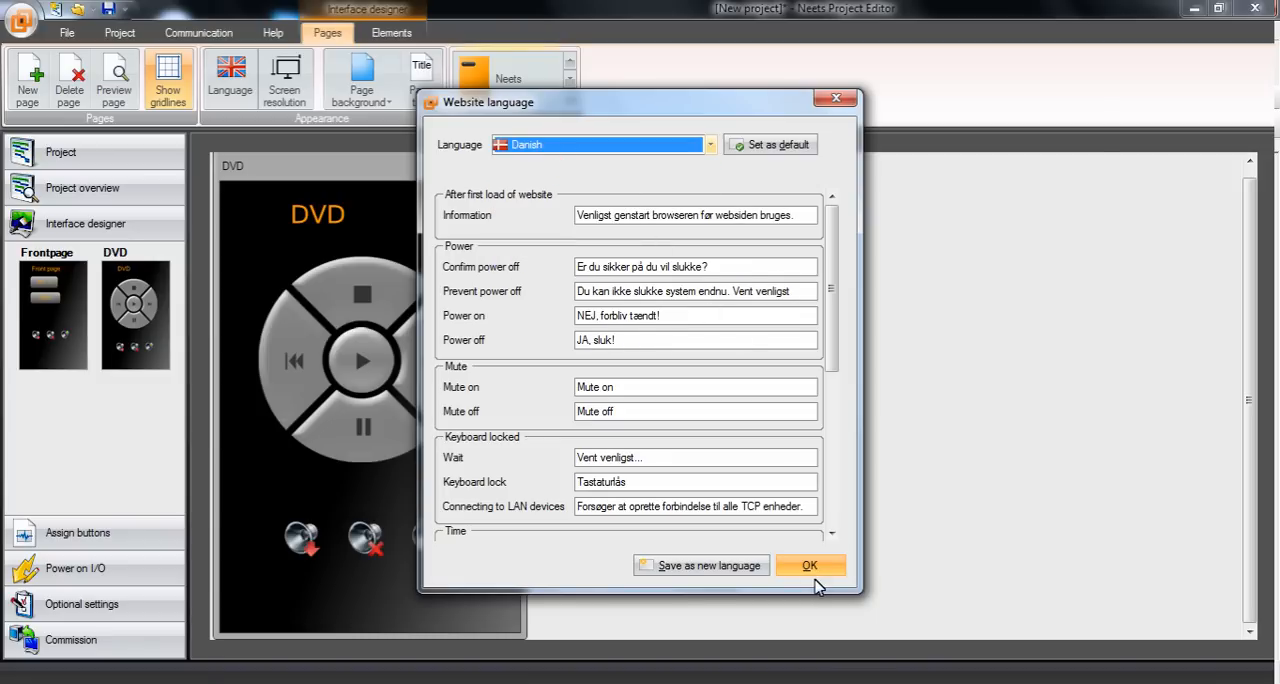
{"action": "left_click", "coordinate": [810, 564]}
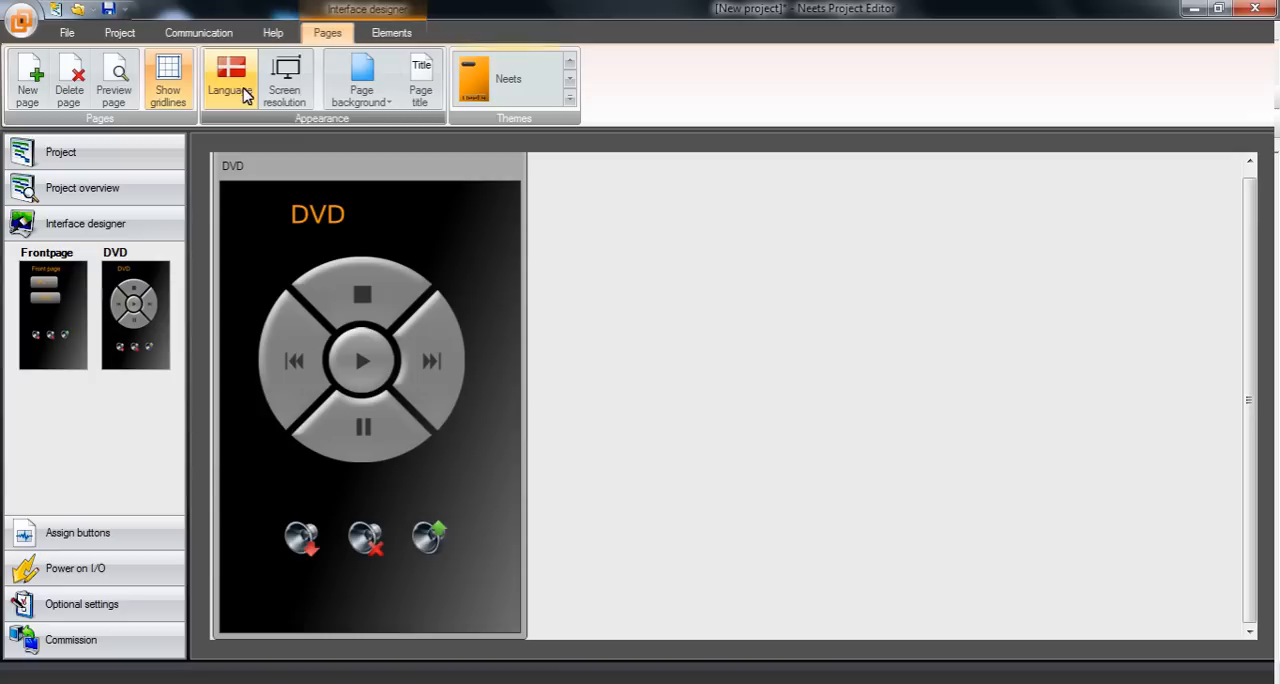
{"action": "mouse_move", "coordinate": [484, 240]}
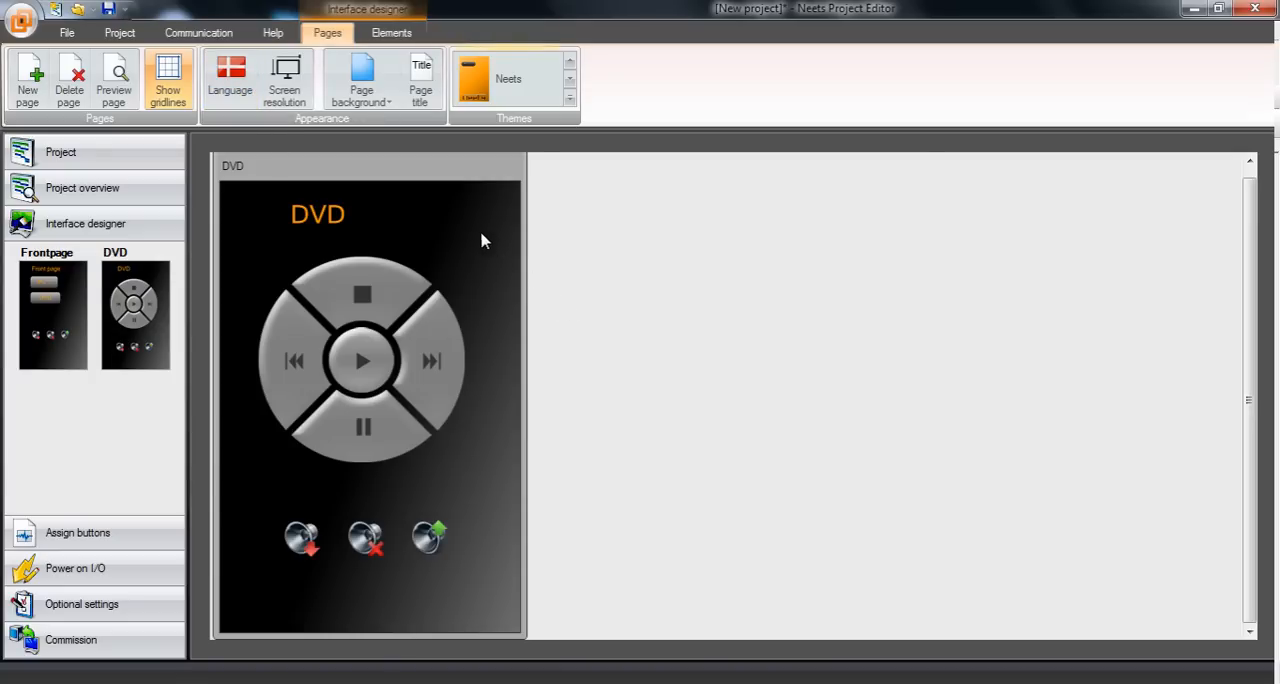
{"action": "mouse_move", "coordinate": [470, 236]}
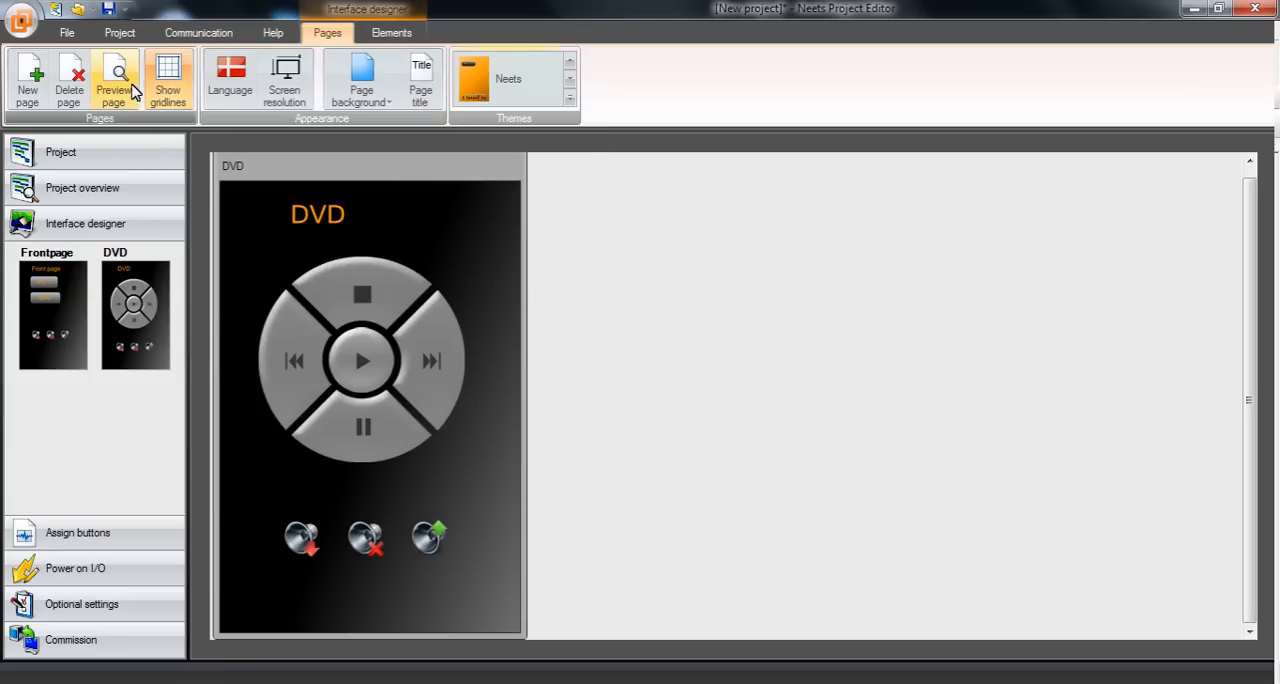
{"action": "mouse_move", "coordinate": [116, 78]}
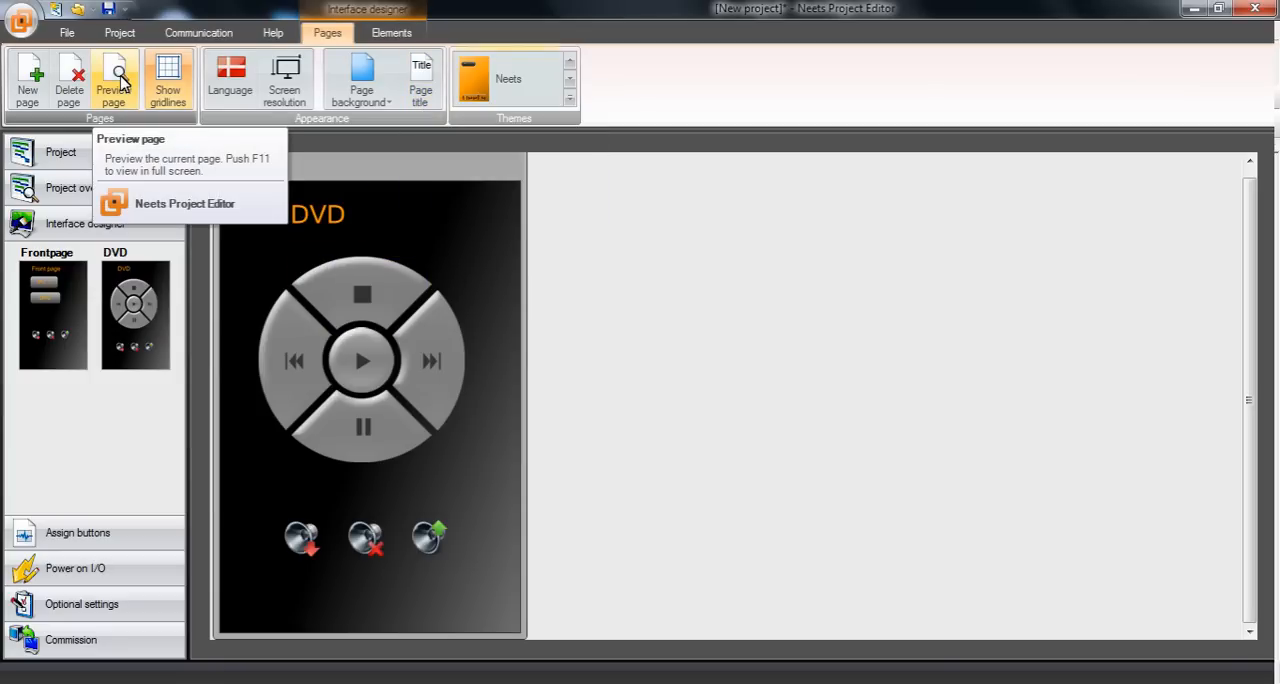
{"action": "left_click", "coordinate": [114, 78]}
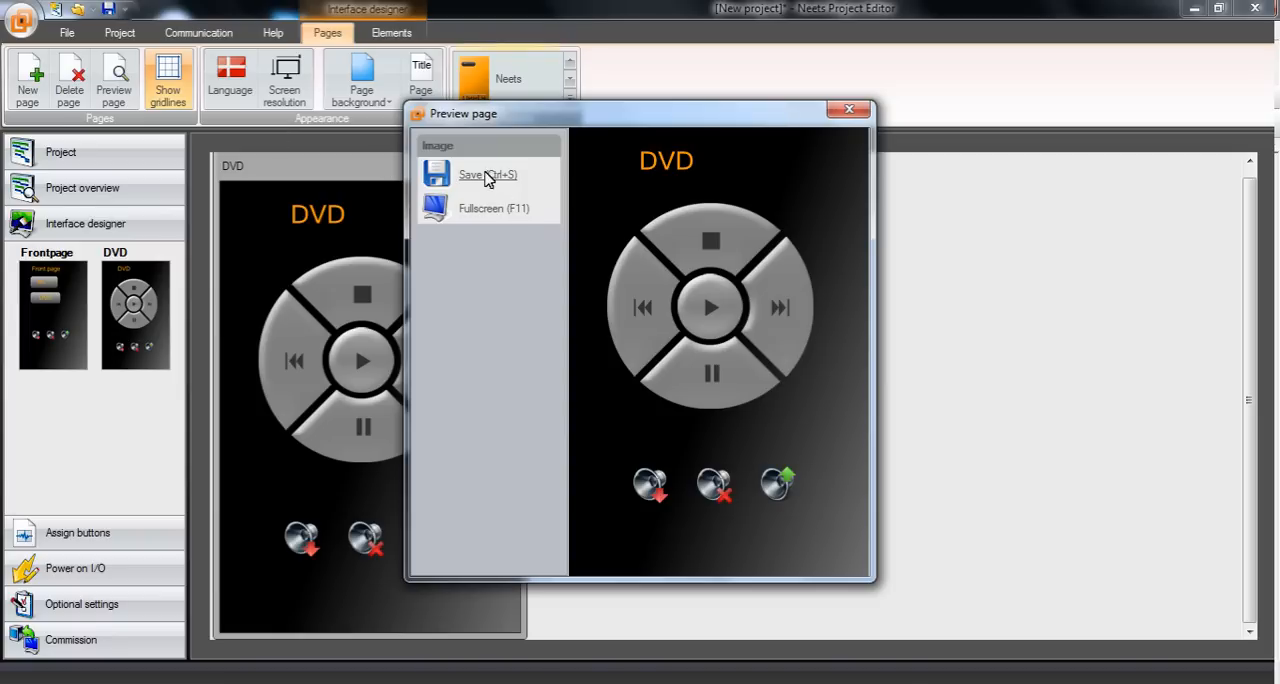
{"action": "mouse_move", "coordinate": [850, 110]}
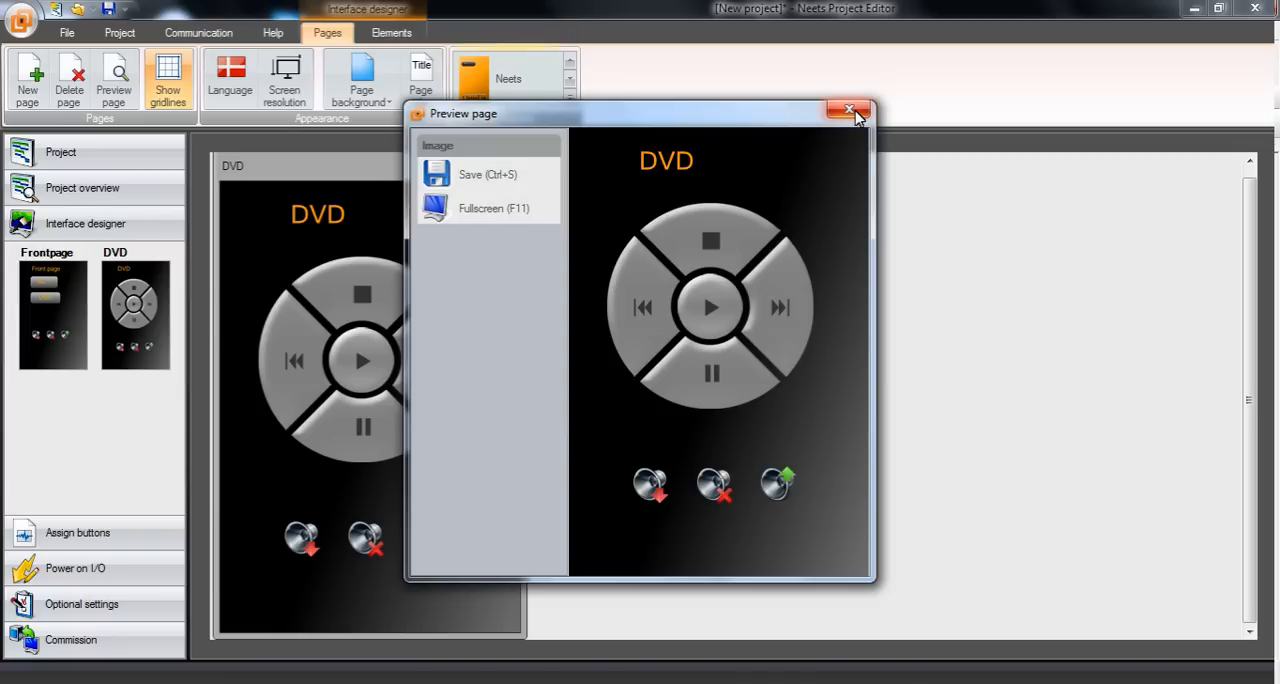
{"action": "left_click", "coordinate": [848, 110]}
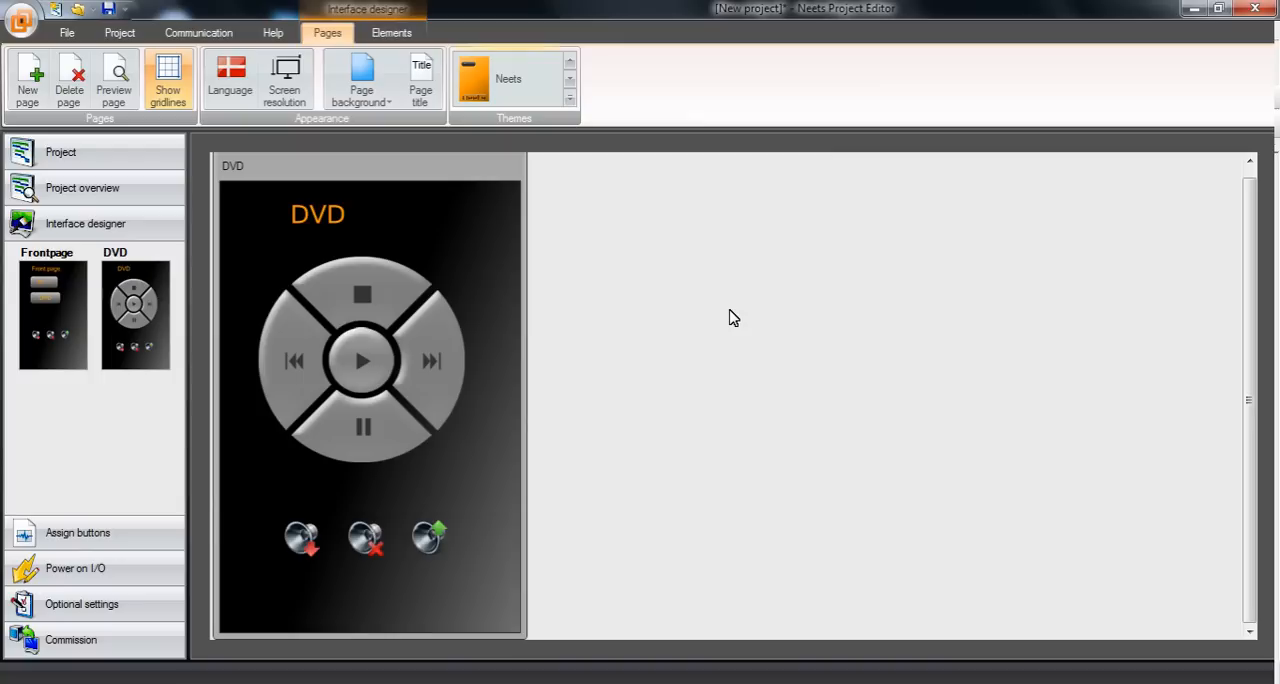